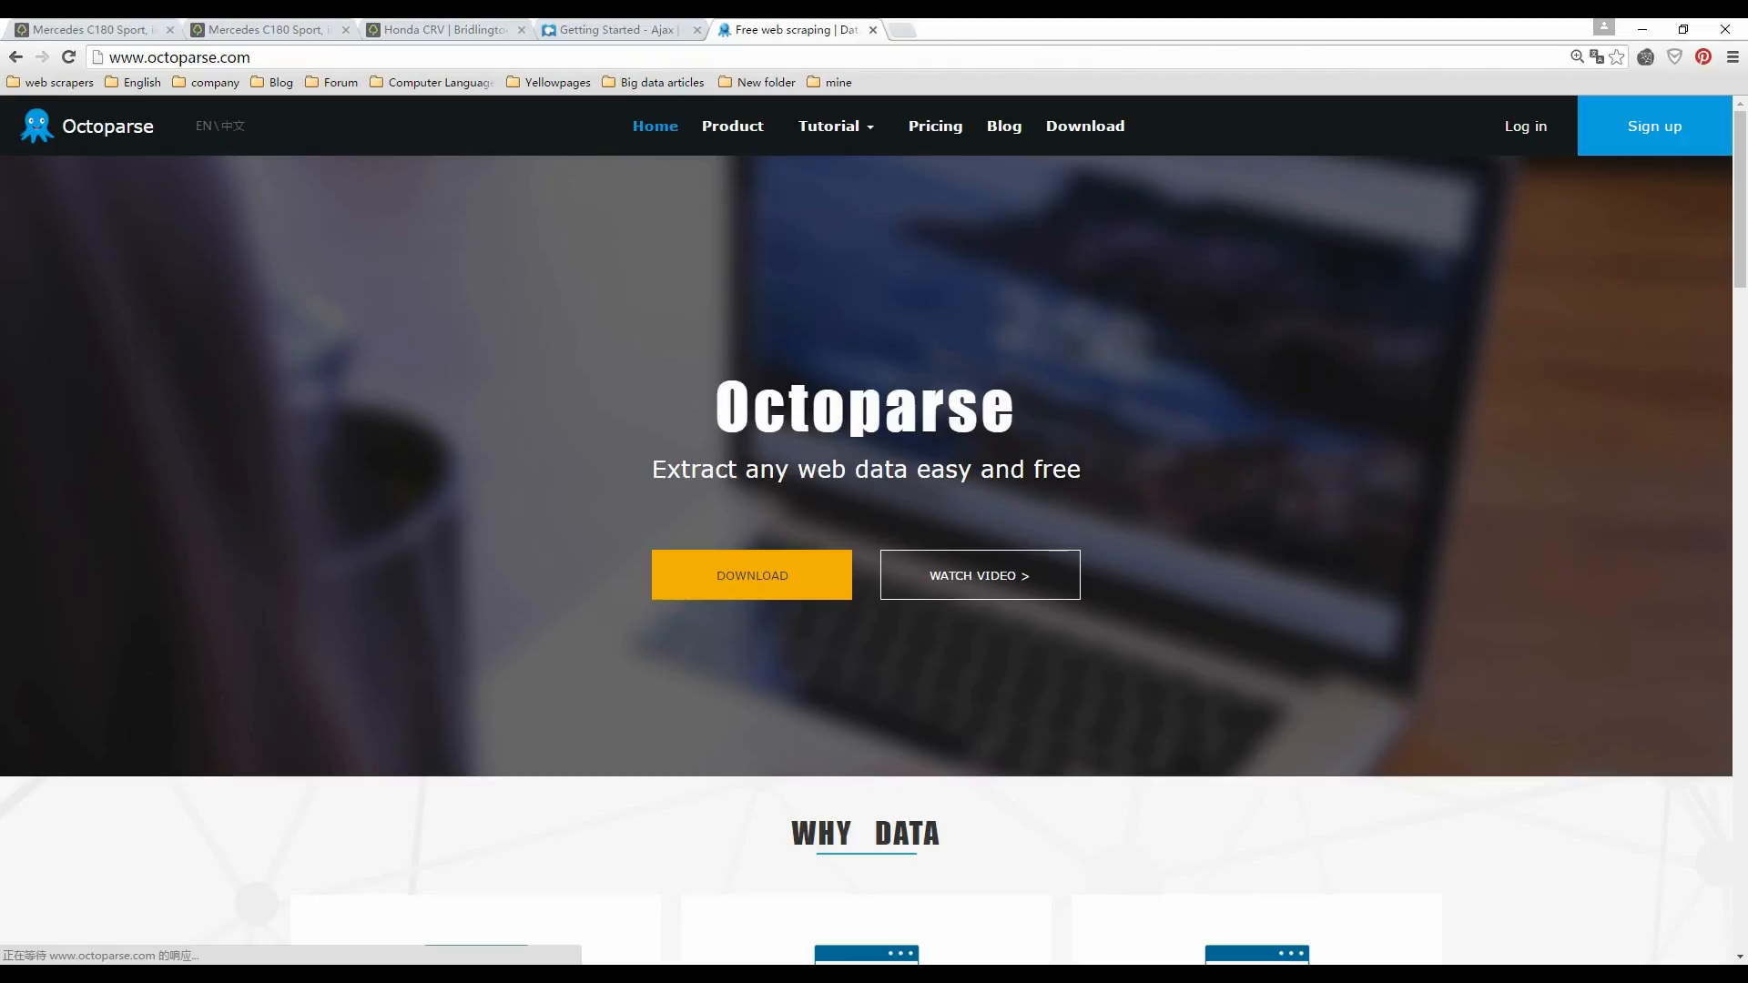
{"action": "mouse_move", "coordinate": [1422, 916]}
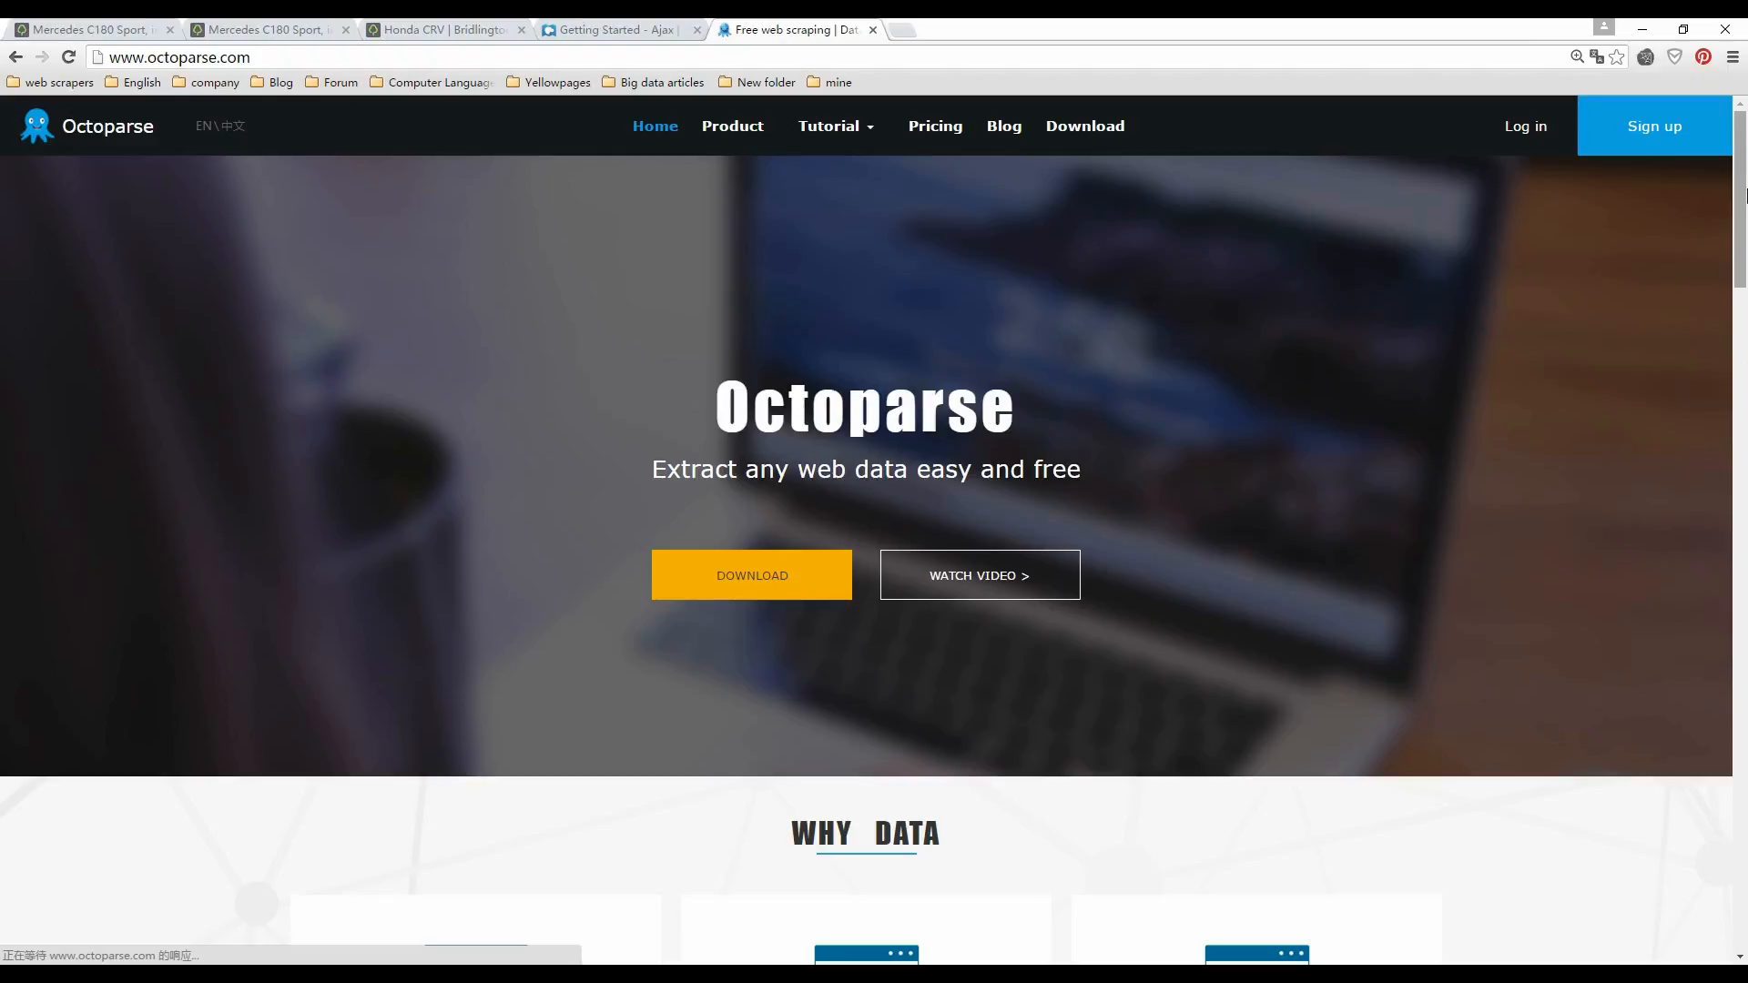
Step: Switch to the MDN 'Getting Started' AJAX guide and read the top of the article
{"action": "scroll", "scroll_direction": "down", "scroll_amount": 3}
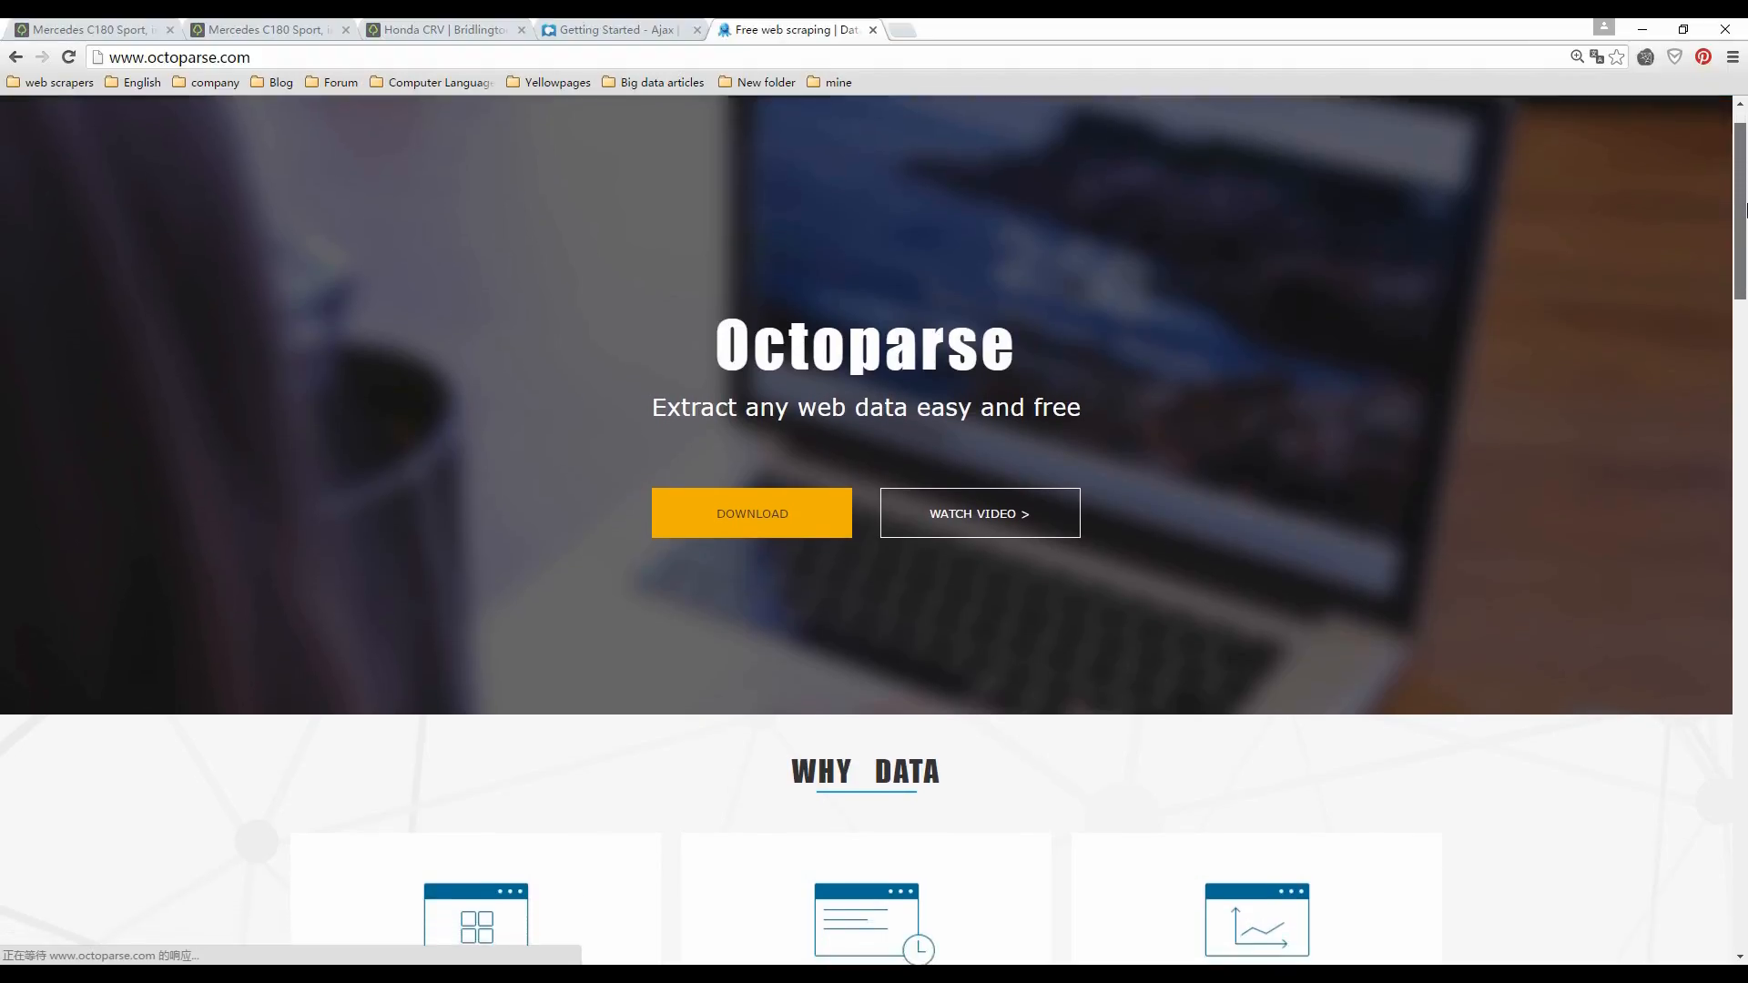
{"action": "scroll", "scroll_direction": "down", "scroll_amount": 3}
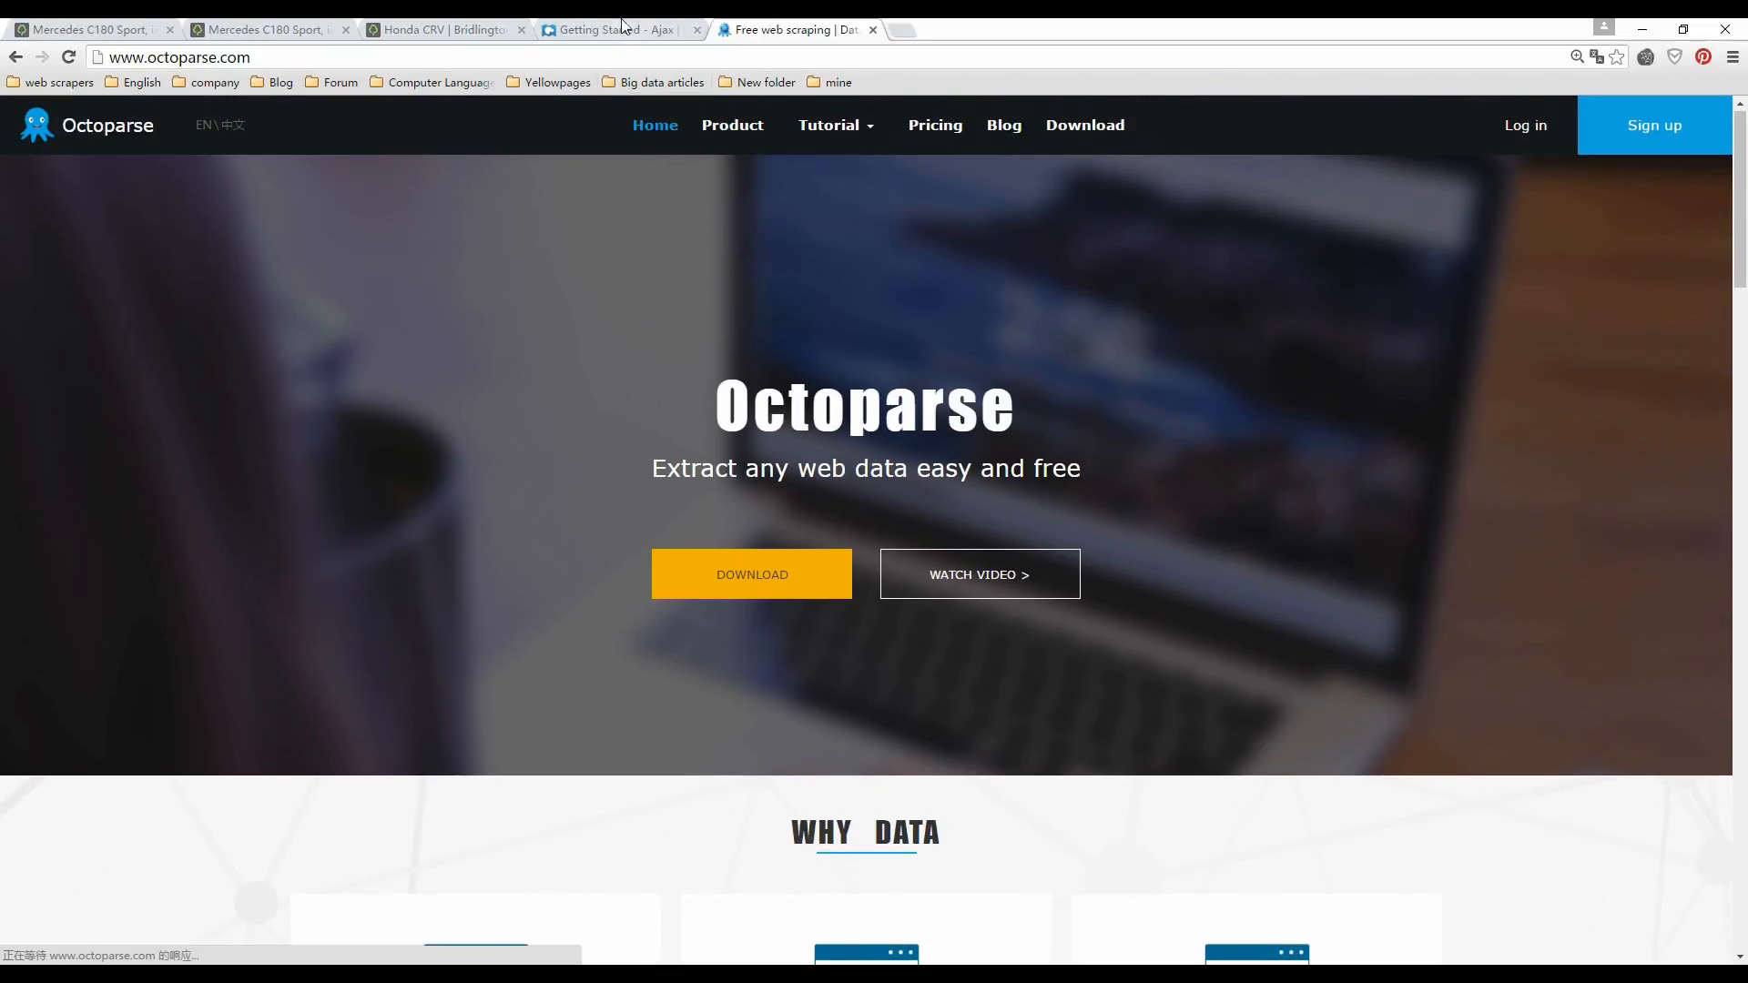
{"action": "left_click", "coordinate": [626, 29]}
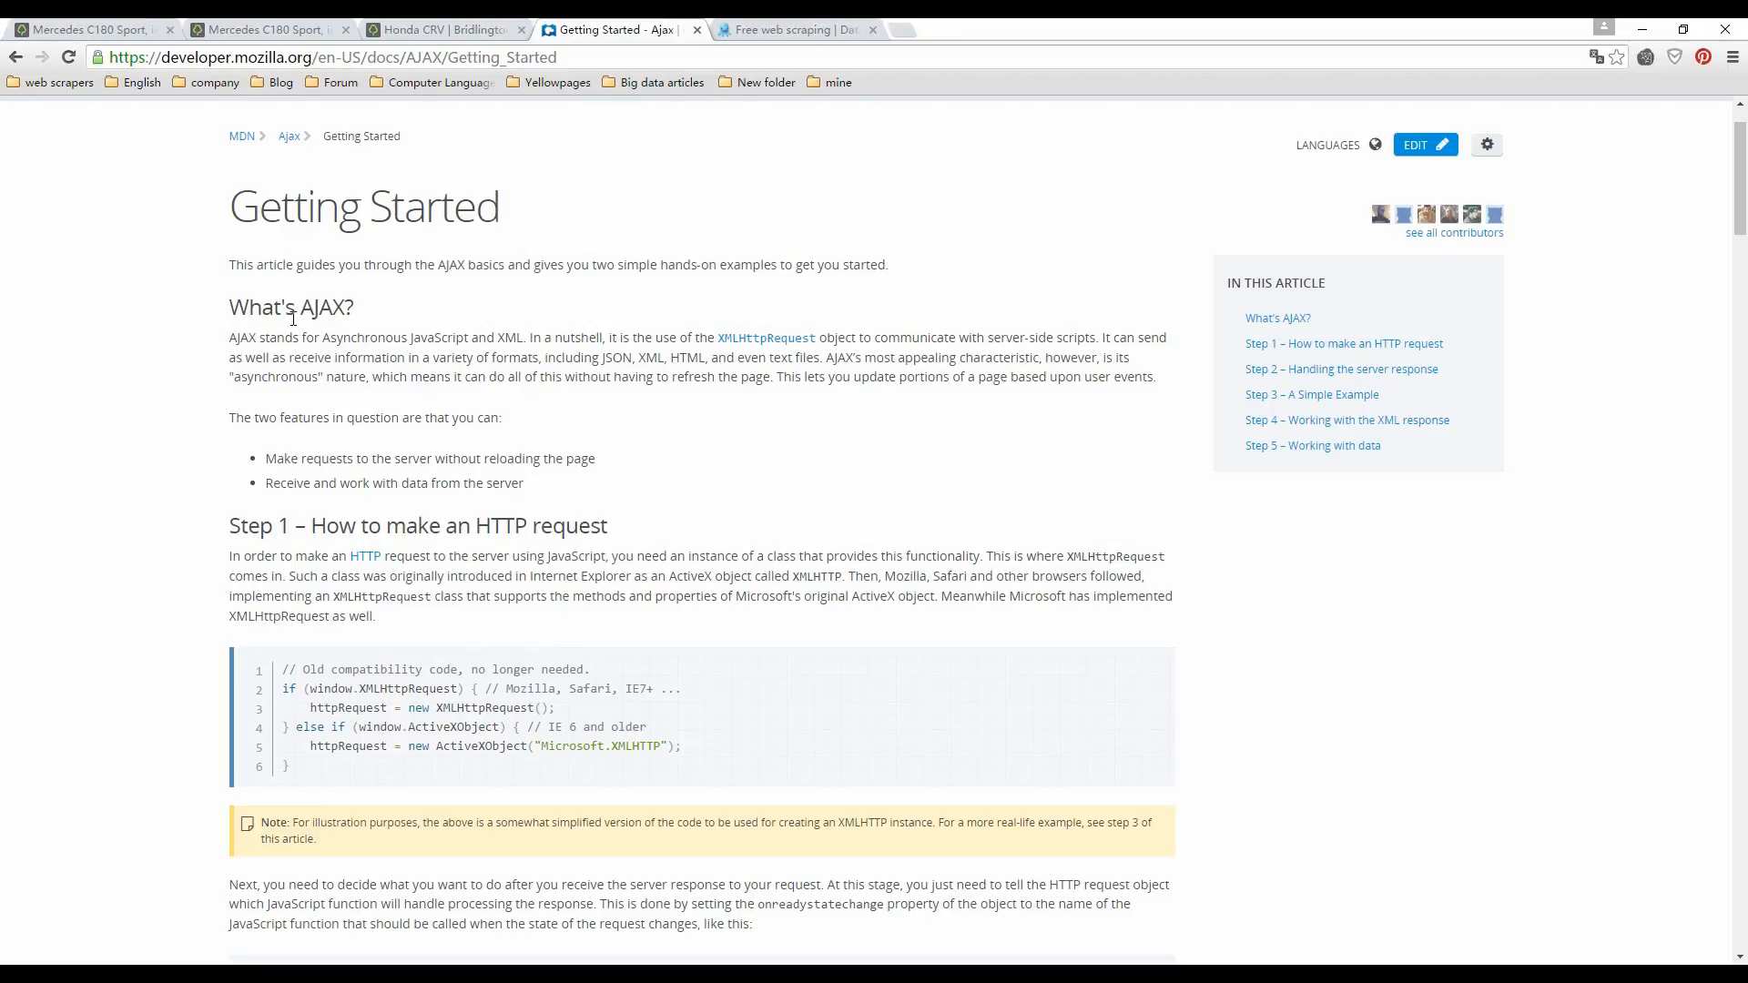
{"action": "mouse_move", "coordinate": [546, 324]}
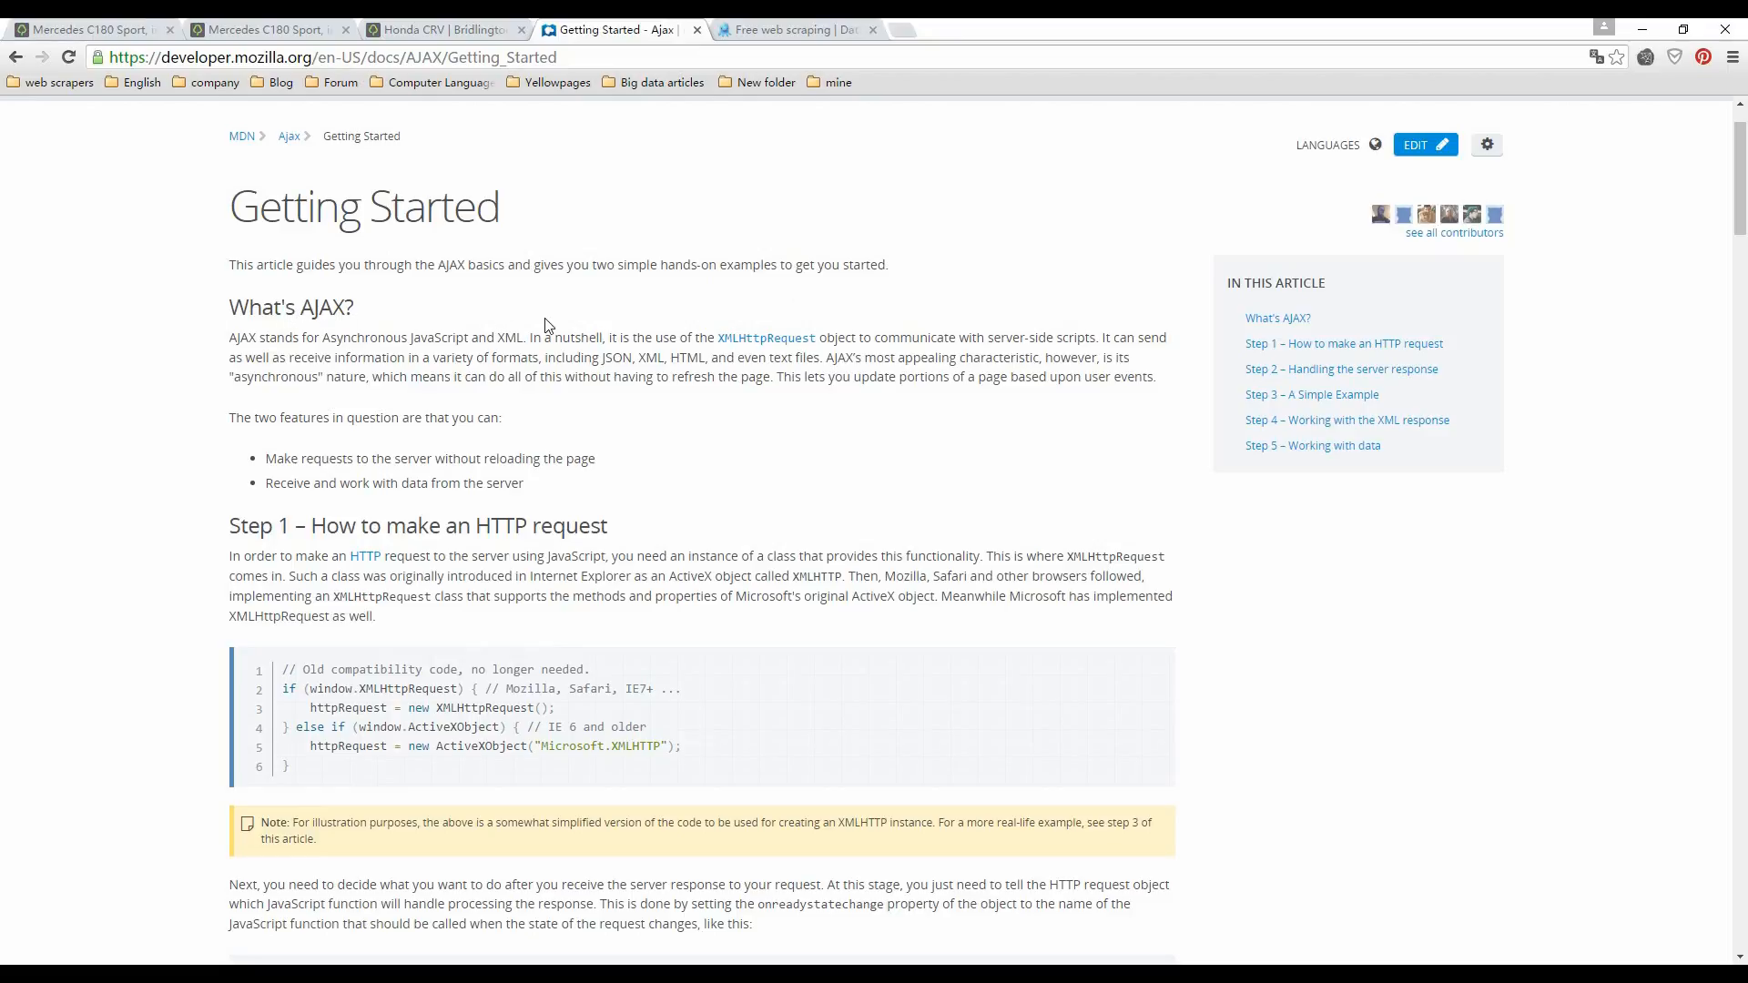
{"action": "mouse_move", "coordinate": [1033, 455]}
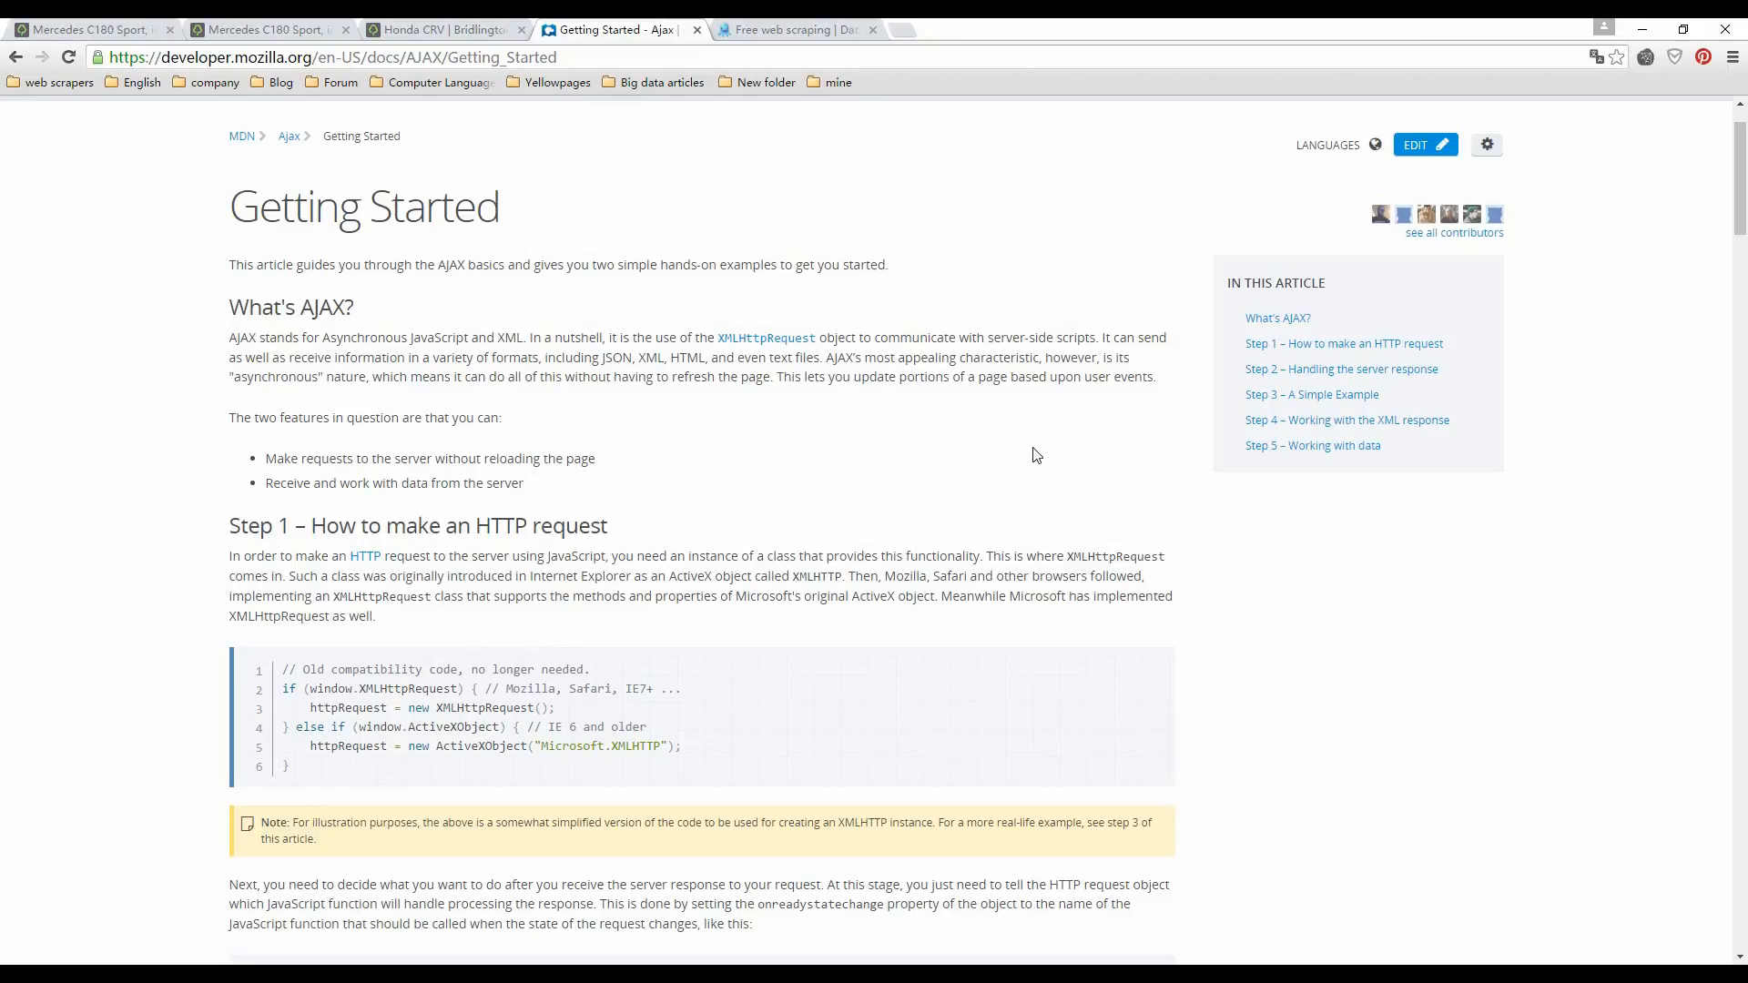
{"action": "mouse_move", "coordinate": [1009, 478]}
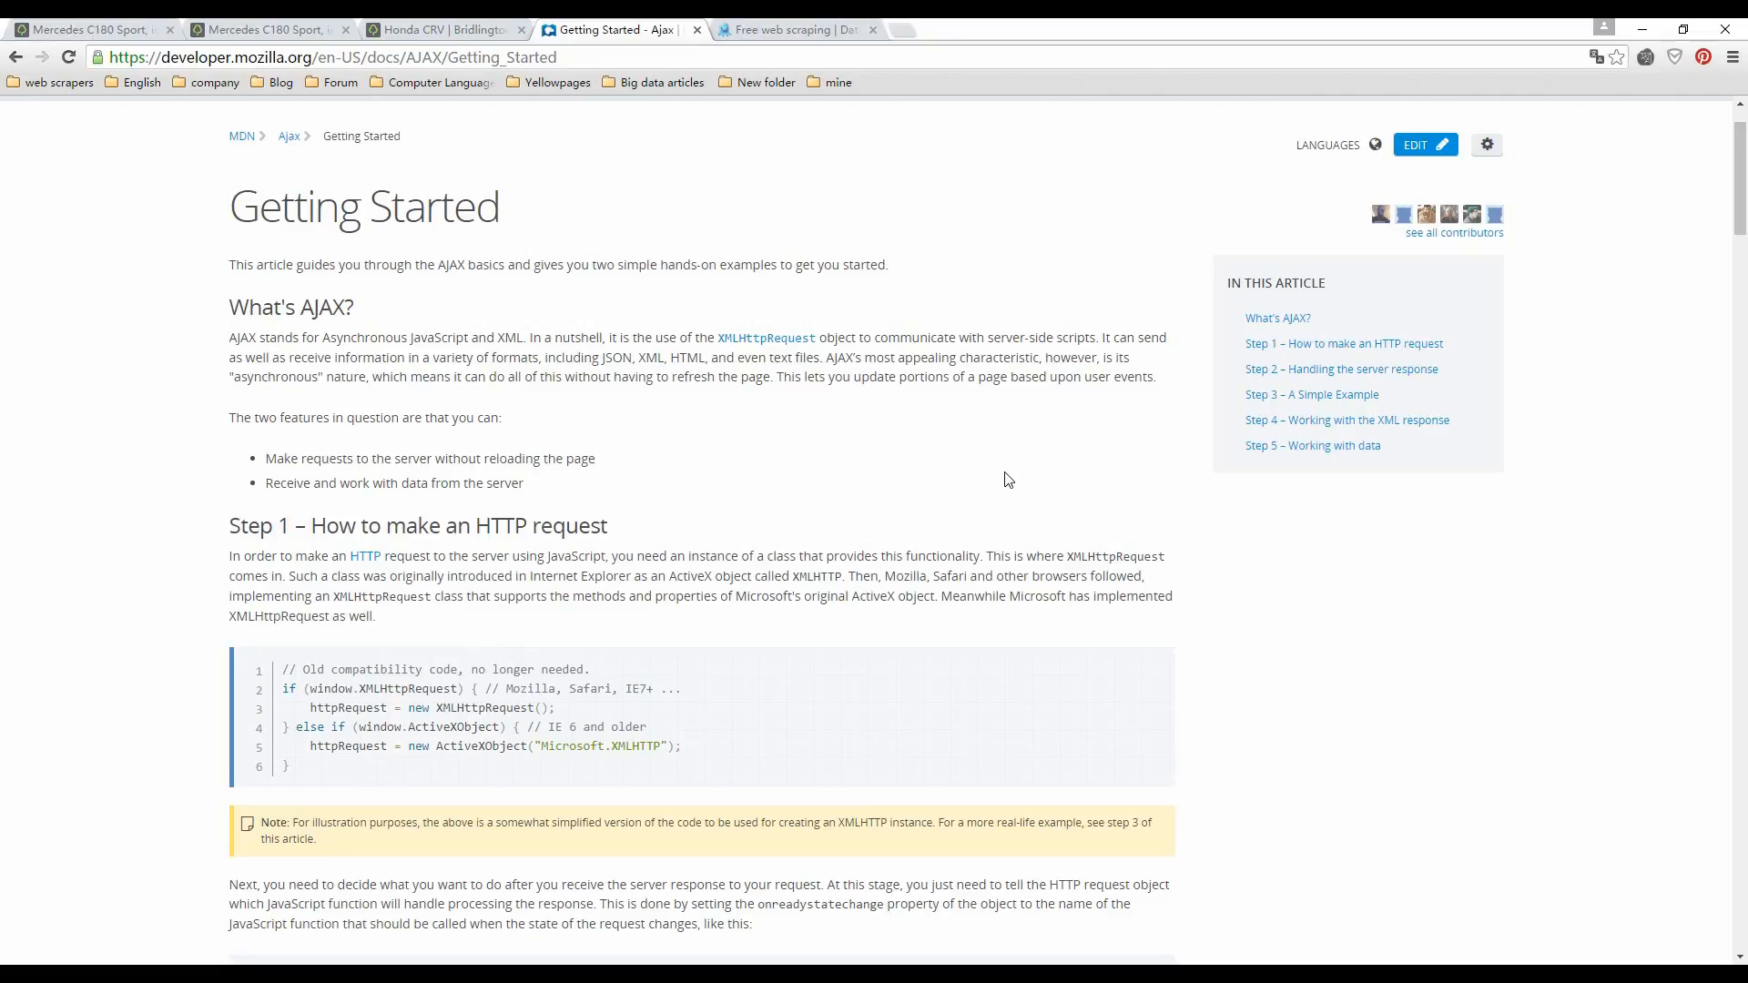
{"action": "mouse_move", "coordinate": [996, 474]}
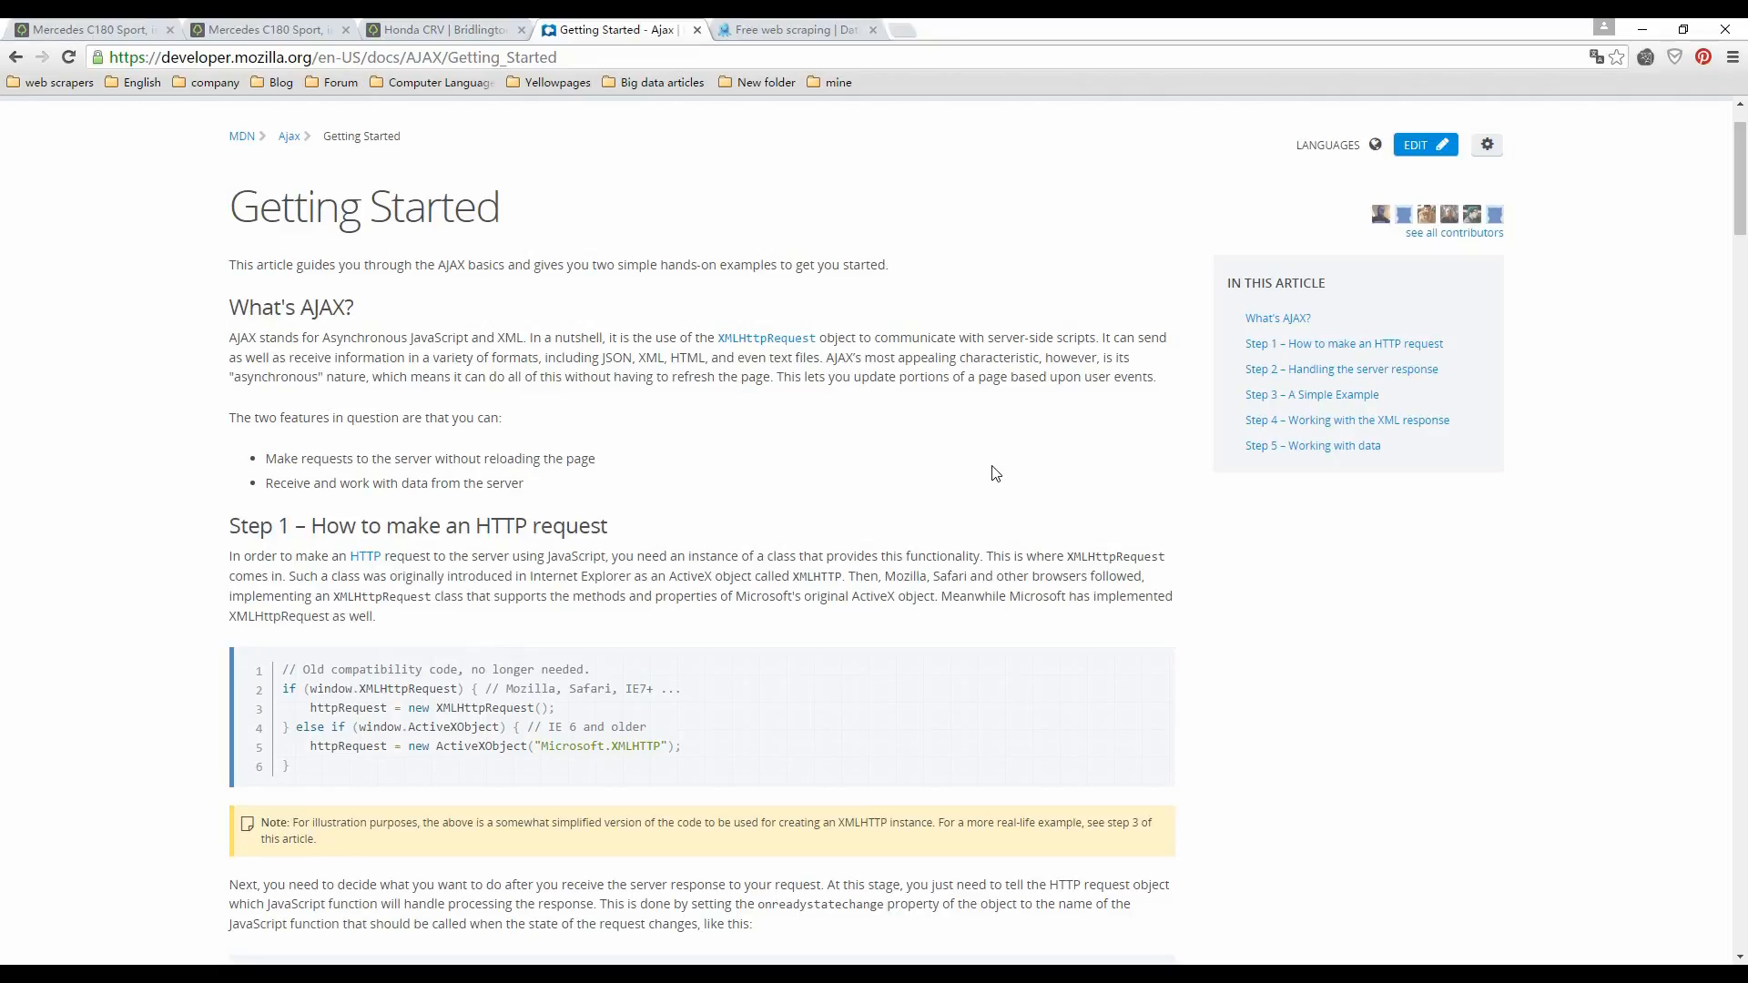
{"action": "mouse_move", "coordinate": [1290, 590]}
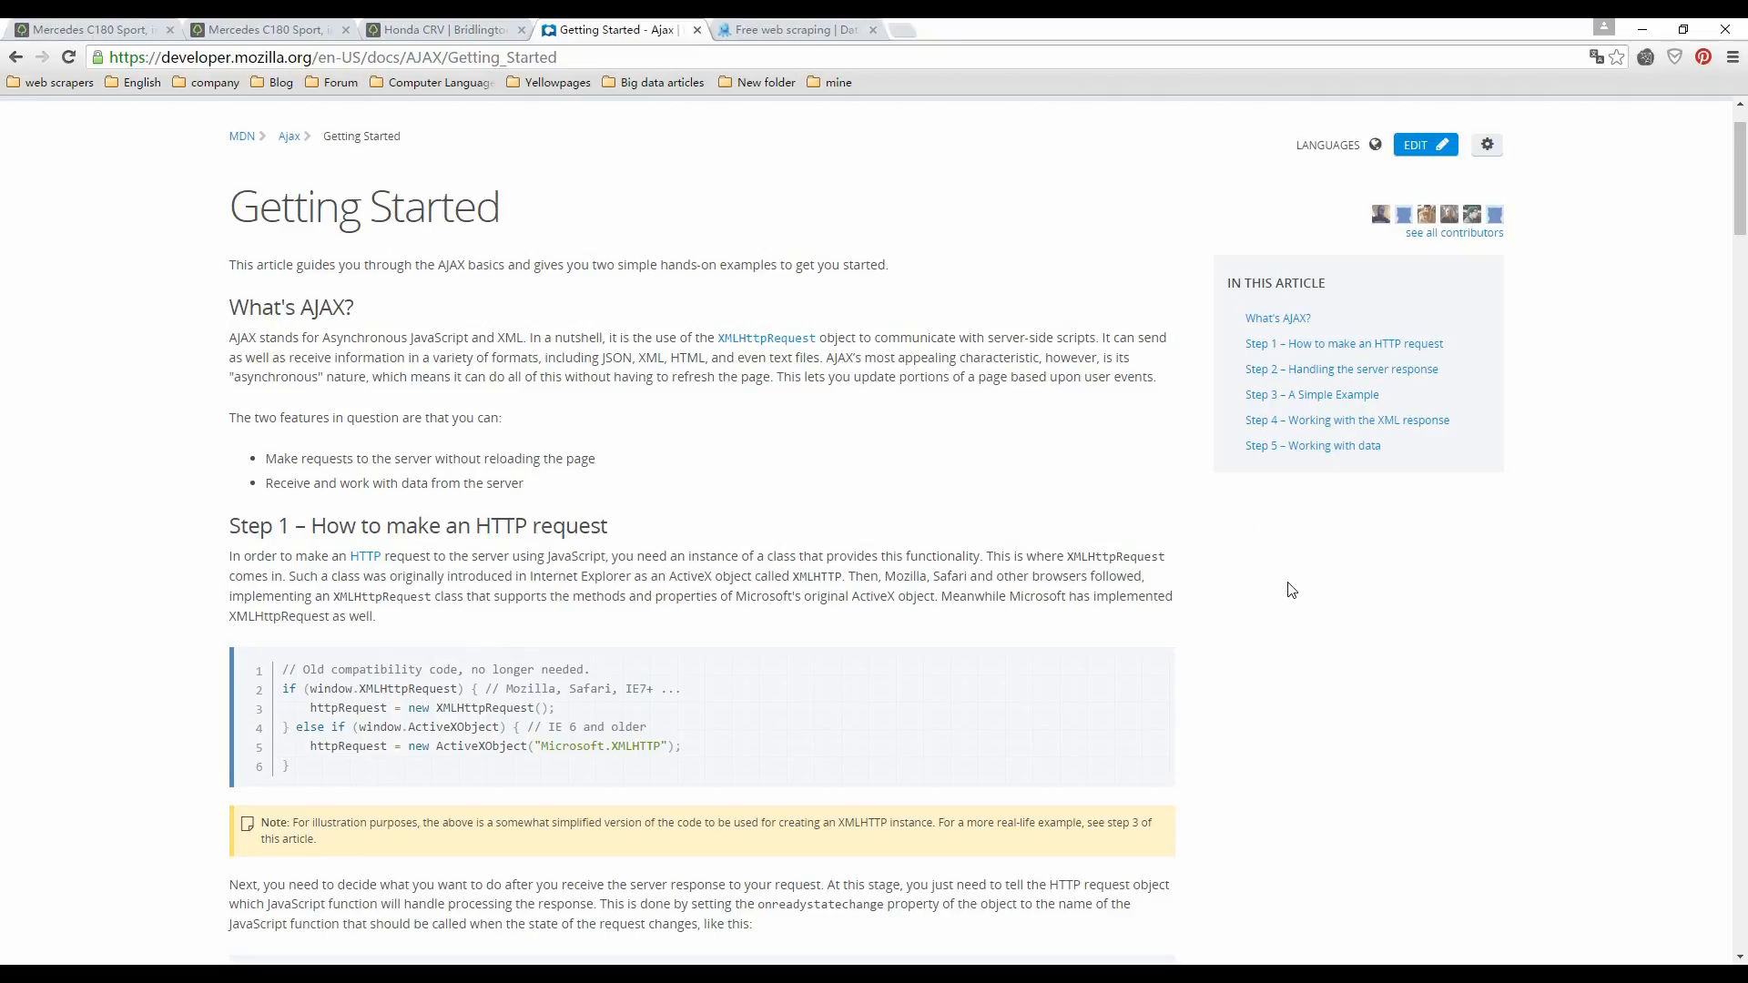
{"action": "scroll", "scroll_direction": "down", "scroll_amount": 3}
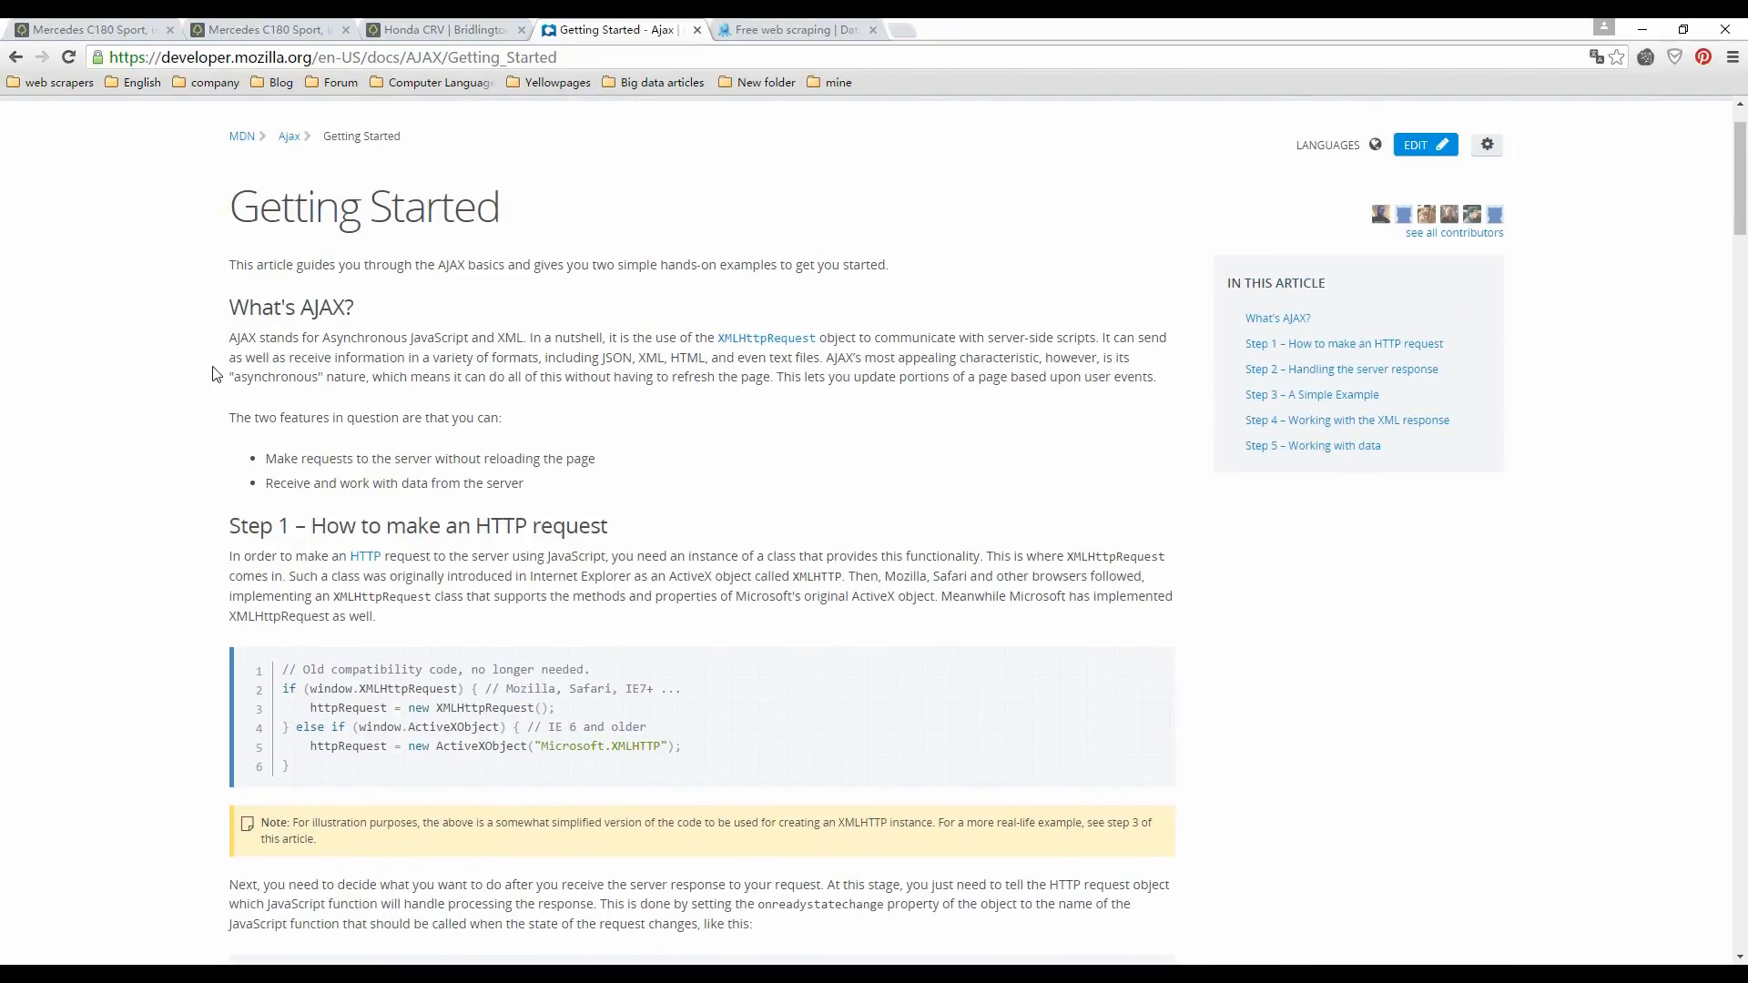
{"action": "mouse_move", "coordinate": [40, 371]}
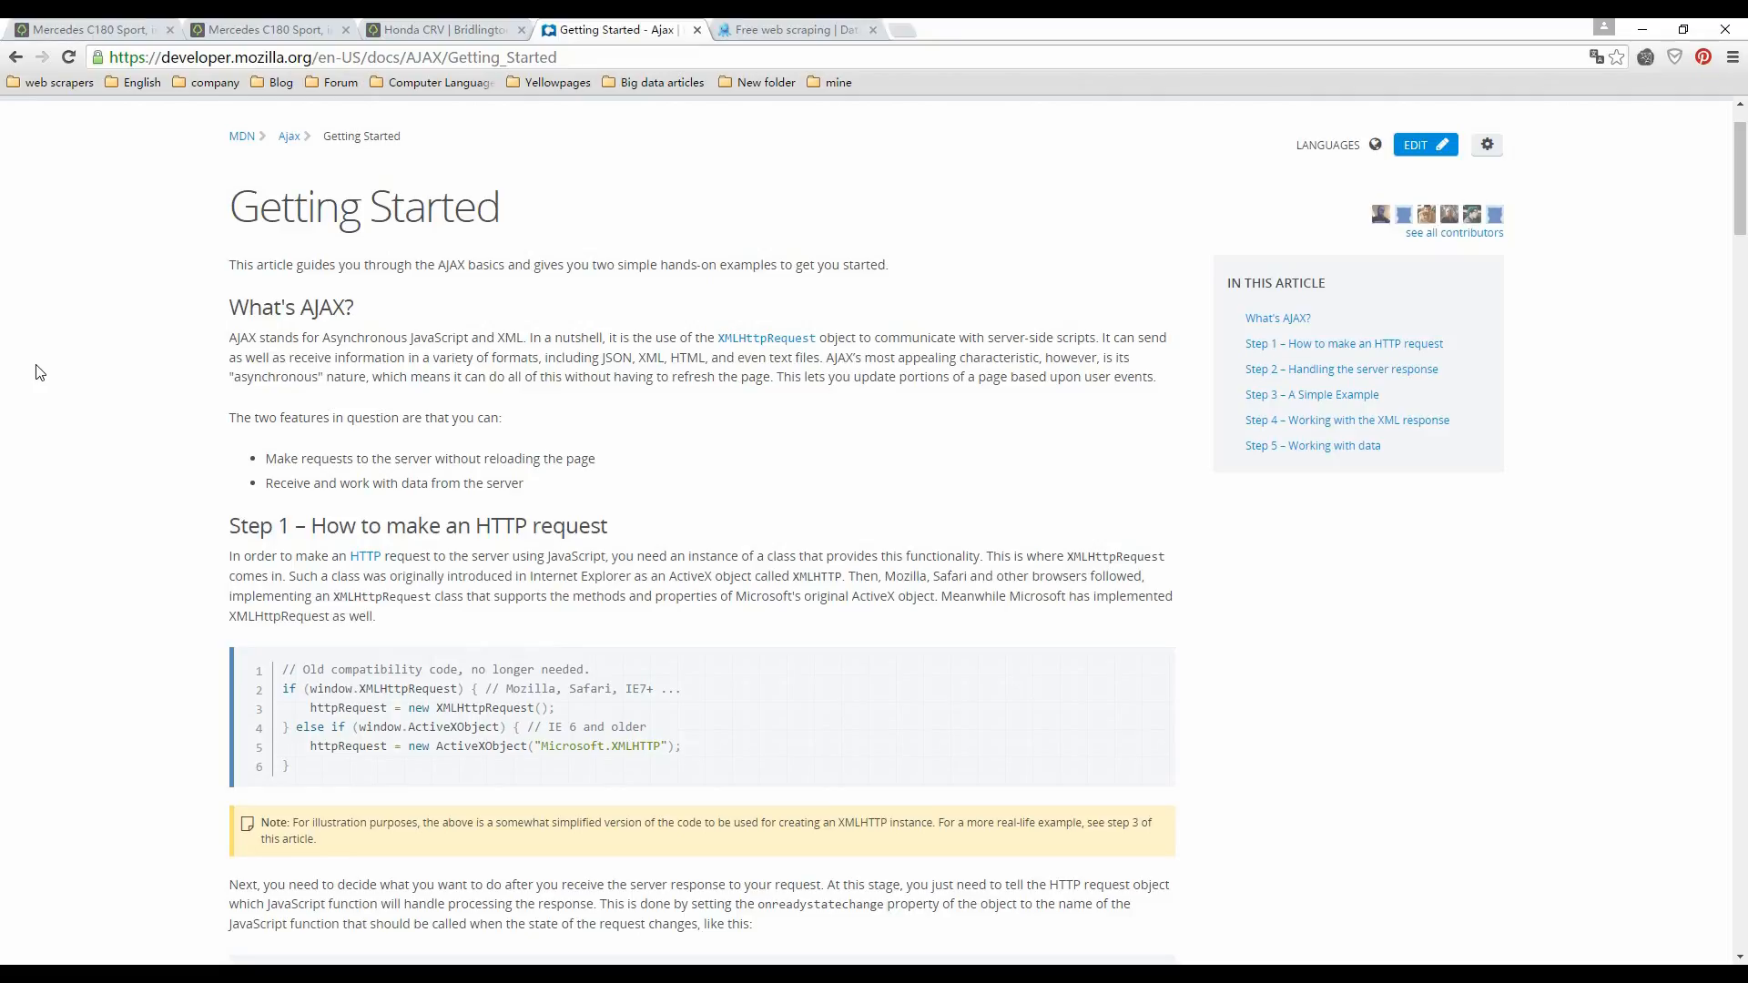
{"action": "mouse_move", "coordinate": [28, 364]}
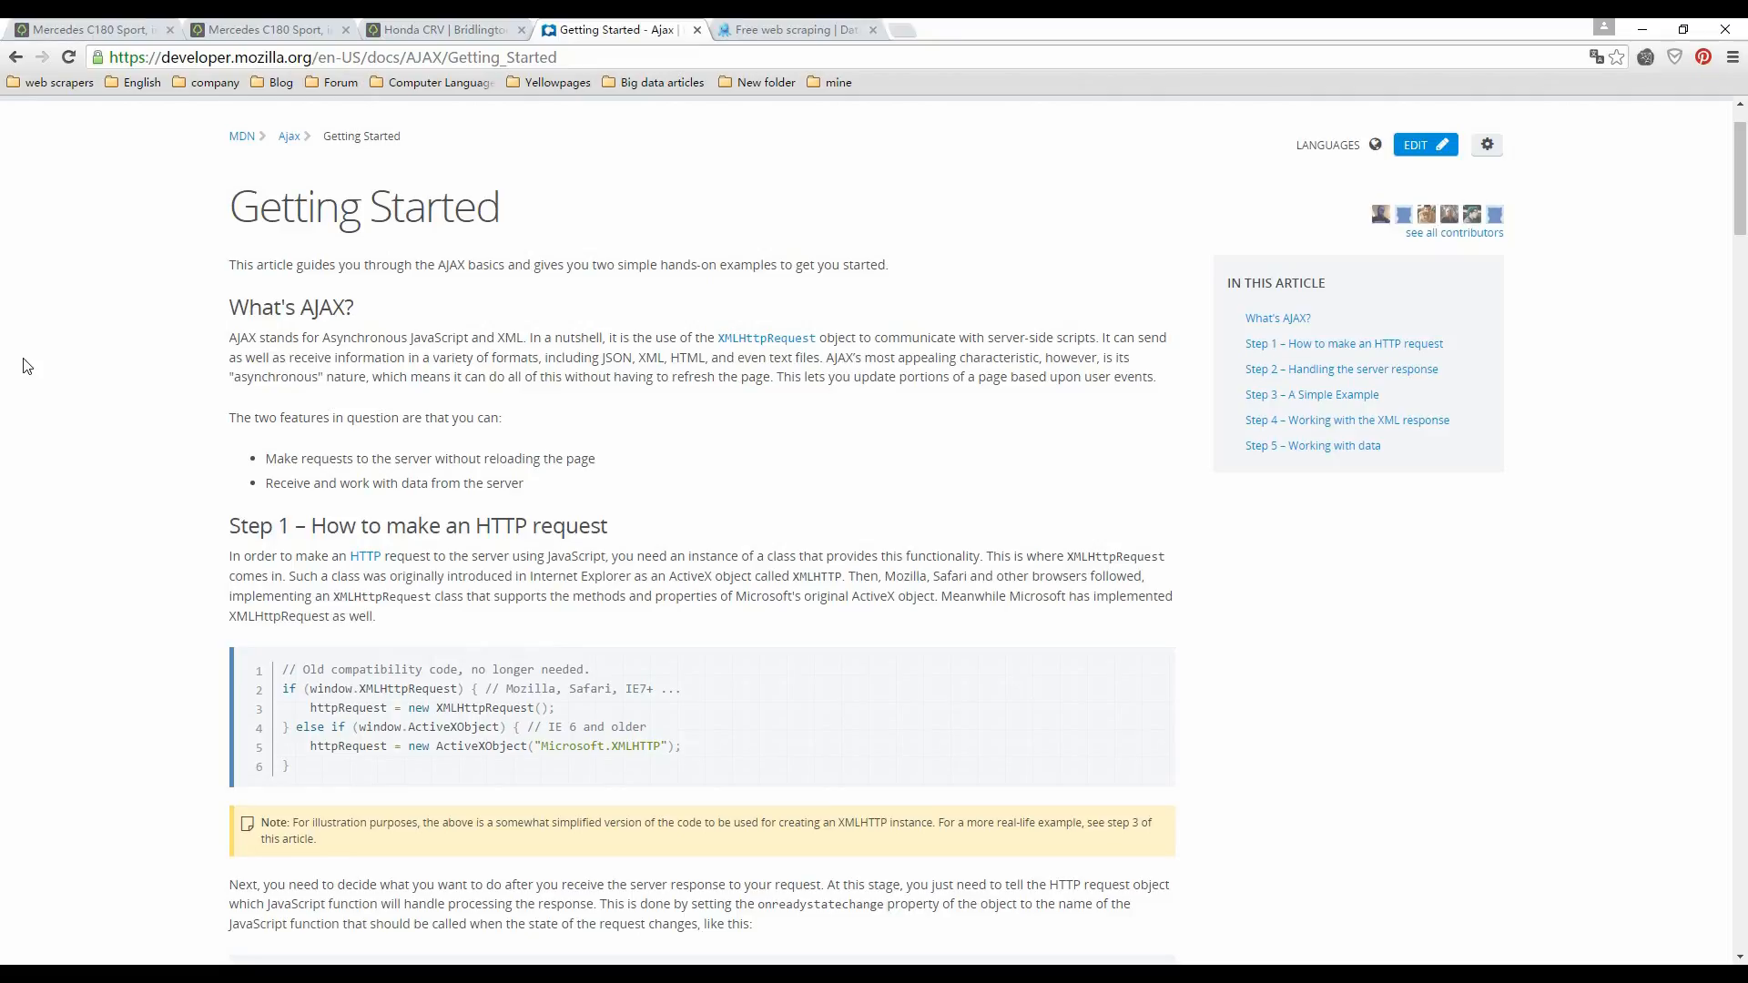
{"action": "mouse_move", "coordinate": [157, 343]}
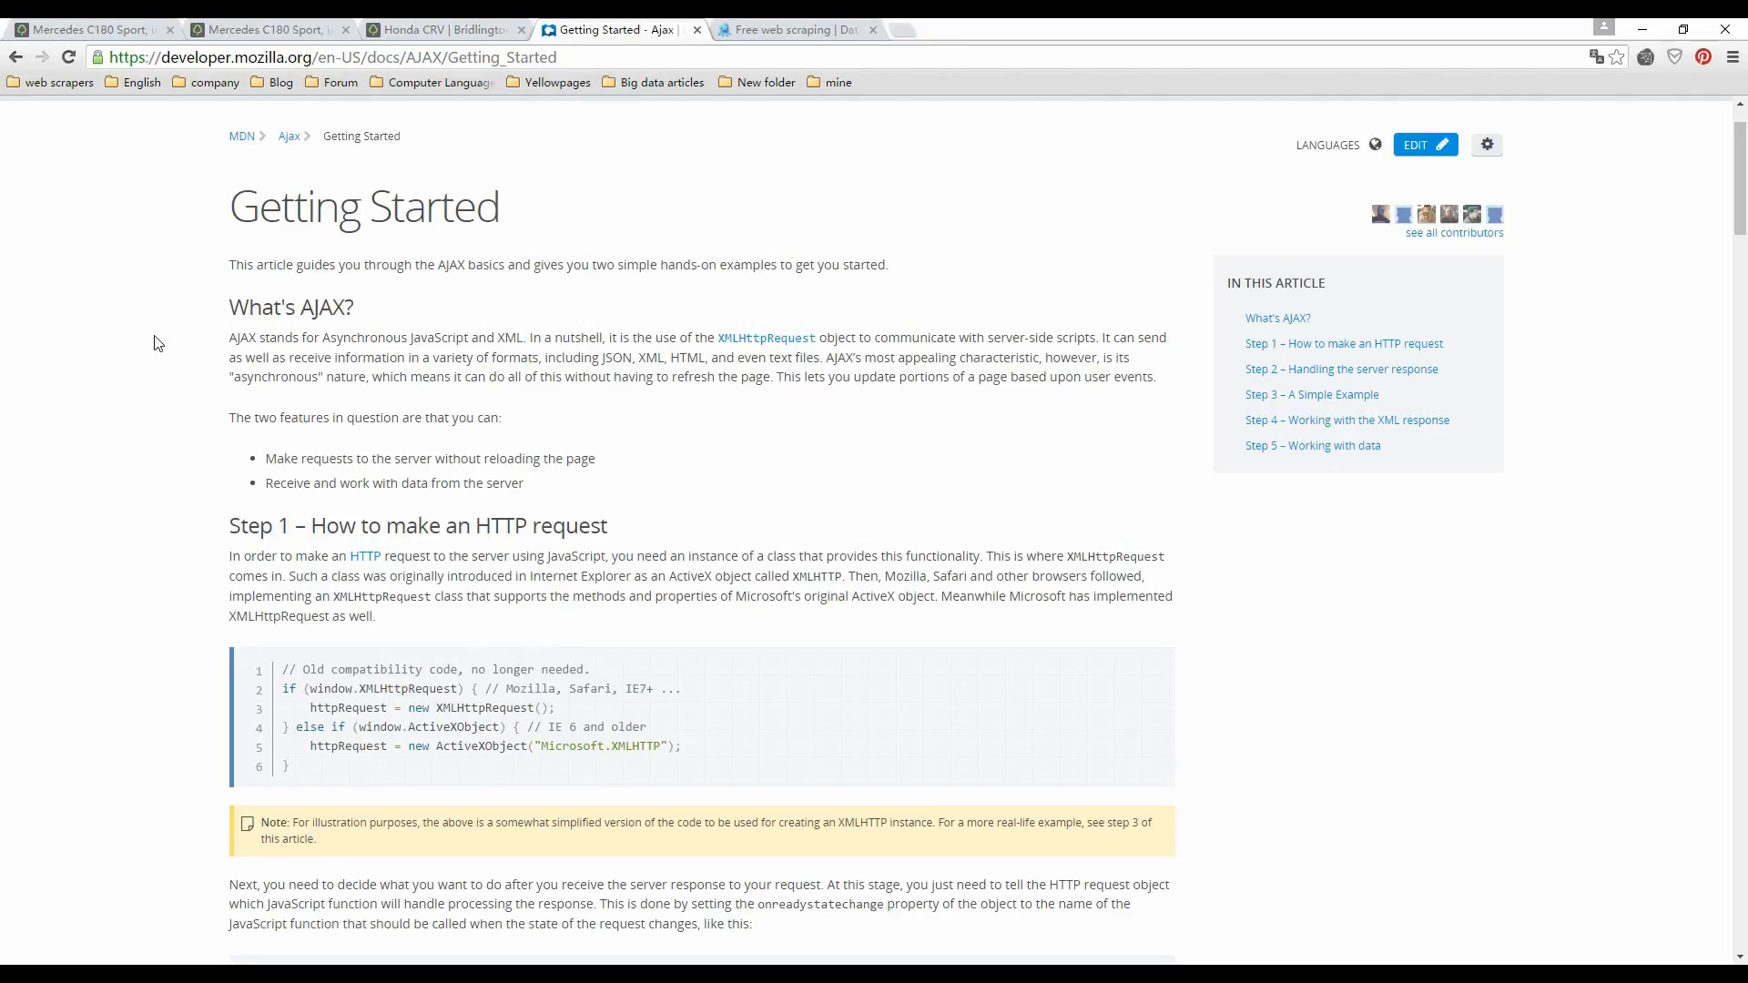
{"action": "mouse_move", "coordinate": [257, 40]}
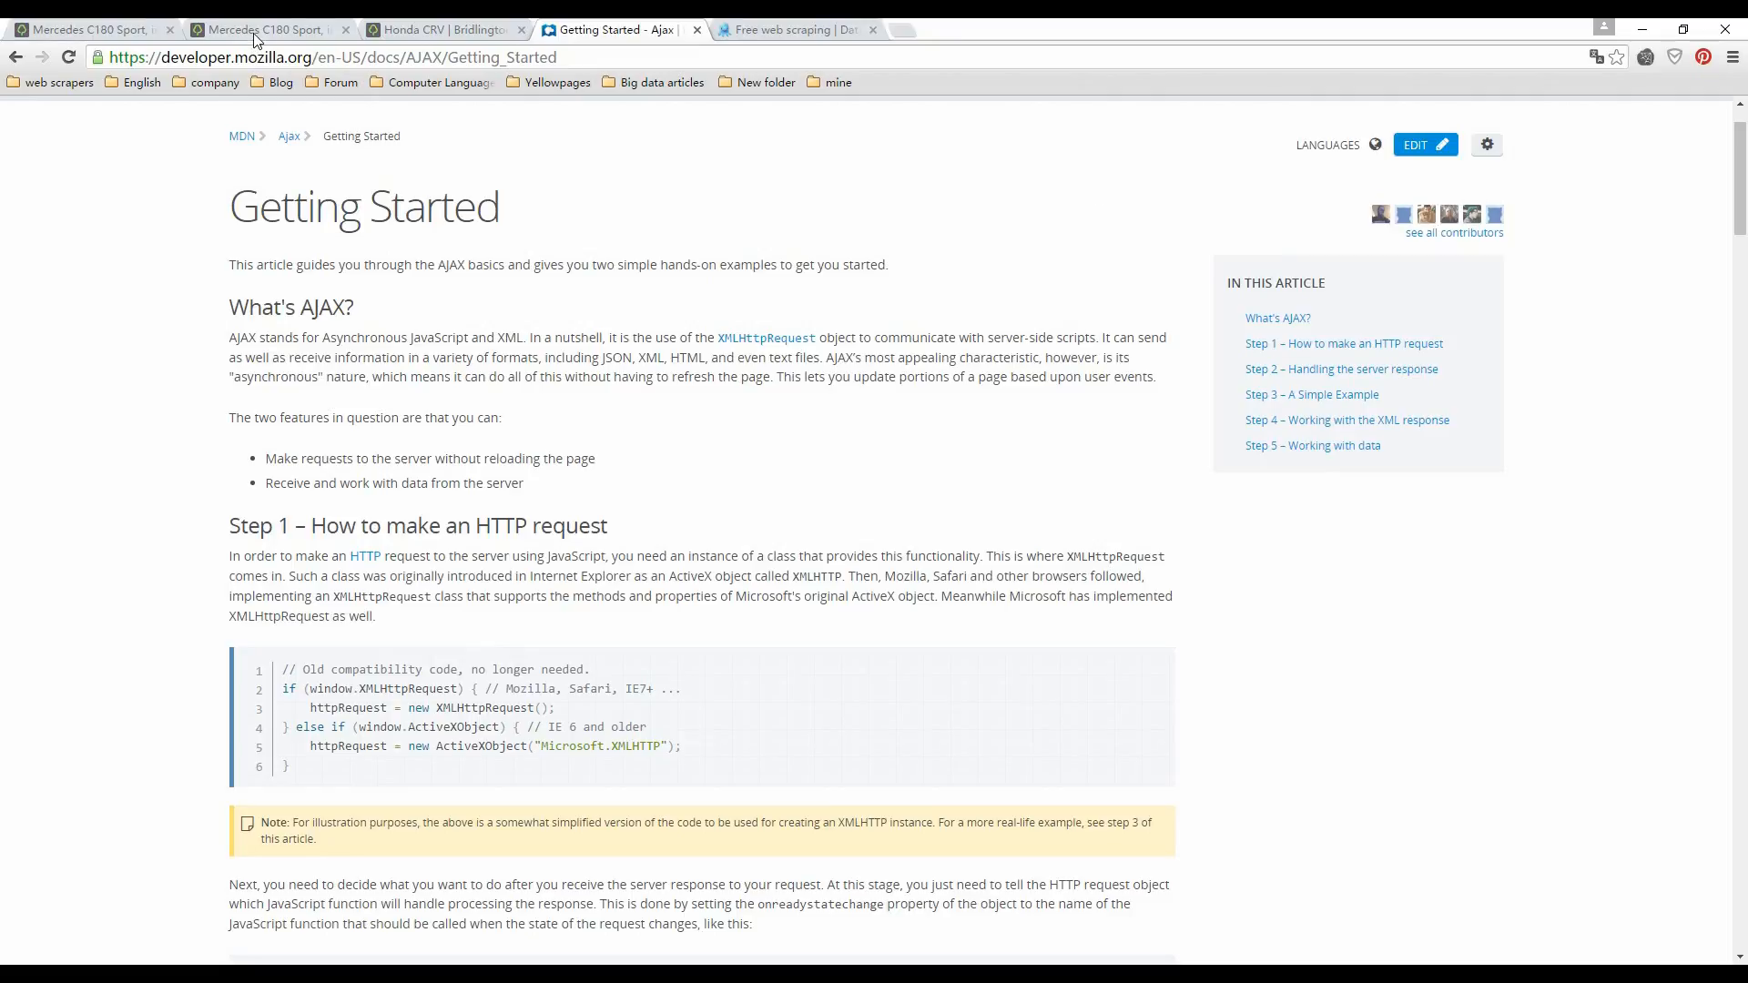
{"action": "mouse_move", "coordinate": [486, 26]}
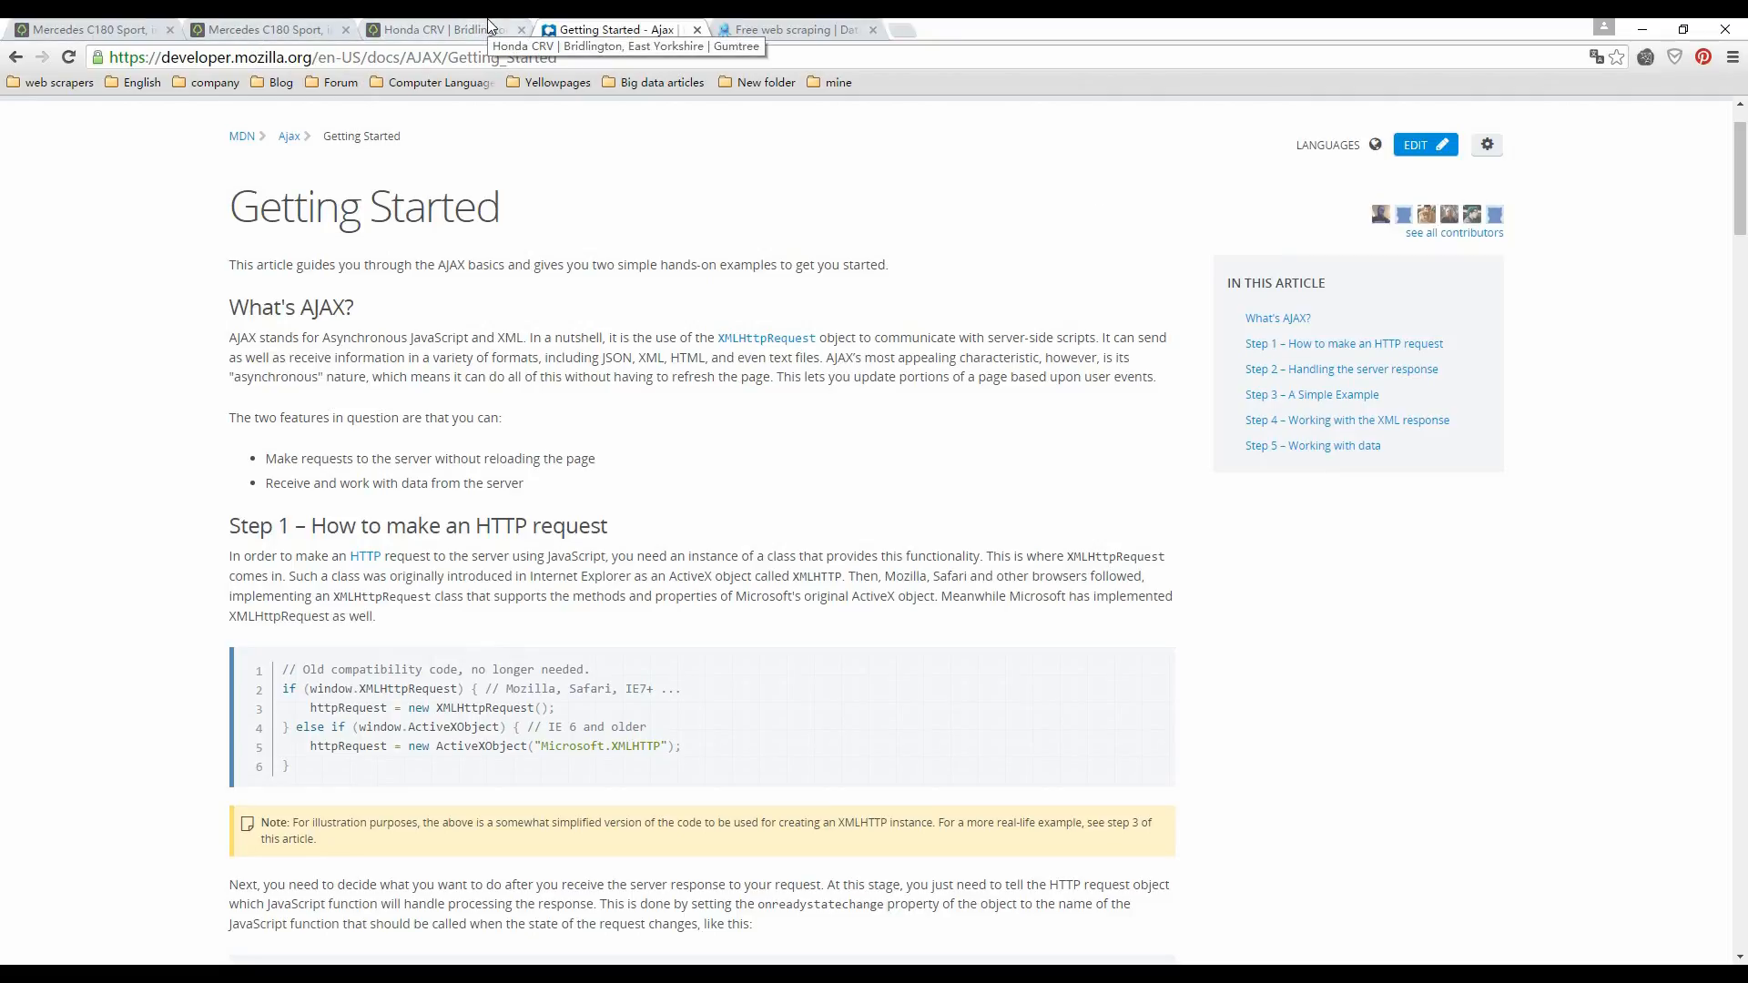
Step: Switch to the Honda CRV Gumtree ad and scroll to the seller's contact section
{"action": "left_click", "coordinate": [439, 29]}
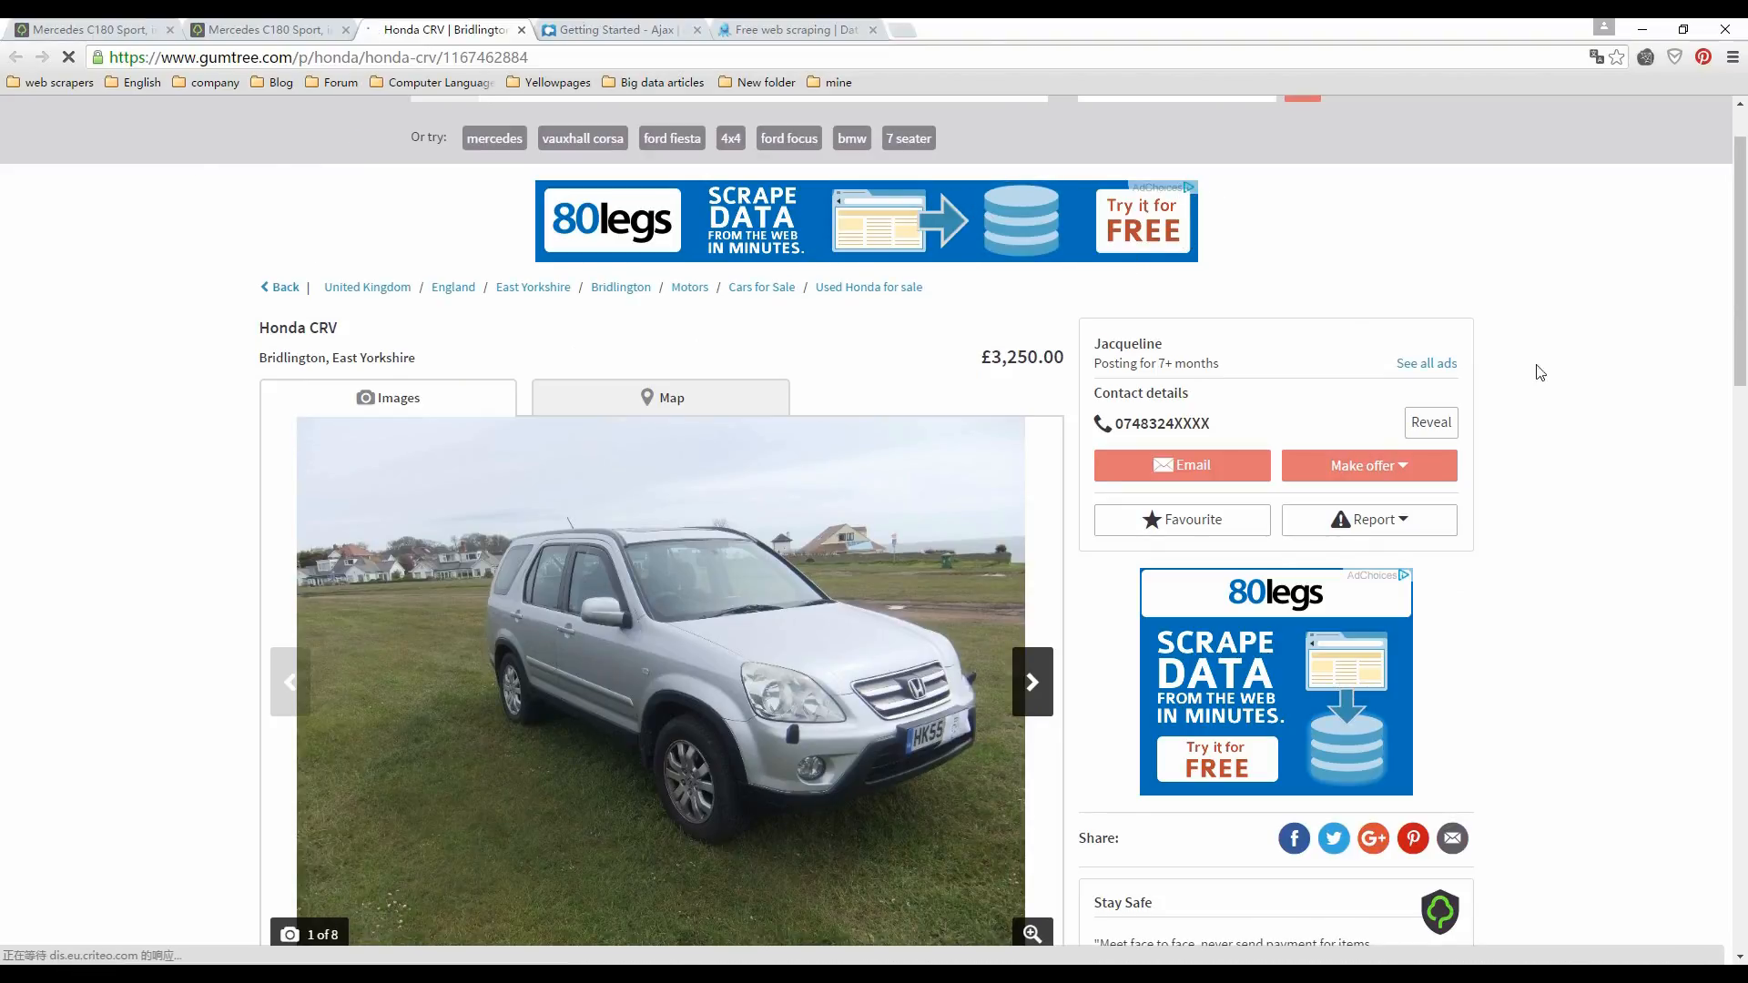
{"action": "scroll", "scroll_direction": "down", "scroll_amount": 3}
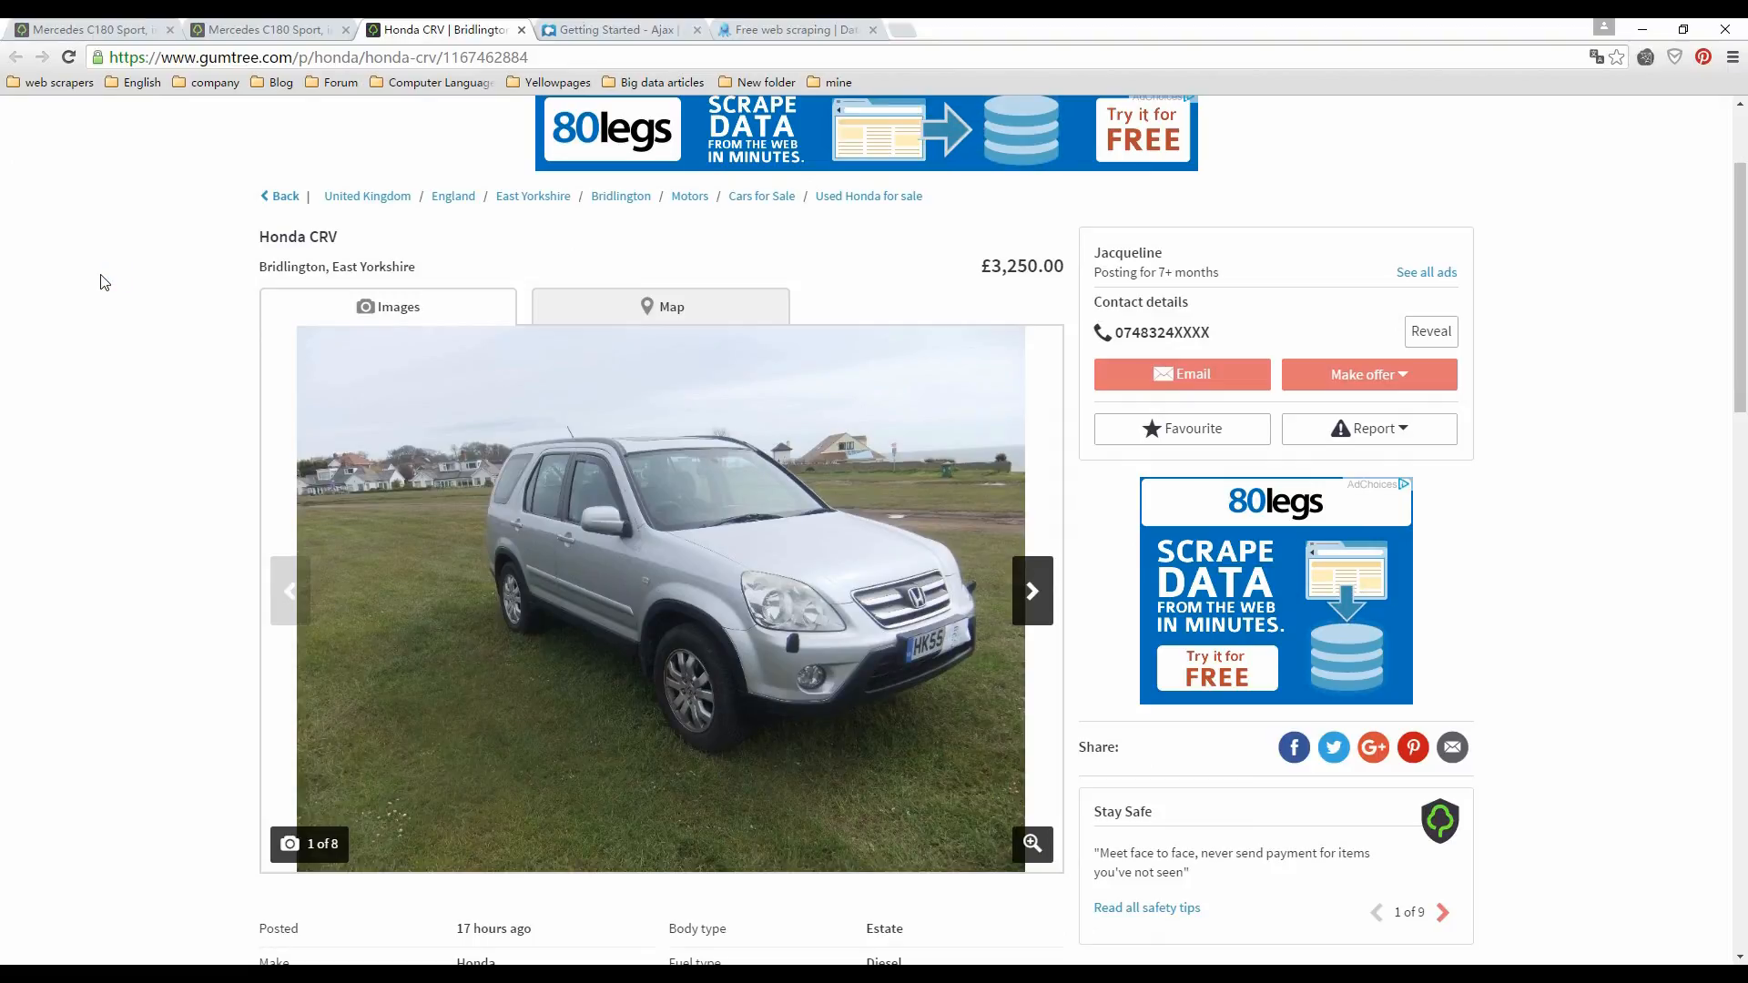
{"action": "scroll", "scroll_direction": "down", "scroll_amount": 3}
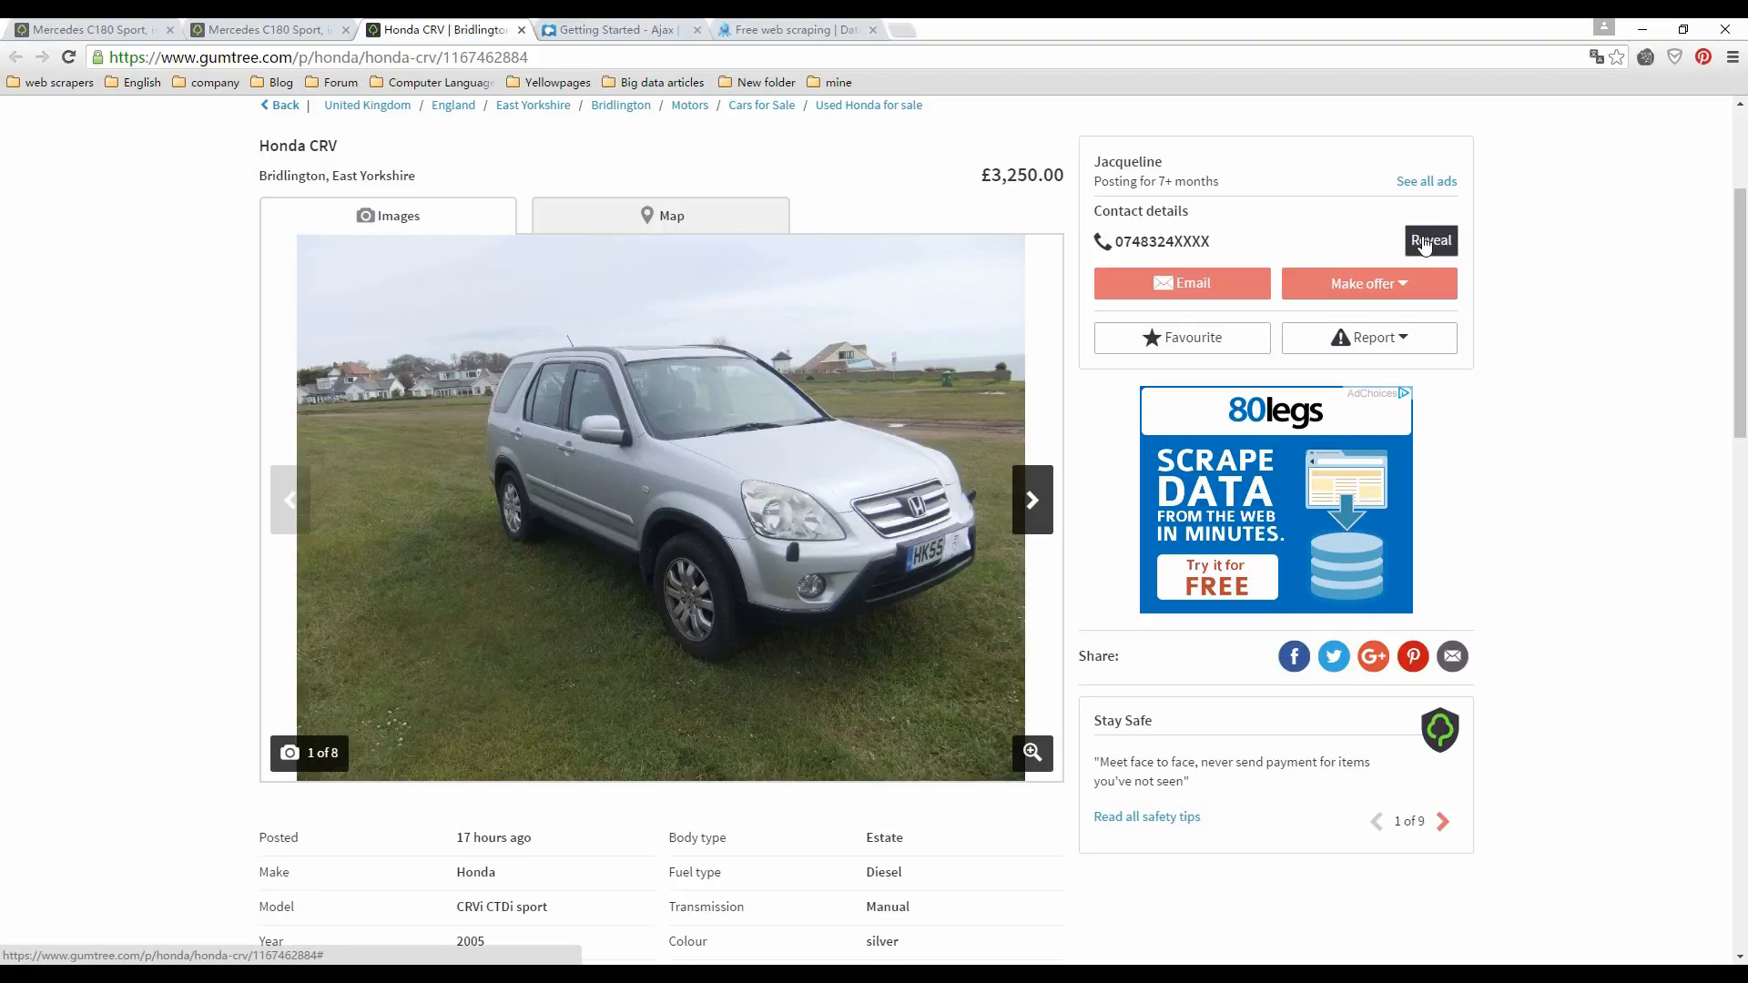
Step: Reveal the seller's full phone number with the Reveal link
{"action": "left_click", "coordinate": [1431, 241]}
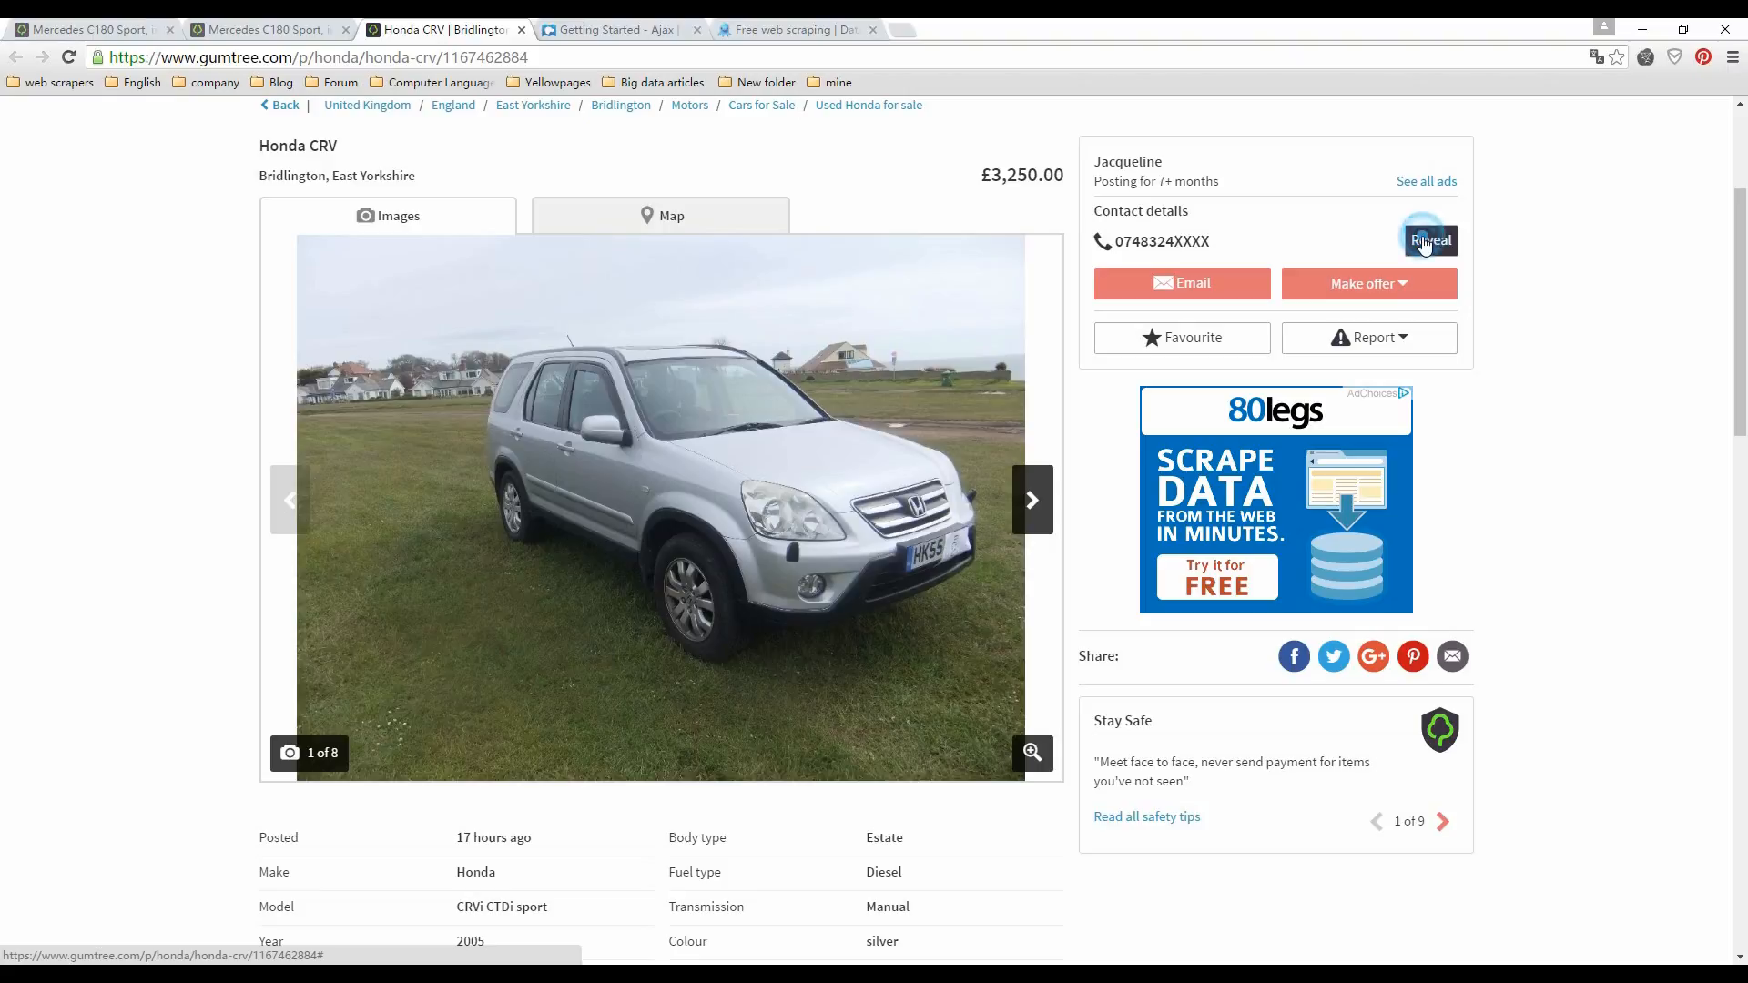
{"action": "left_click", "coordinate": [1429, 241]}
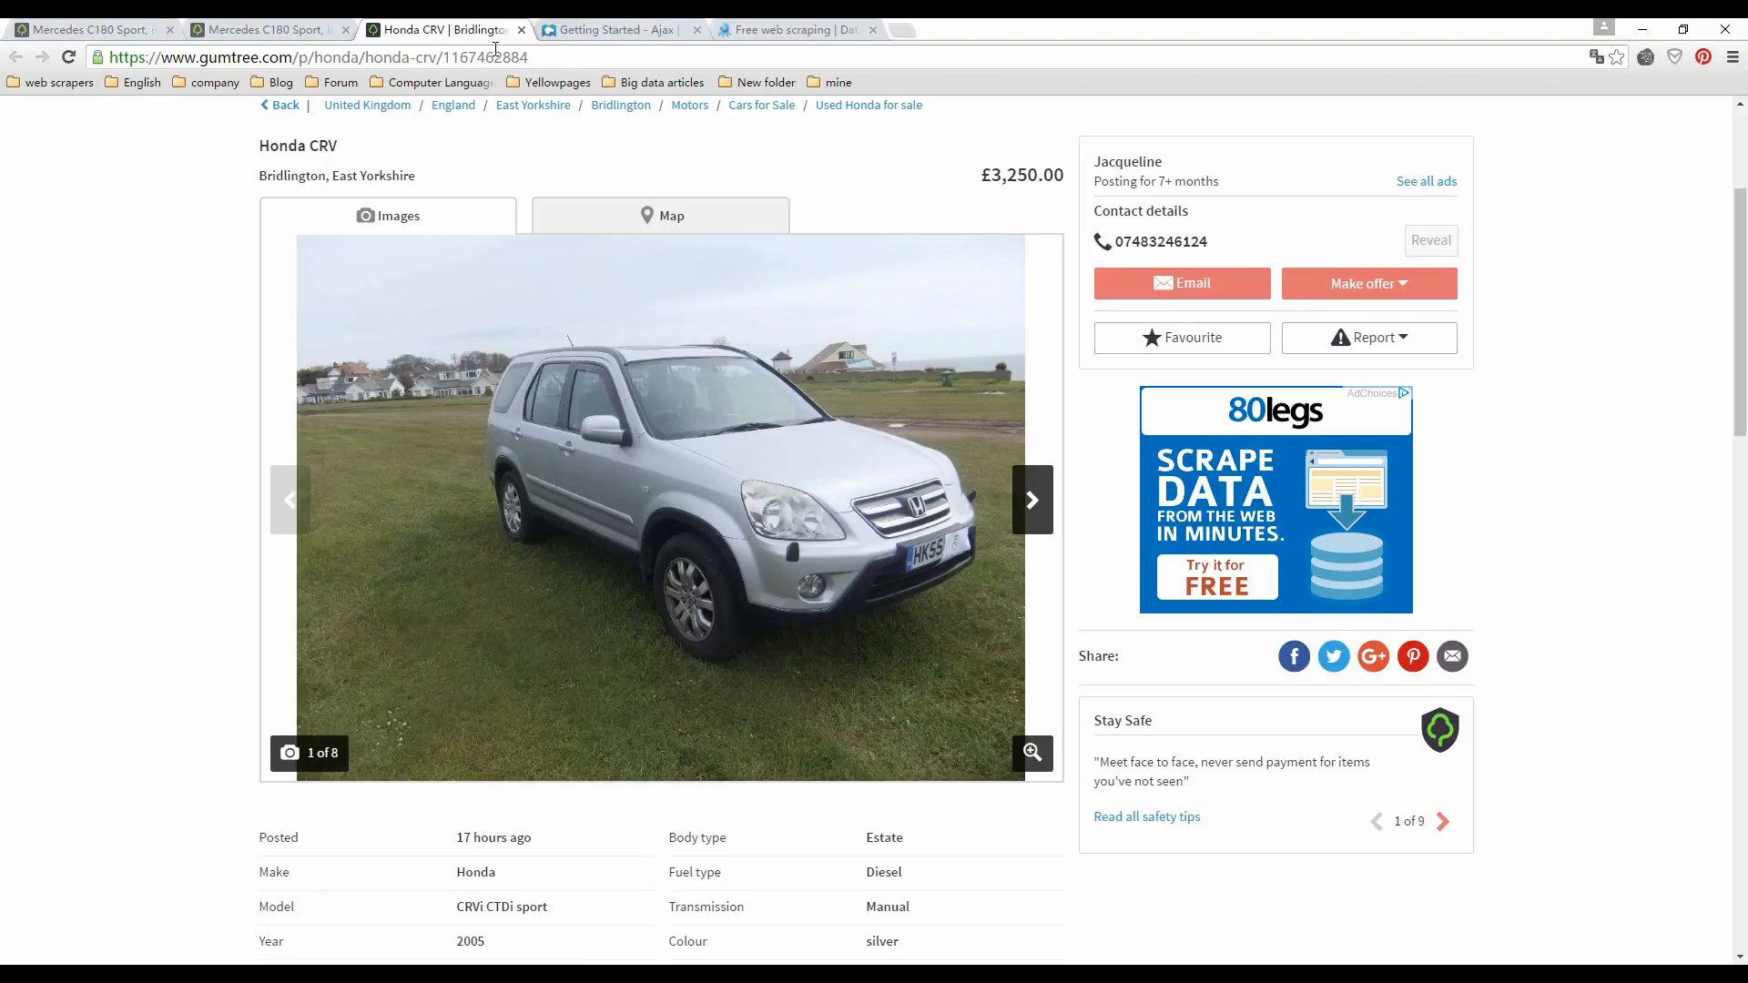
{"action": "mouse_move", "coordinate": [1546, 723]}
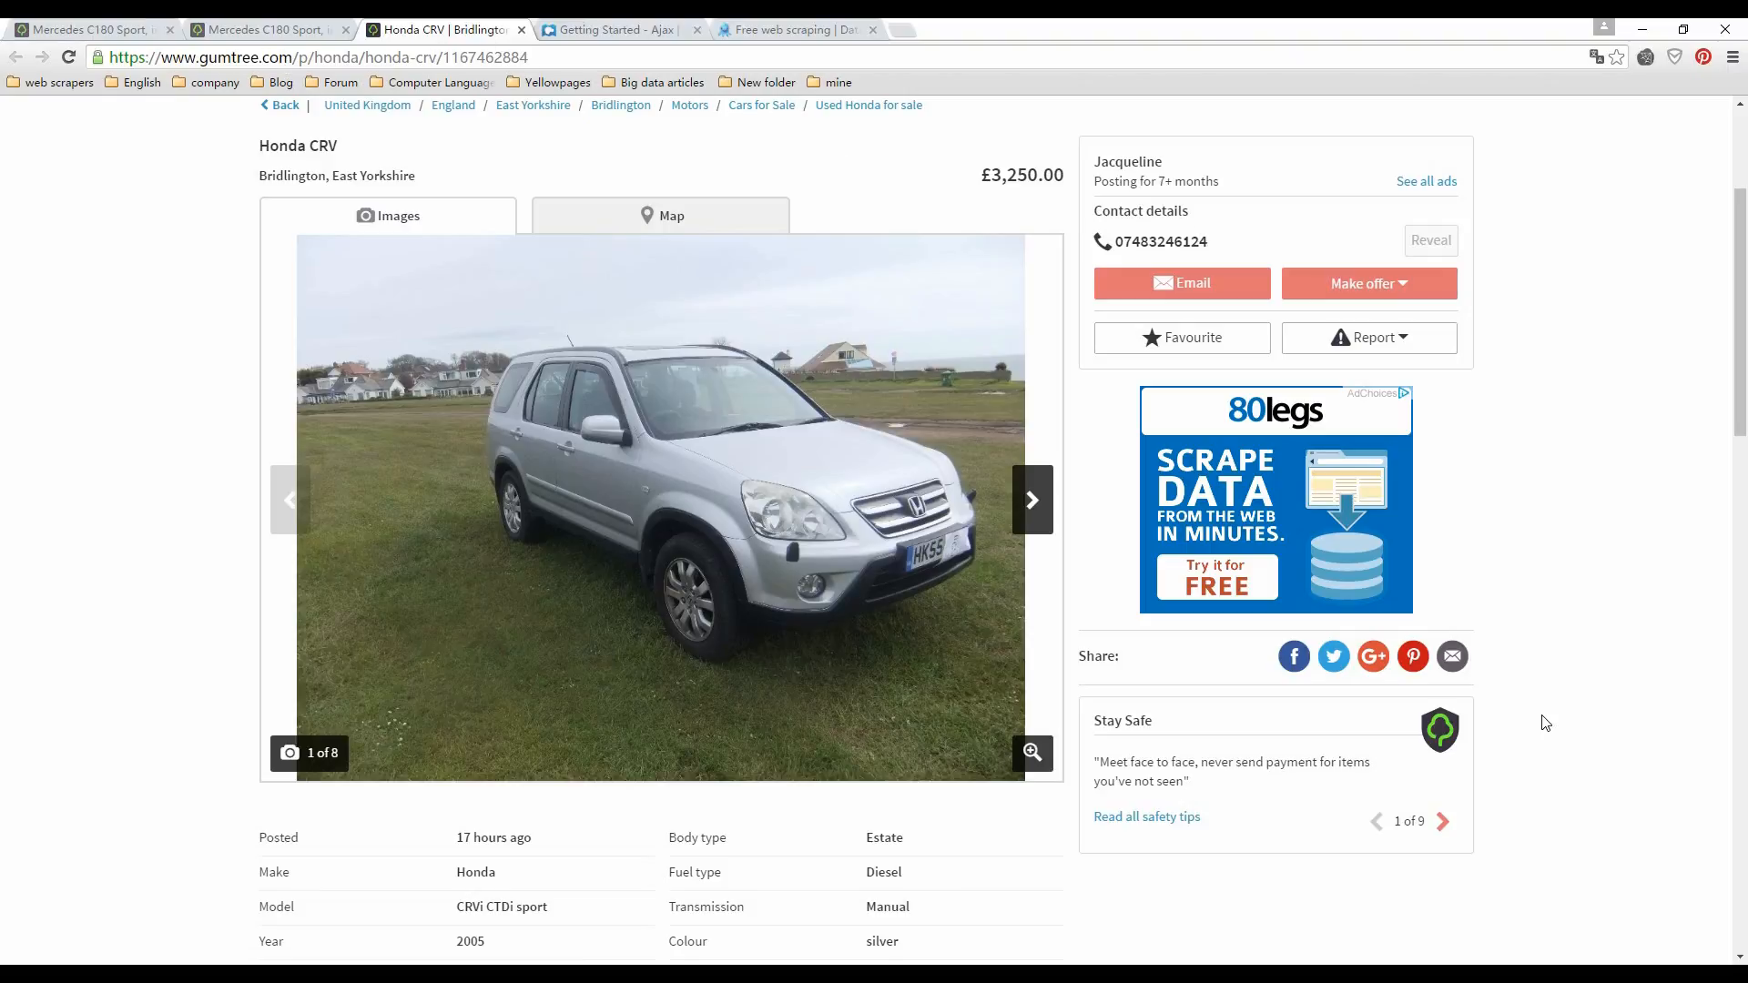
{"action": "scroll", "scroll_direction": "down", "scroll_amount": 3}
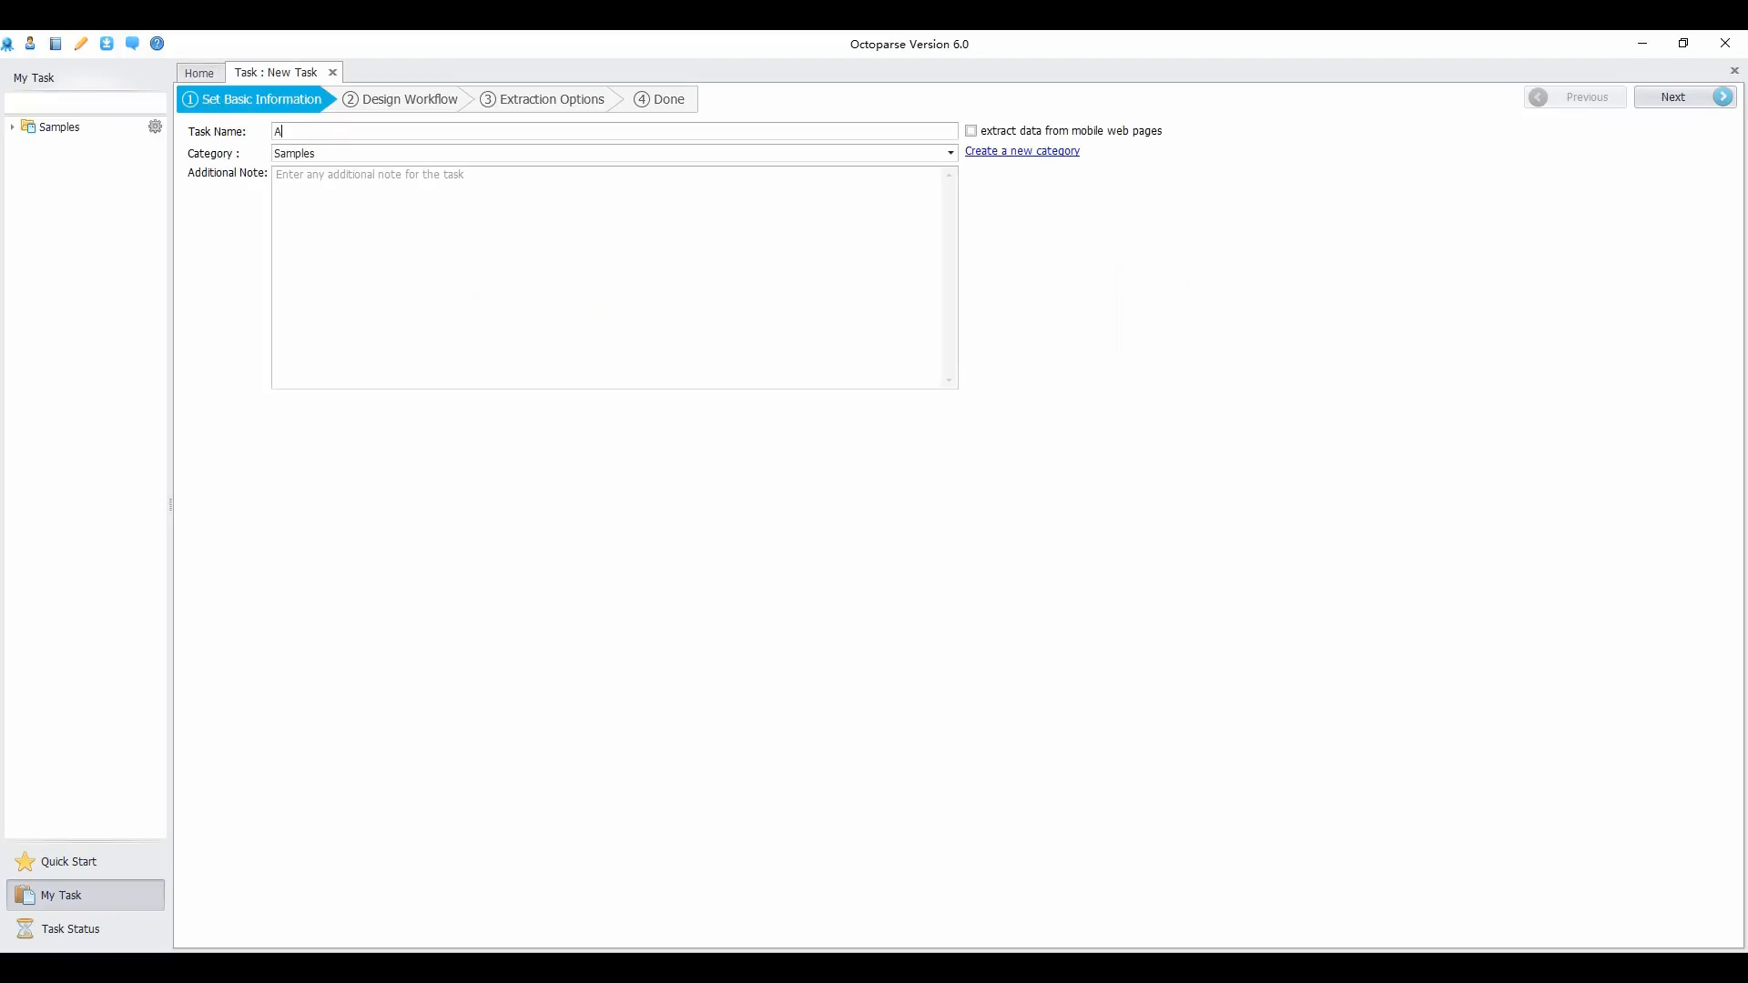
Step: Name the task Ajax_demo, advance to workflow design and grab the ad's URL from Chrome
{"action": "type", "text": "jax_demo"}
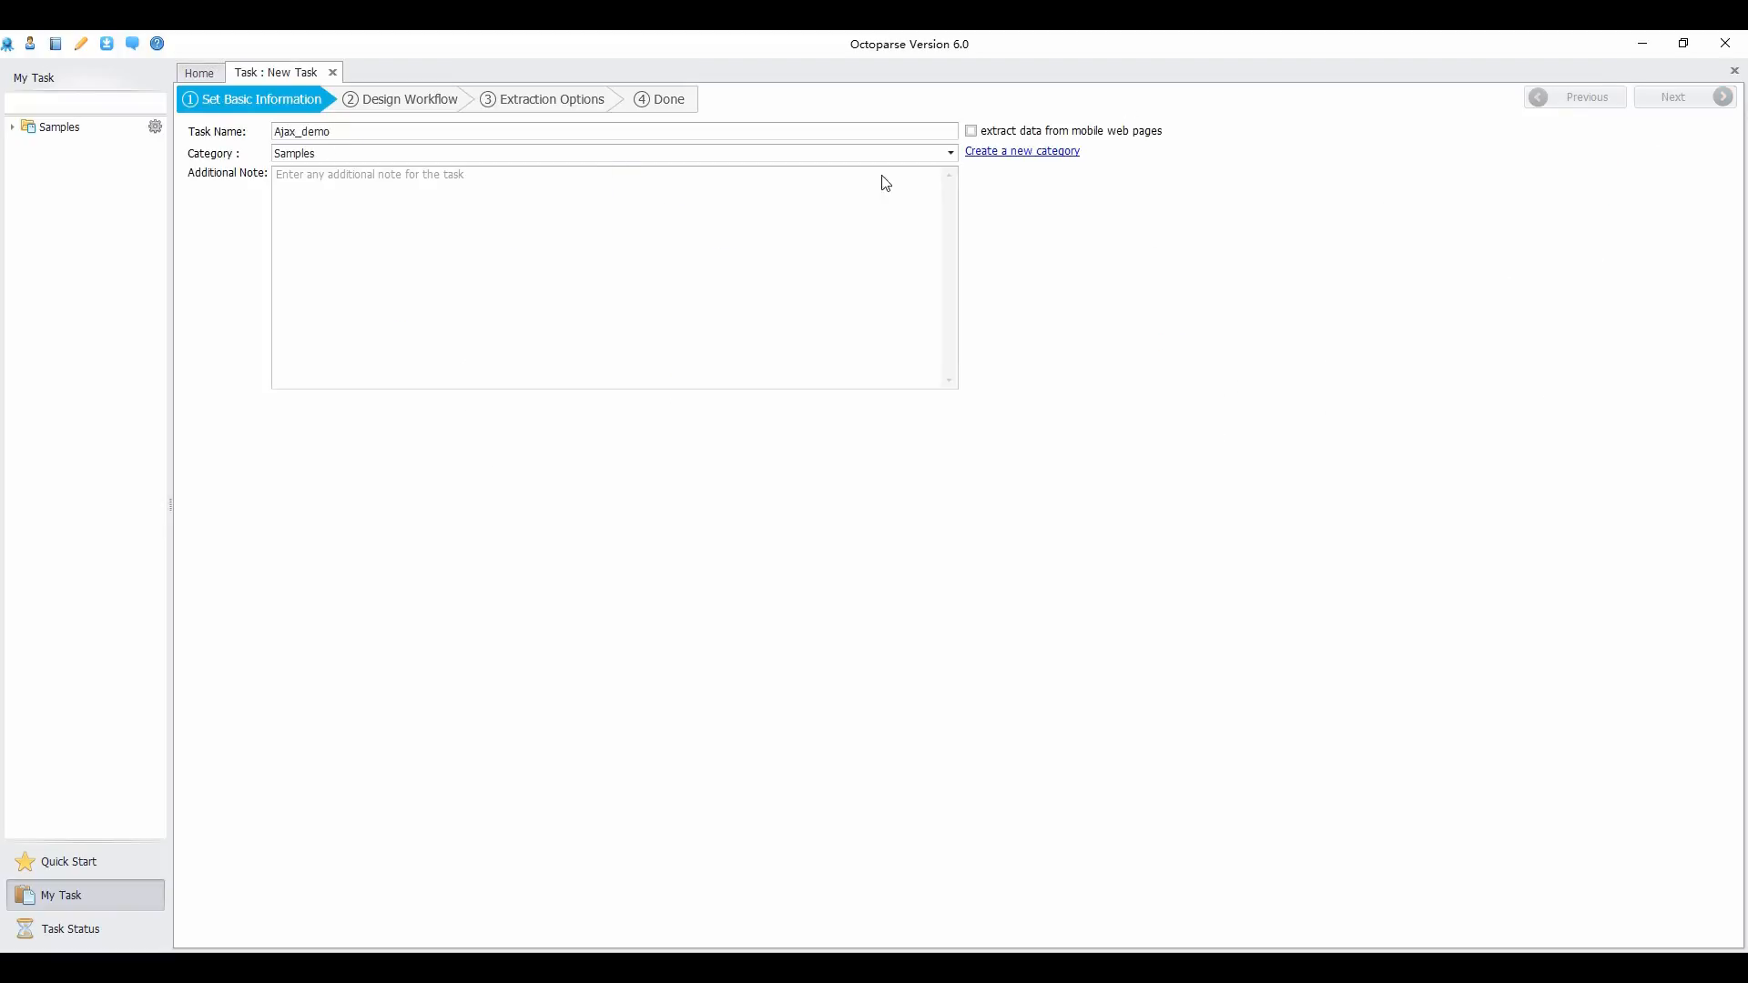
{"action": "left_click", "coordinate": [1674, 96]}
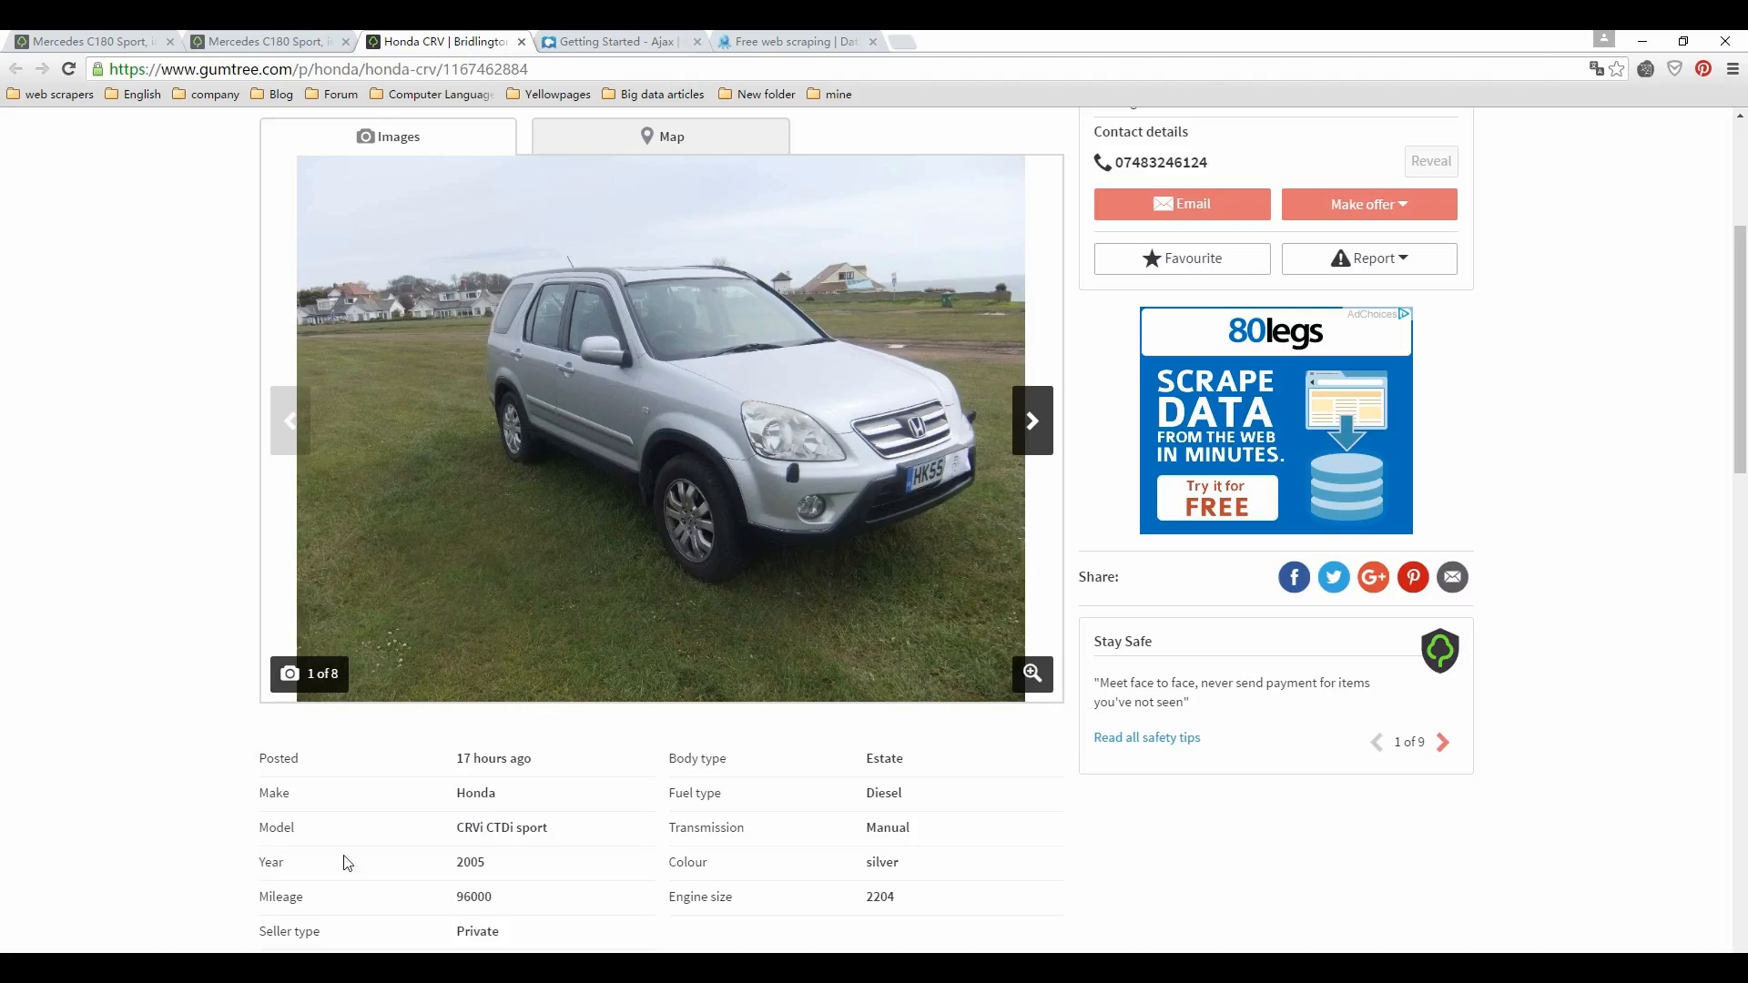
{"action": "left_click", "coordinate": [456, 70]}
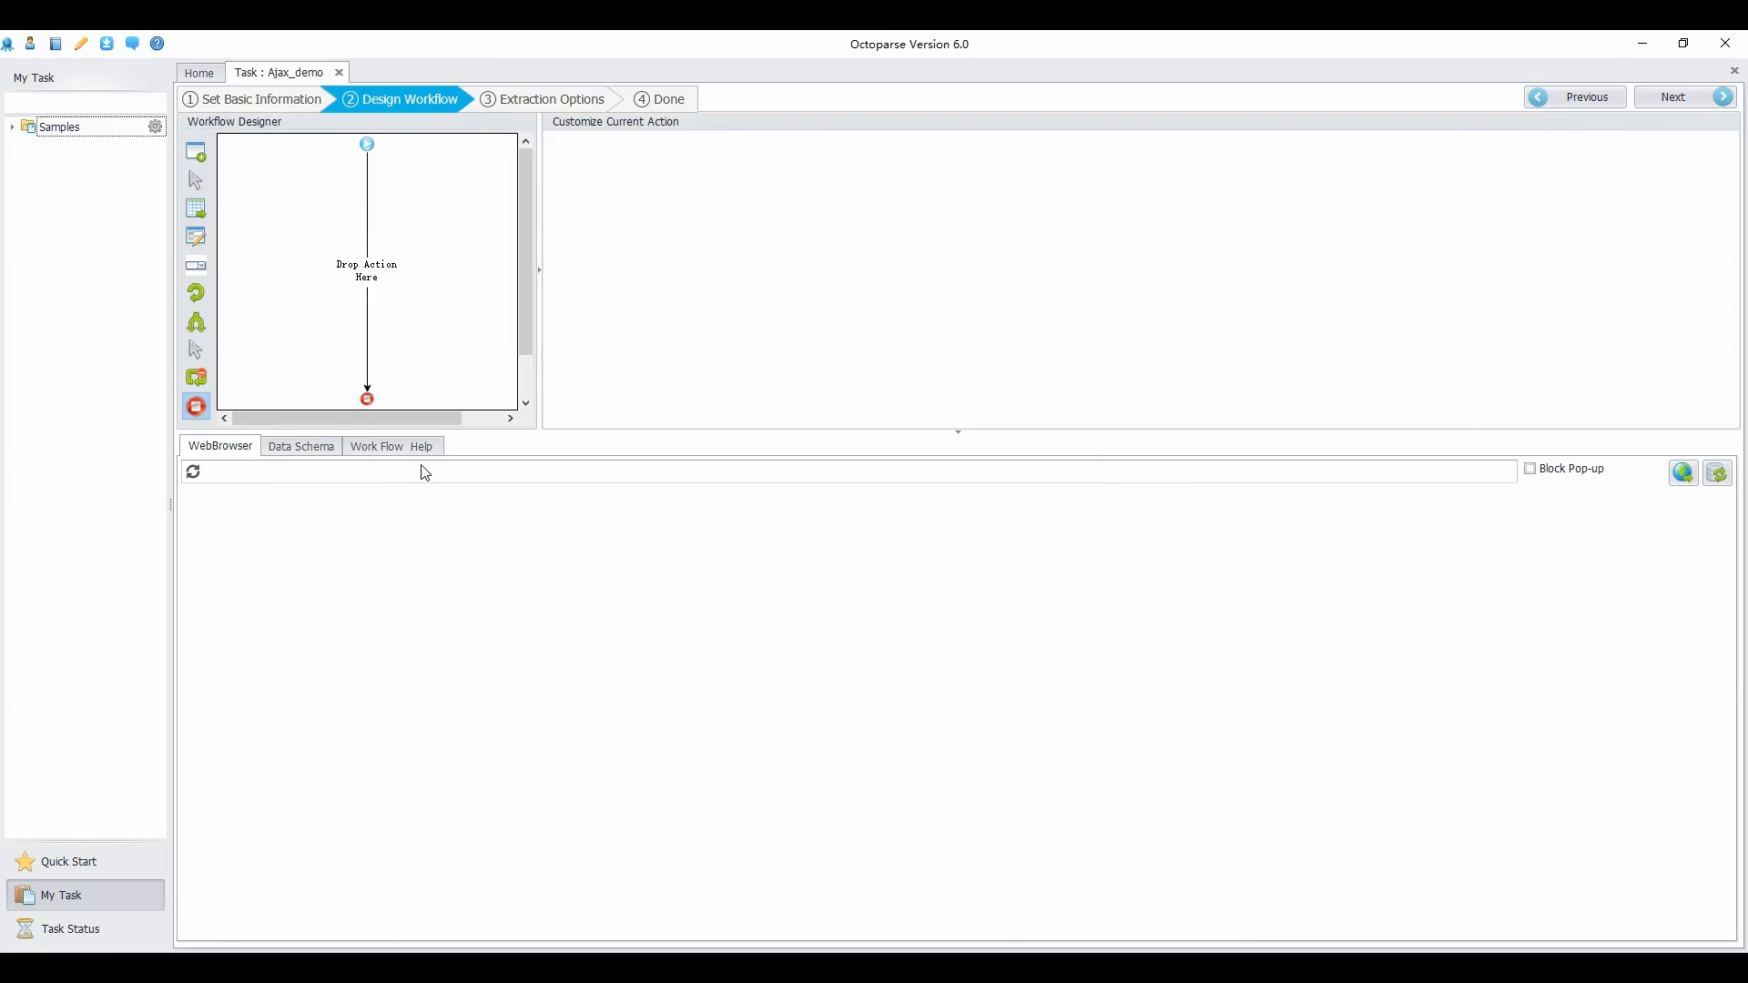
{"action": "type", "text": "https://www.gumtree.com/p/honda/honda-crv/1167462884"}
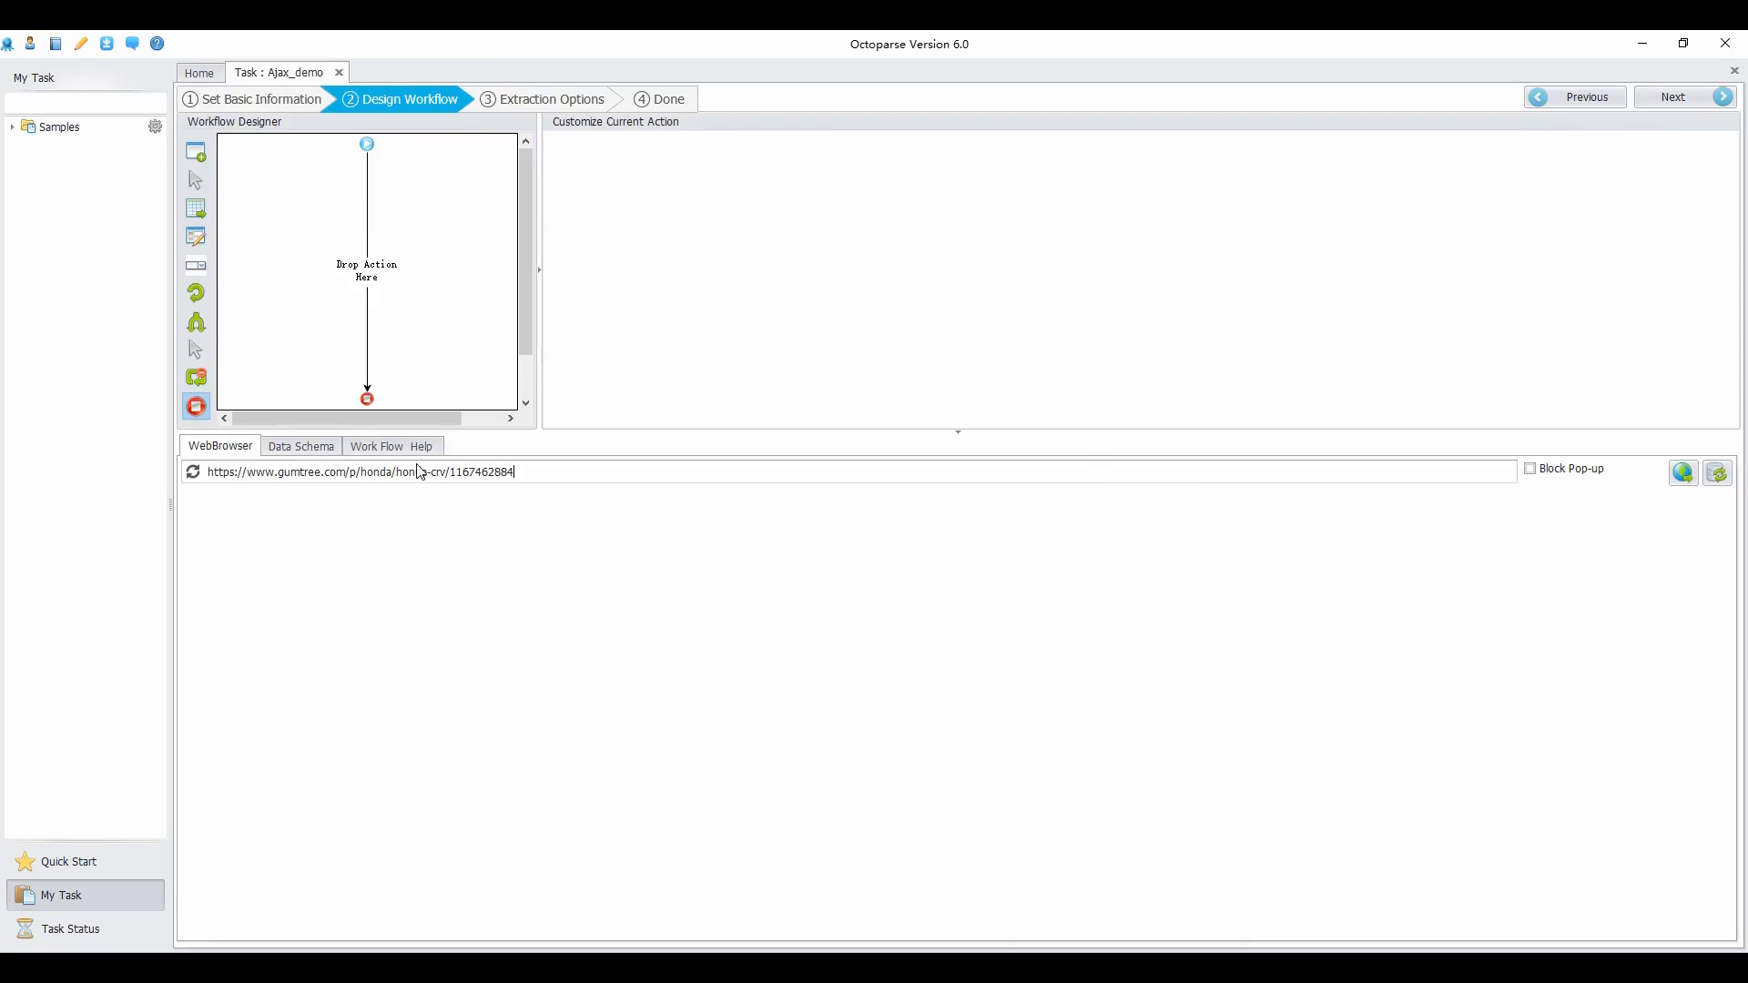
{"action": "left_click", "coordinate": [1683, 474]}
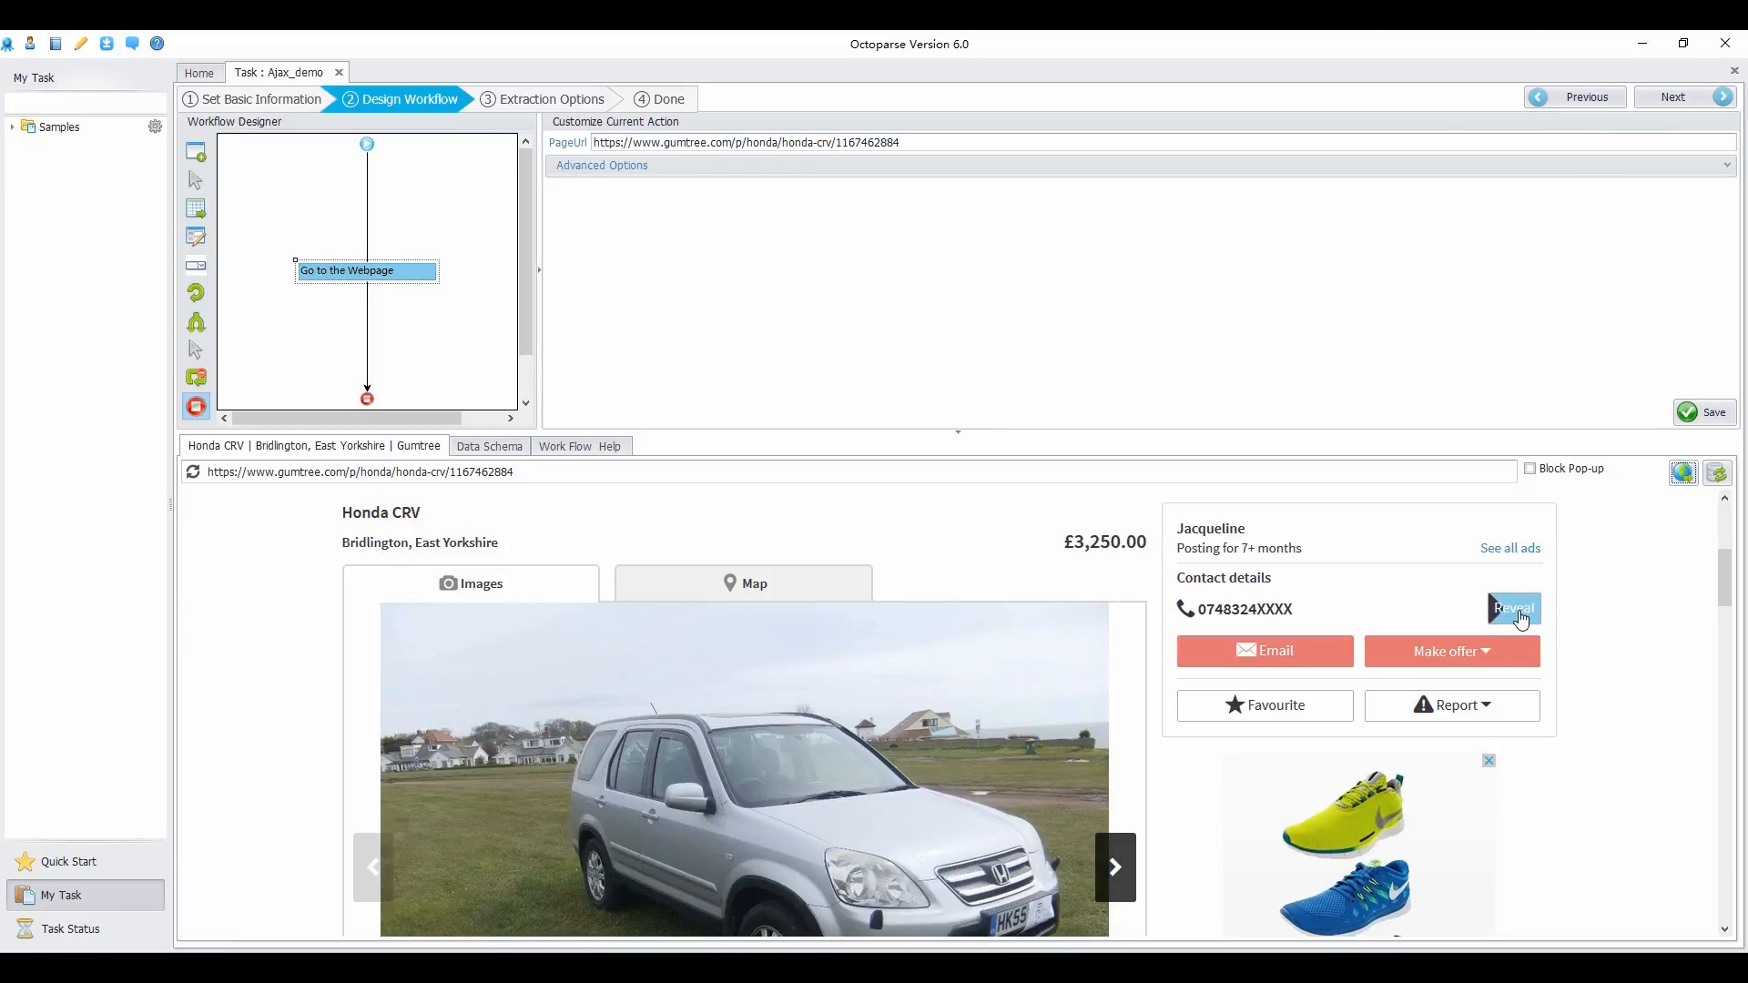
{"action": "left_click", "coordinate": [1513, 609]}
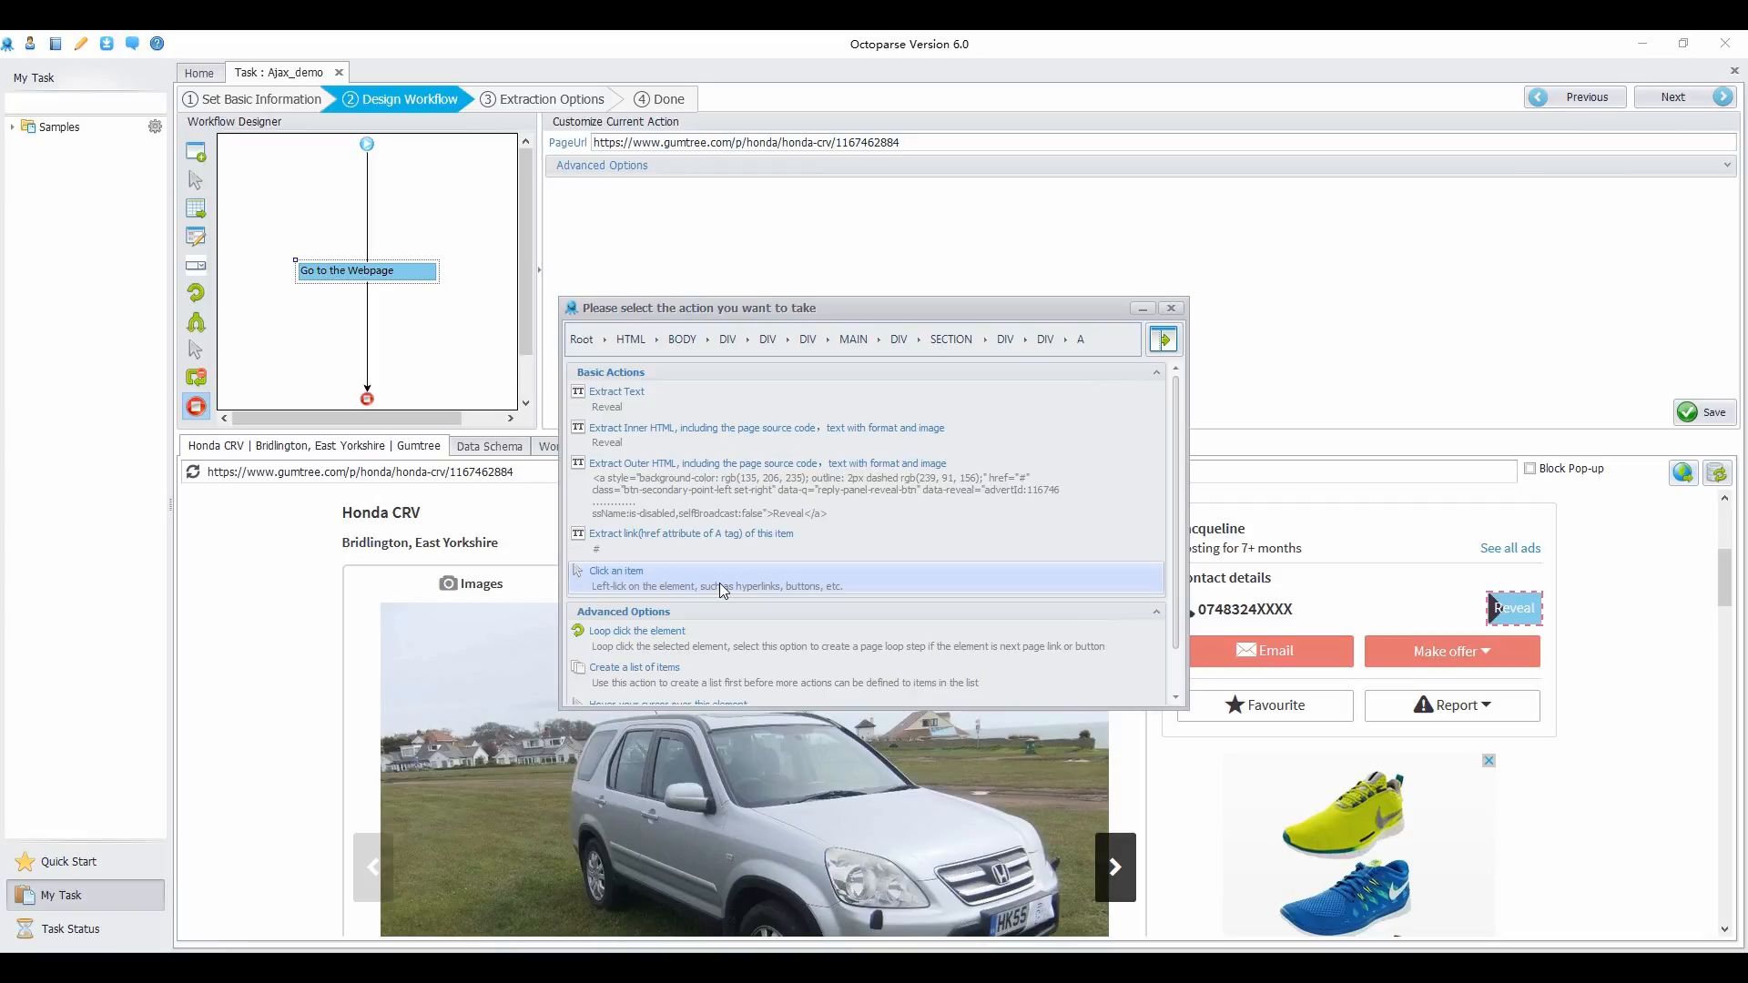
Step: Add a Click Item step on the Reveal link with 'Load page with AJAX' and a 10-second timeout
{"action": "left_click", "coordinate": [616, 570]}
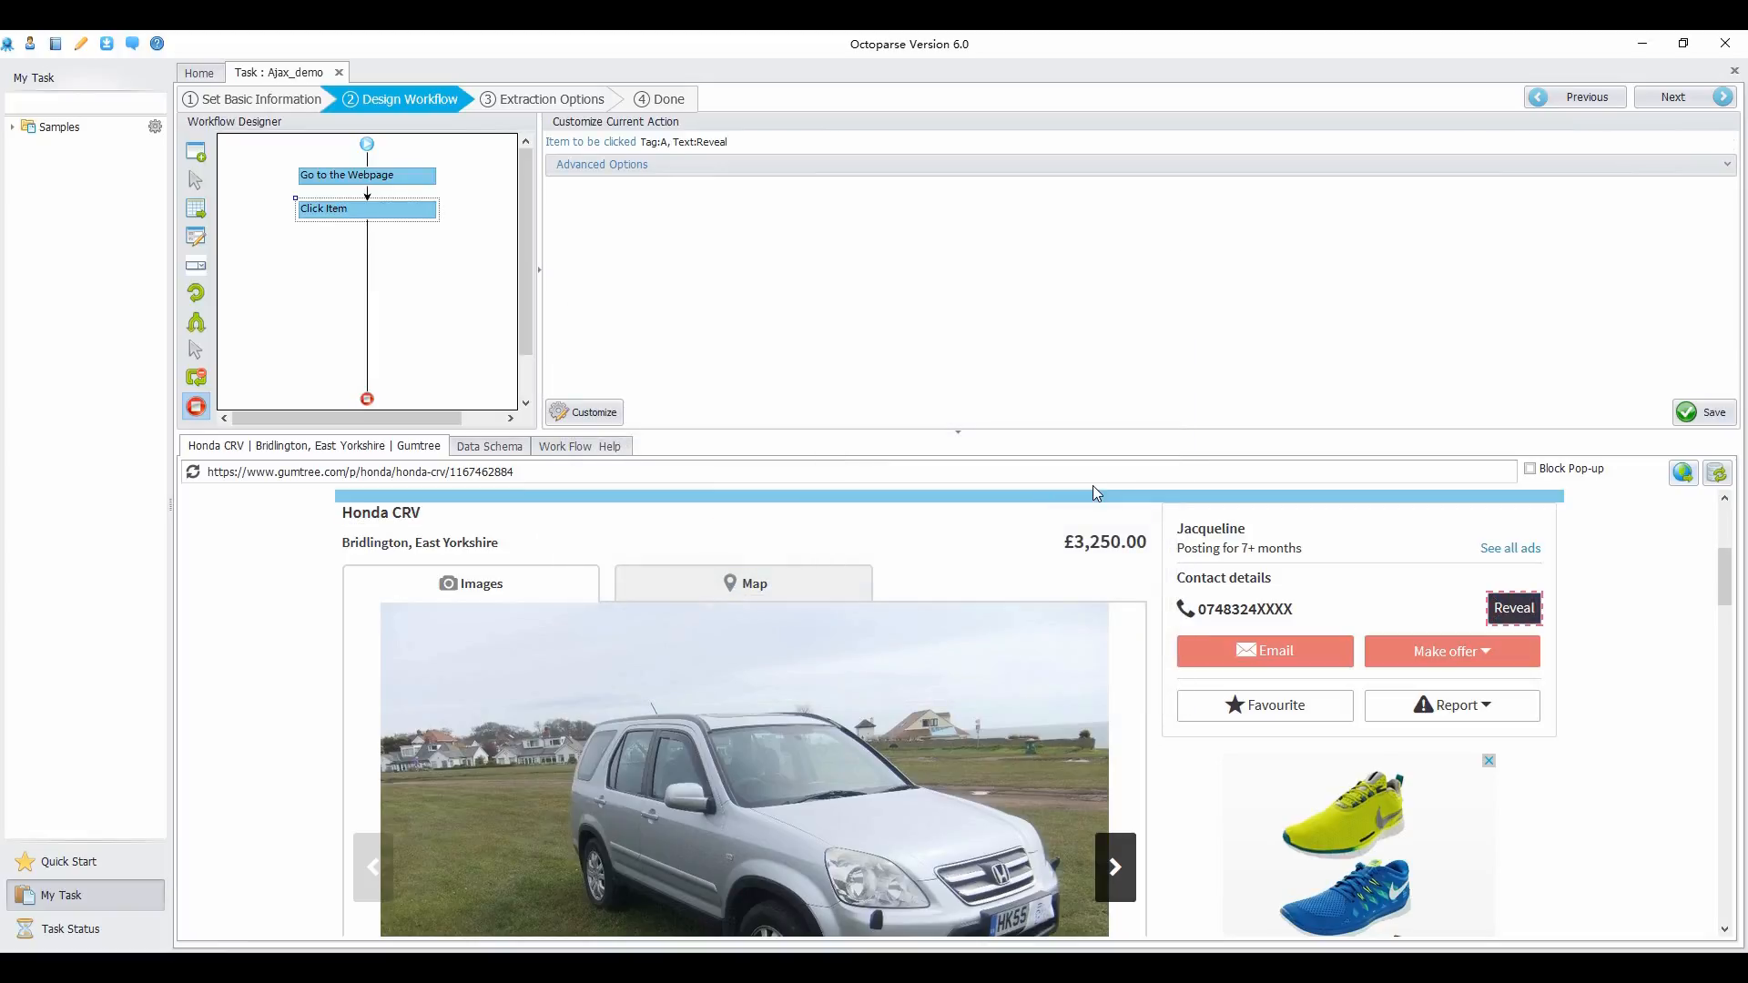
{"action": "left_click", "coordinate": [1513, 609]}
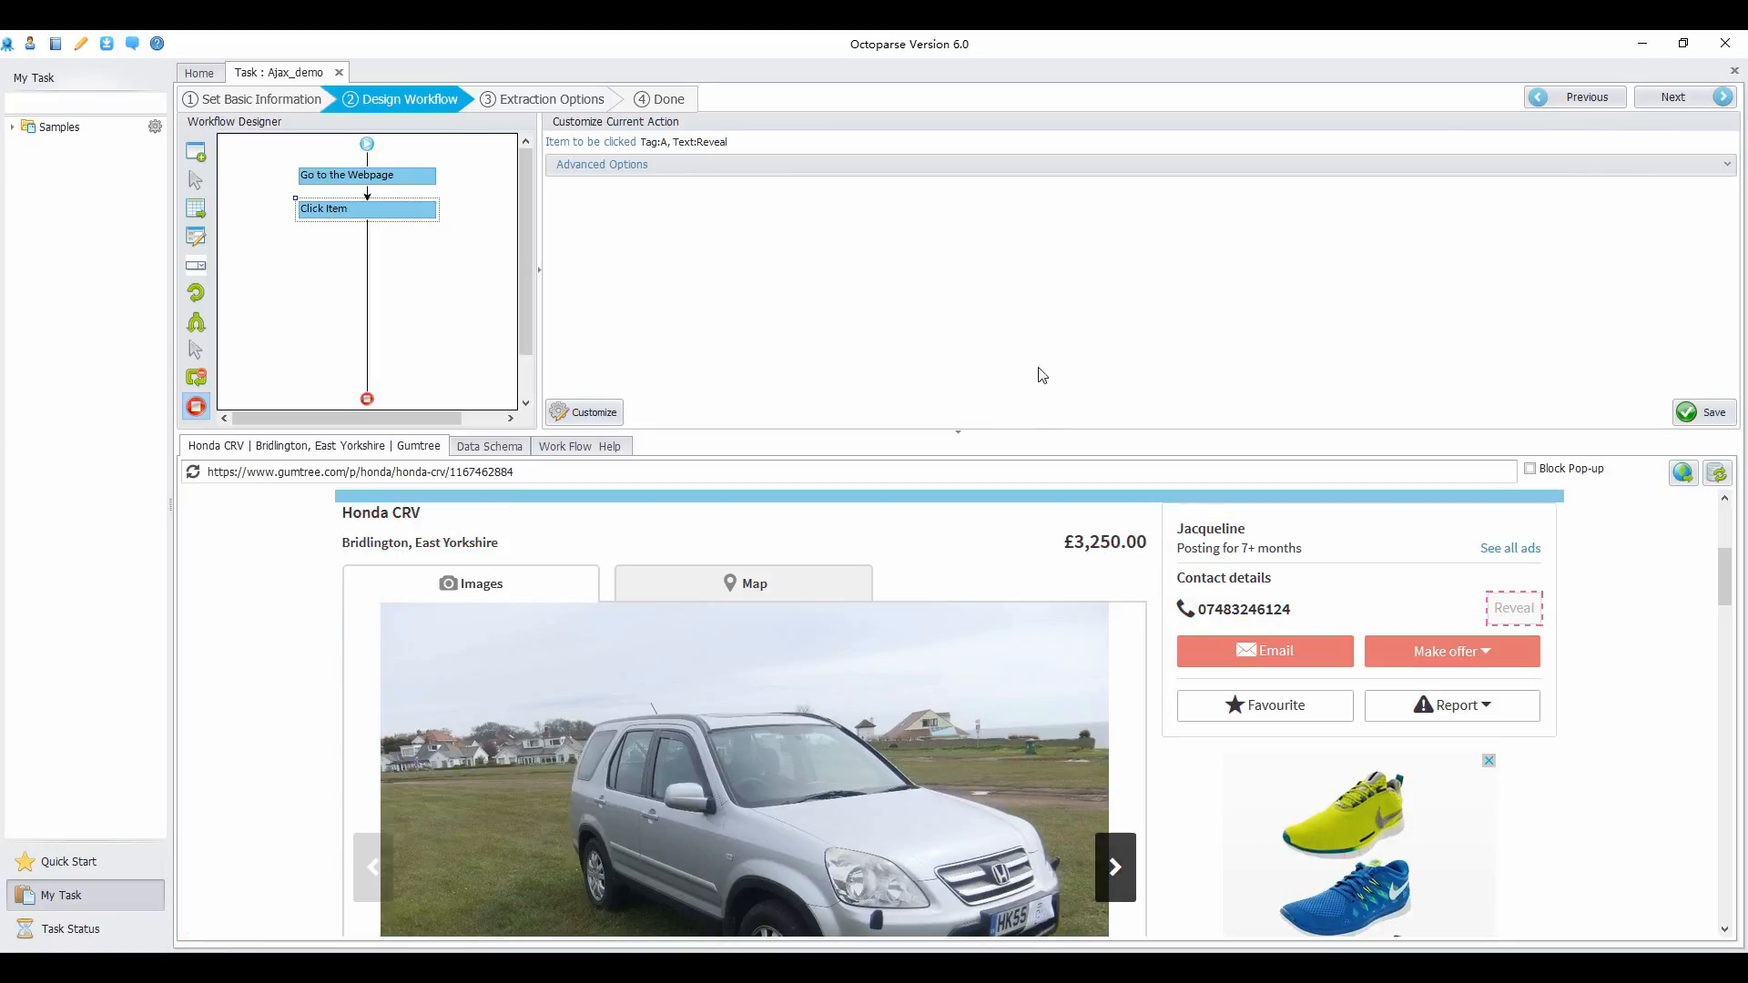
{"action": "left_click", "coordinate": [601, 164]}
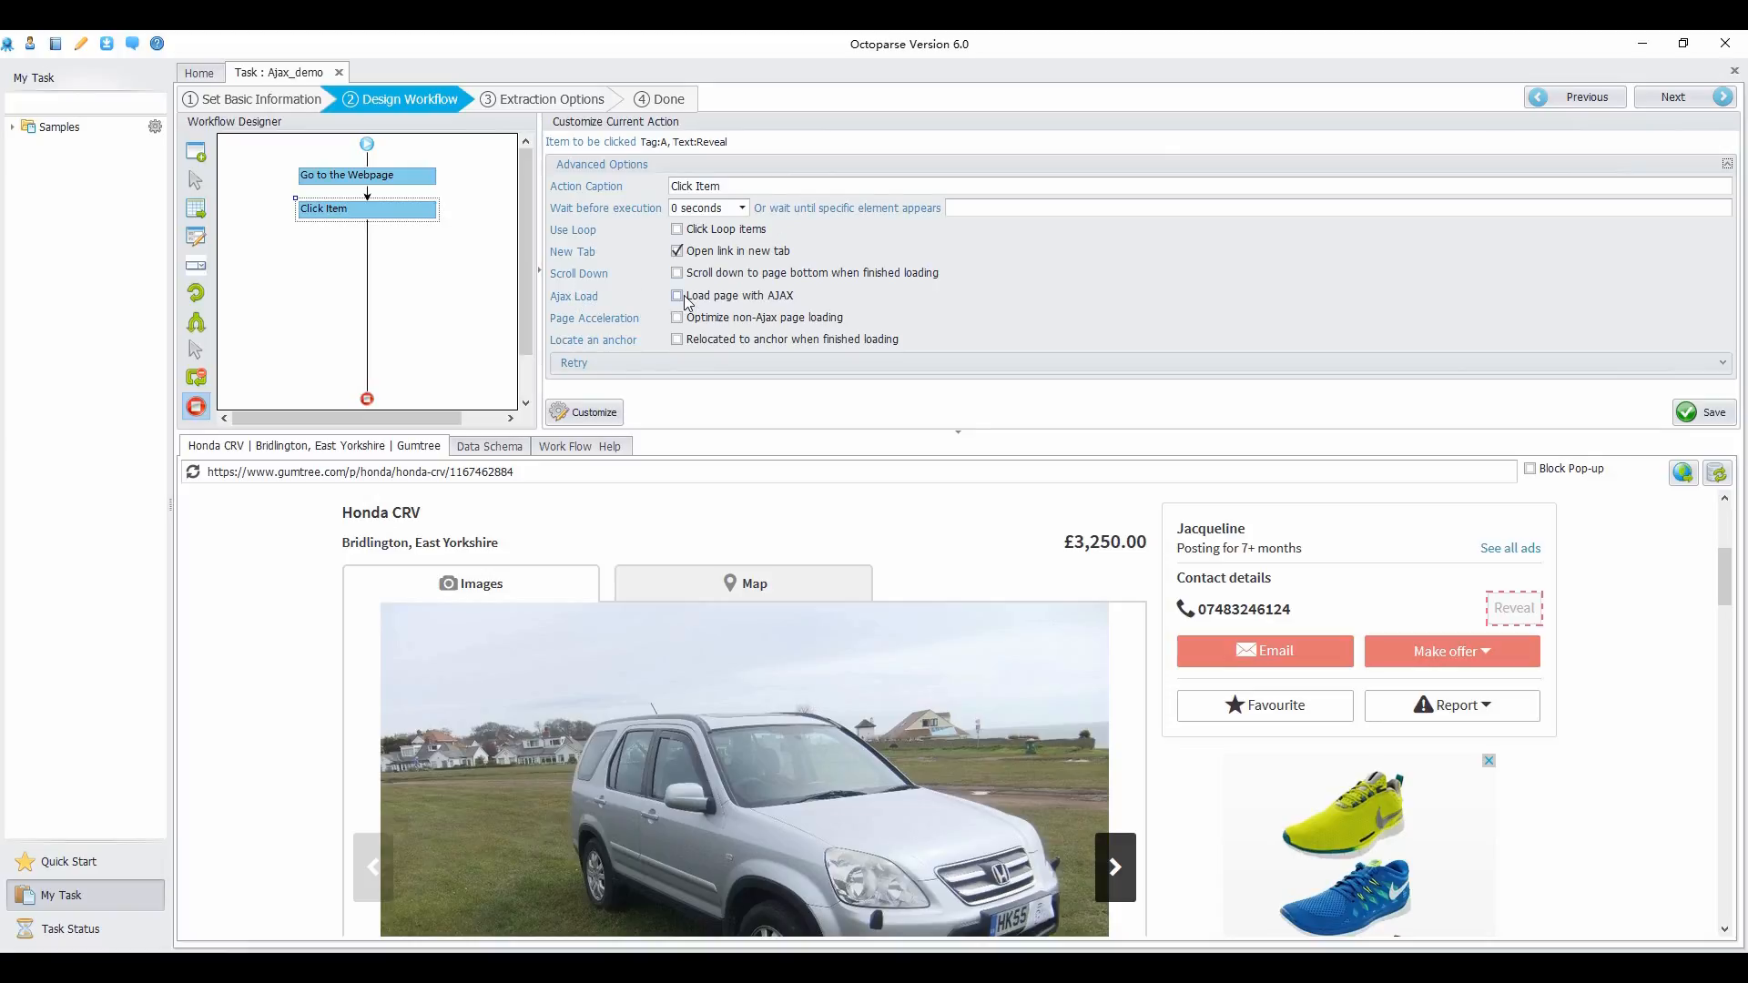
{"action": "left_click", "coordinate": [677, 295]}
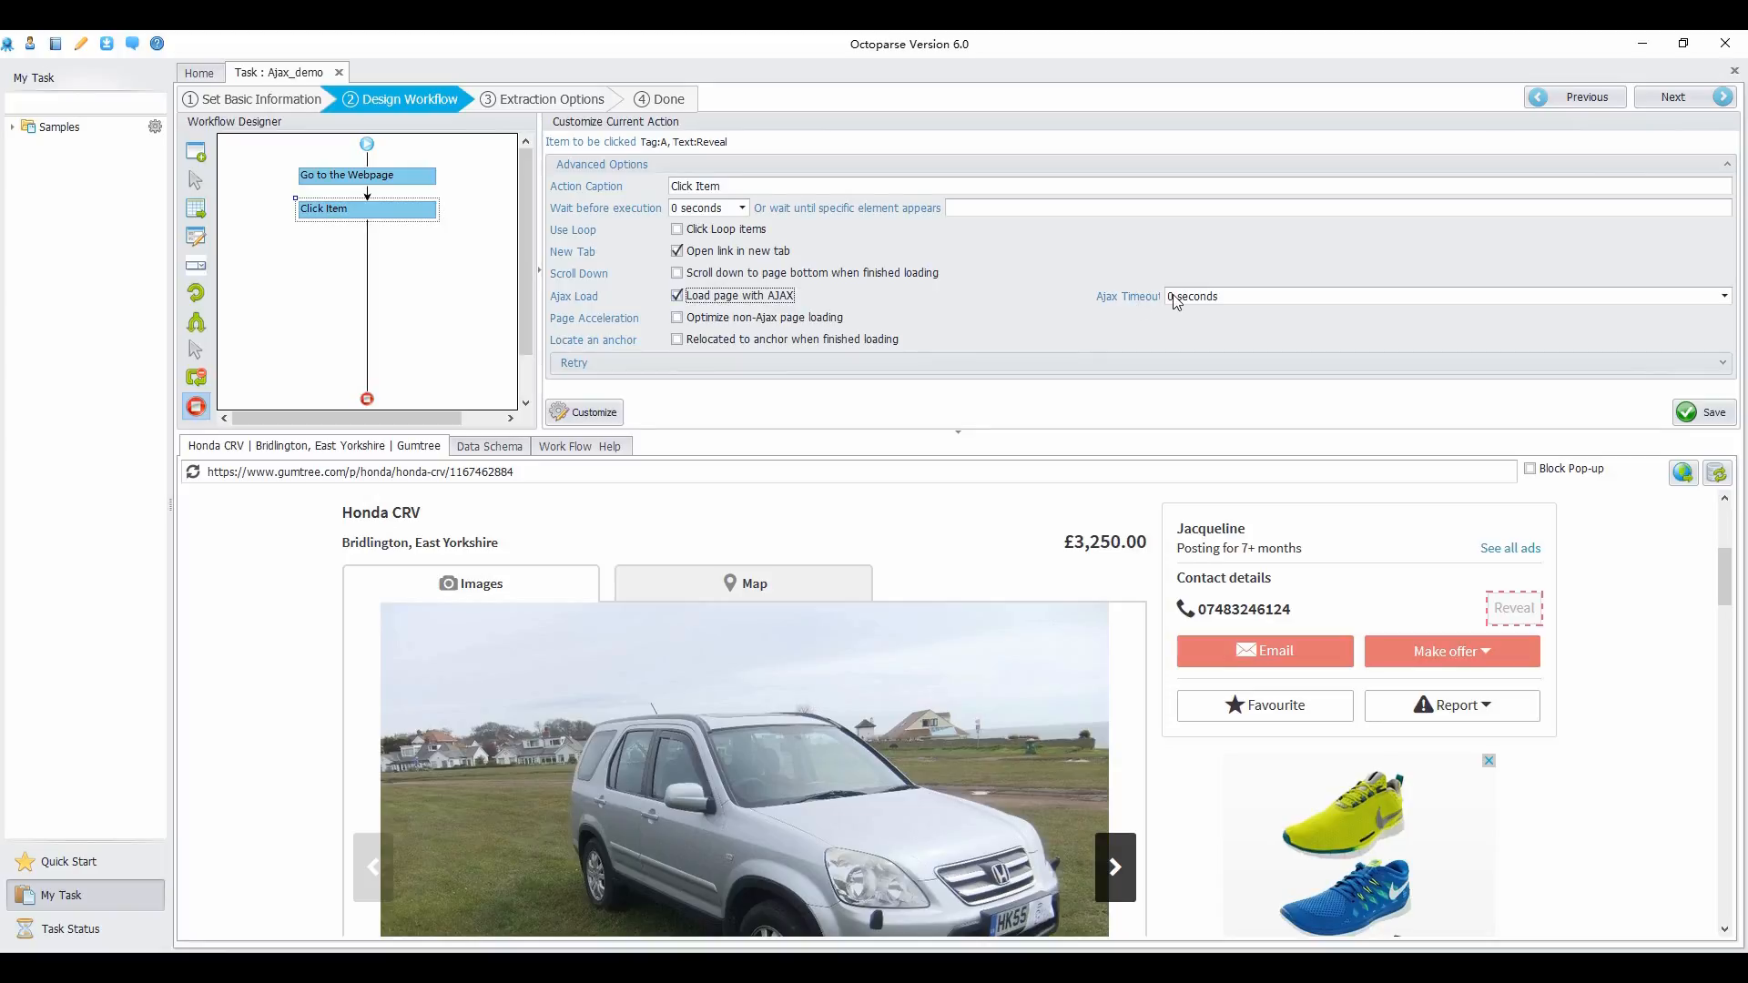
{"action": "left_click", "coordinate": [1715, 295]}
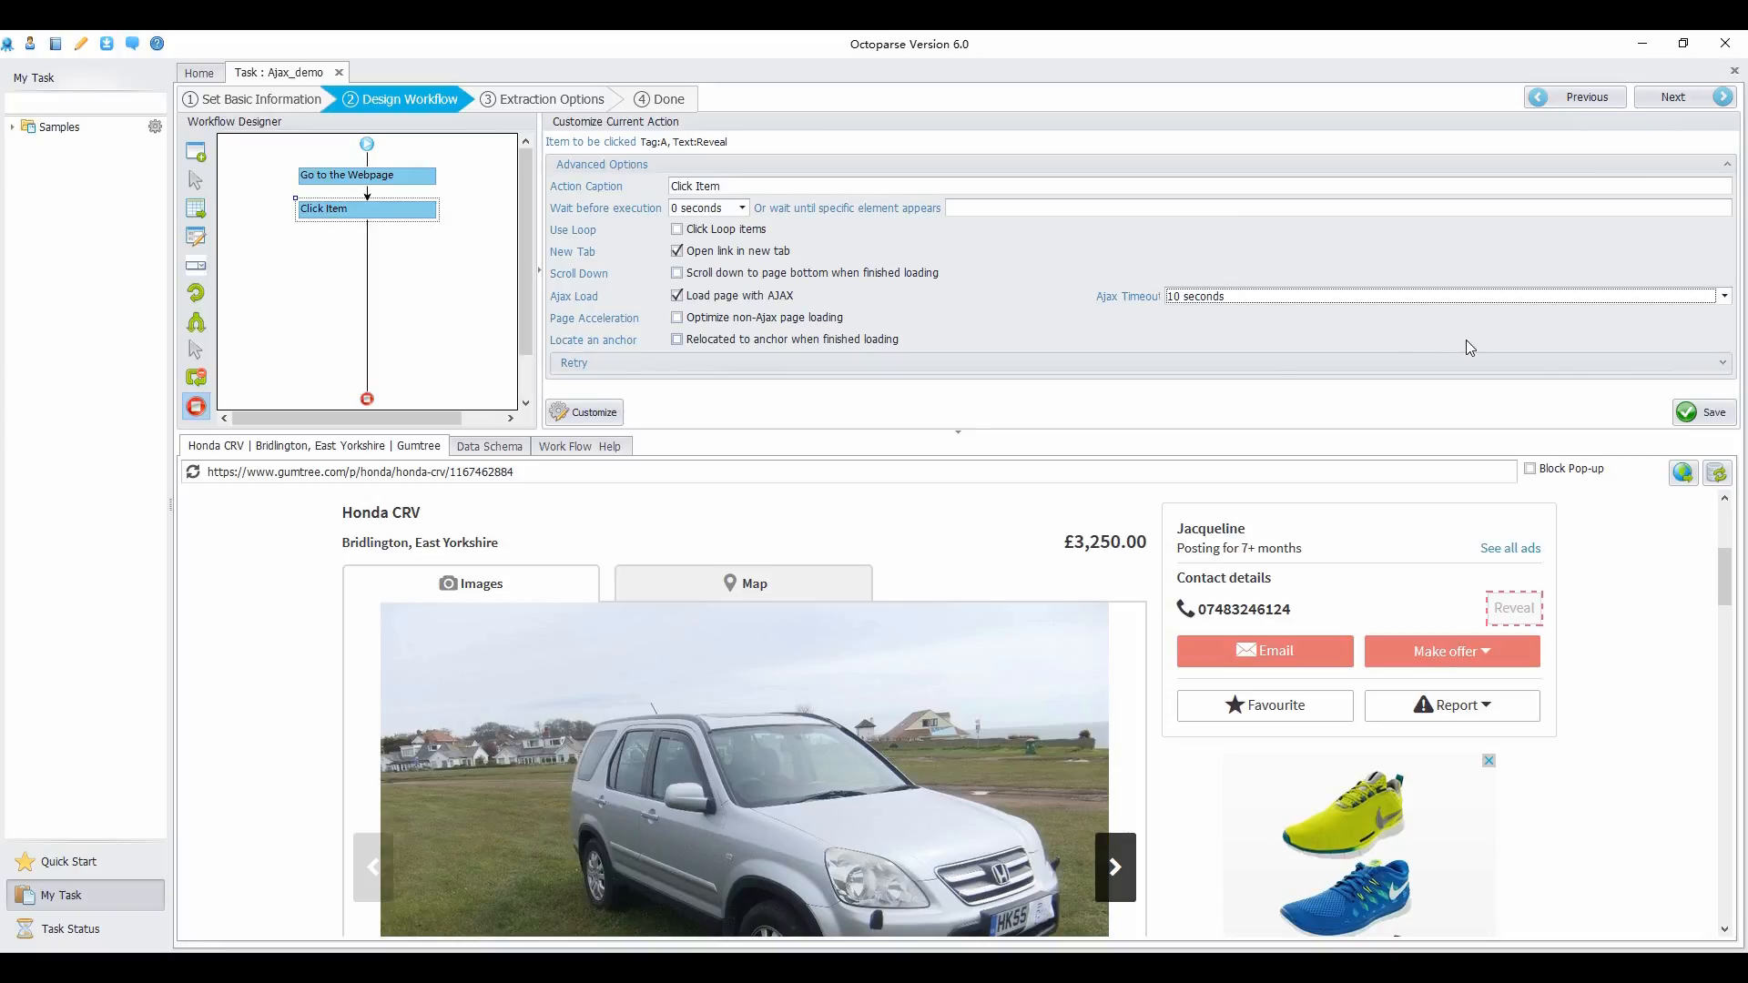
{"action": "mouse_move", "coordinate": [1459, 335]}
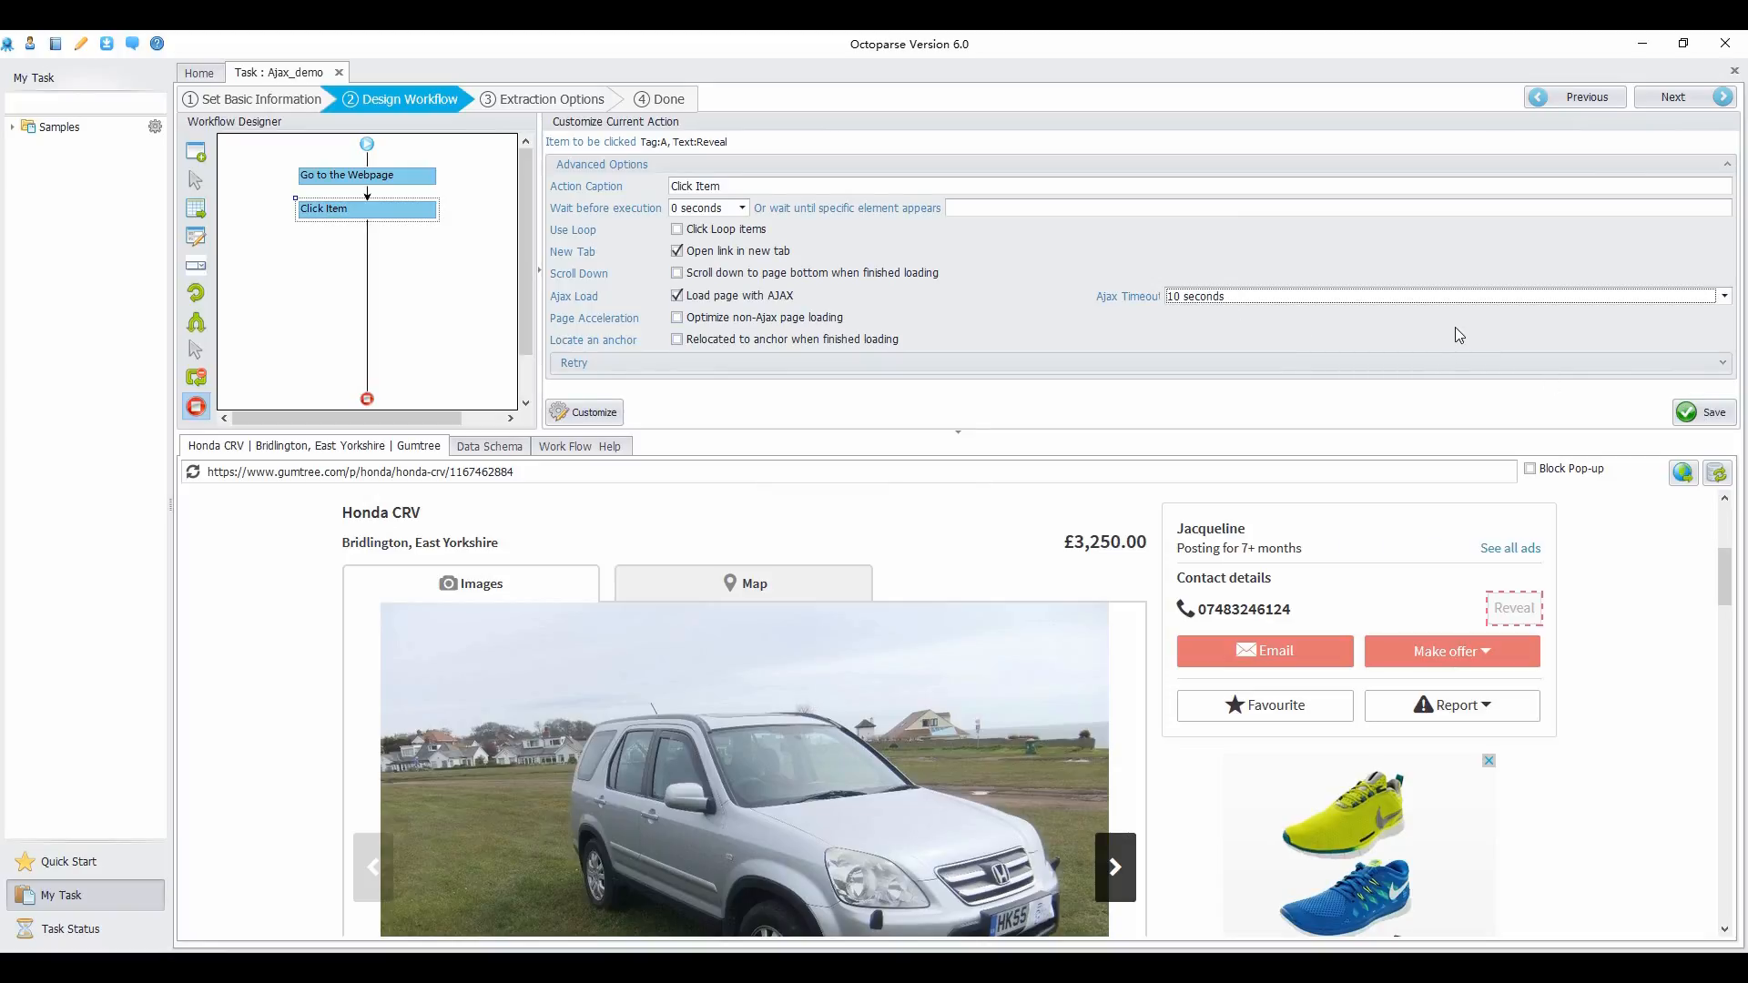
{"action": "mouse_move", "coordinate": [1719, 175]}
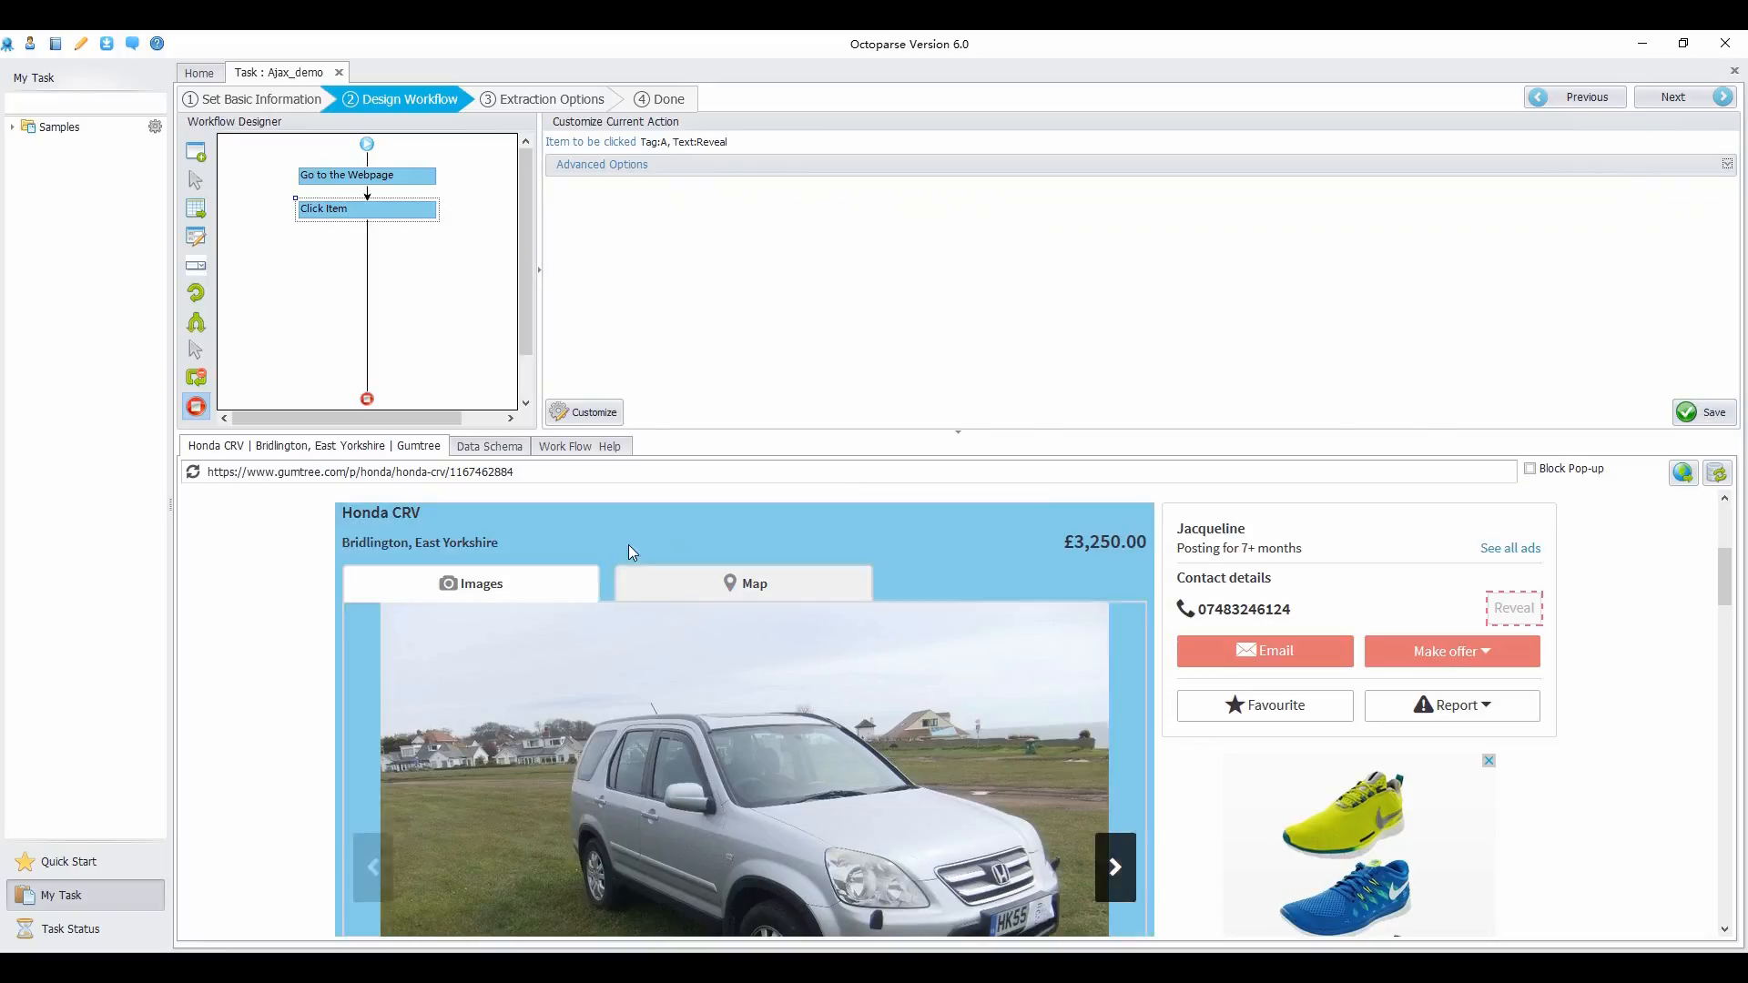
Step: Extract the Honda CRV title and the £3,250.00 price as text fields
{"action": "left_click", "coordinate": [380, 514]}
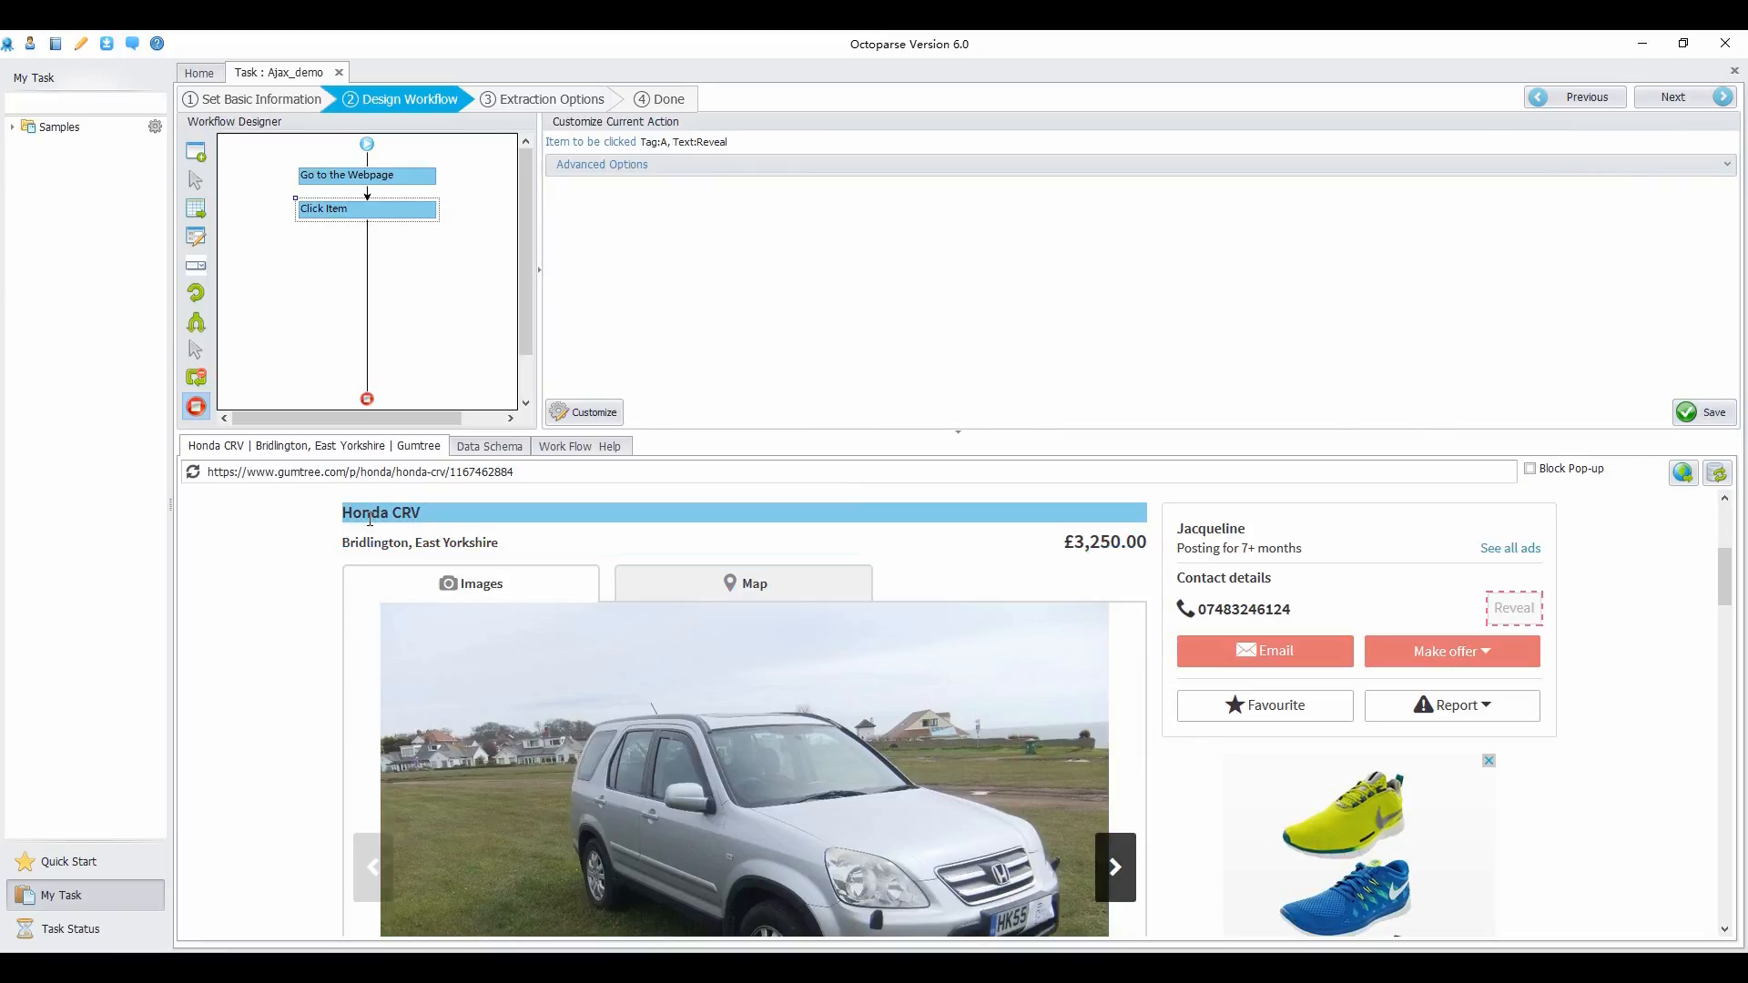
{"action": "left_click", "coordinate": [381, 513]}
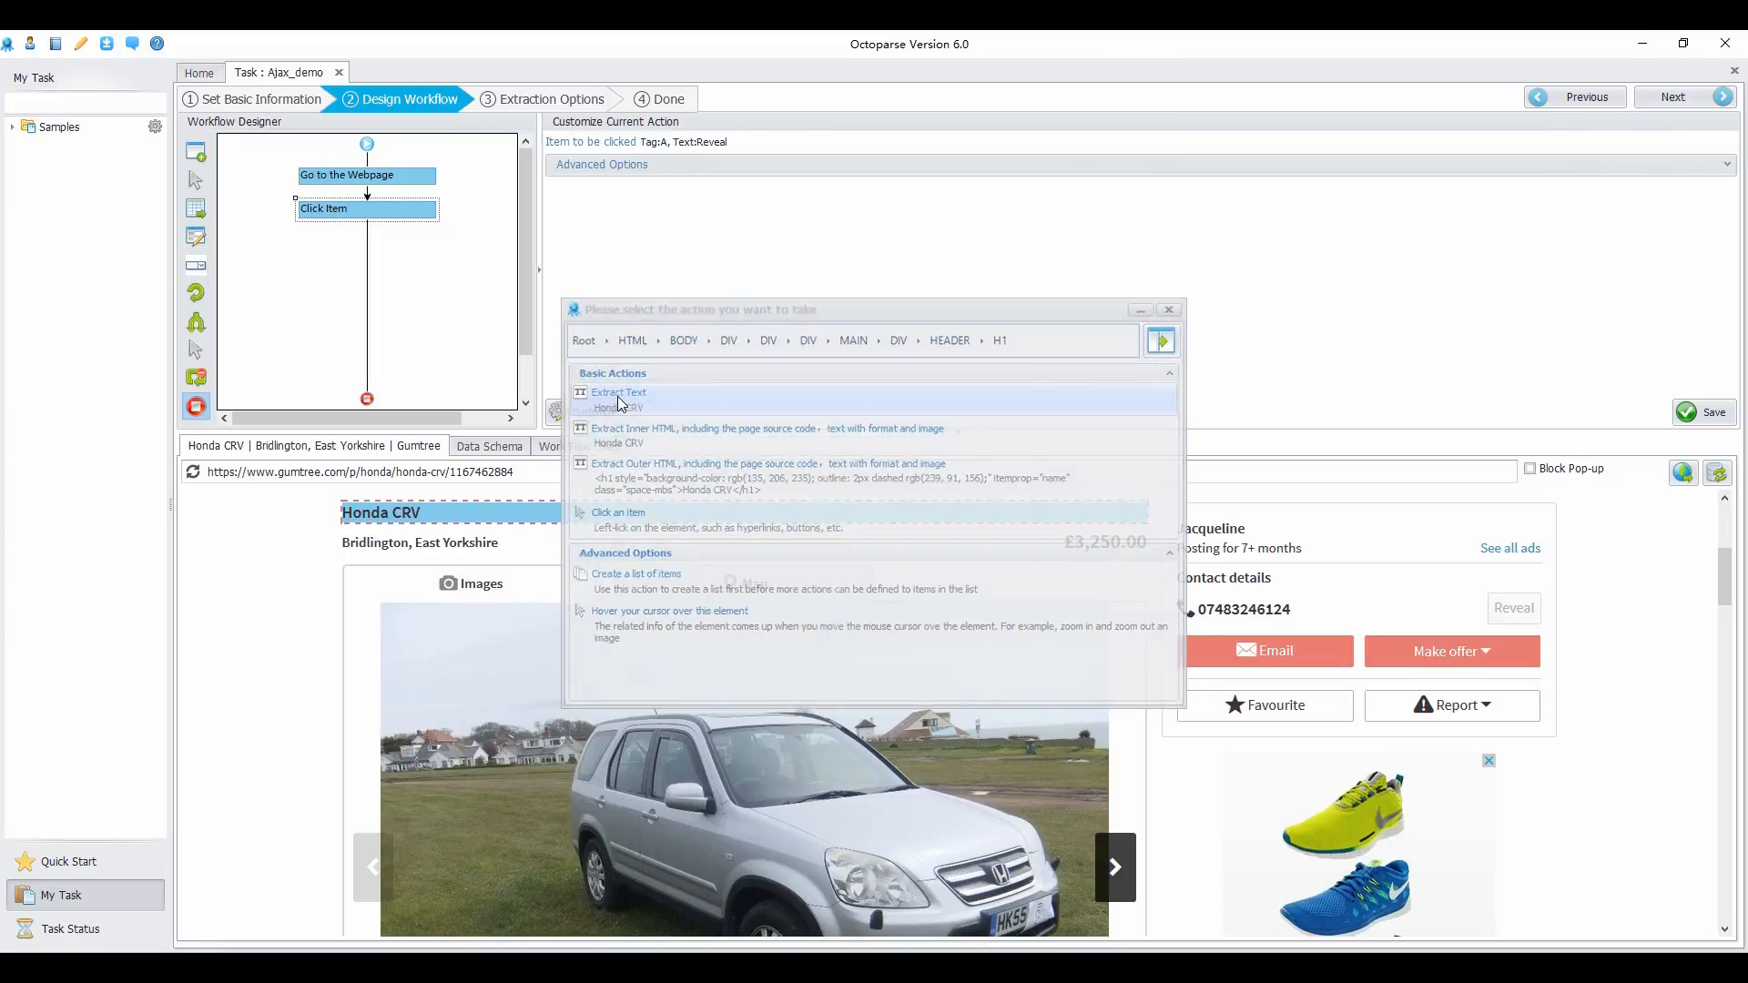
{"action": "left_click", "coordinate": [619, 394]}
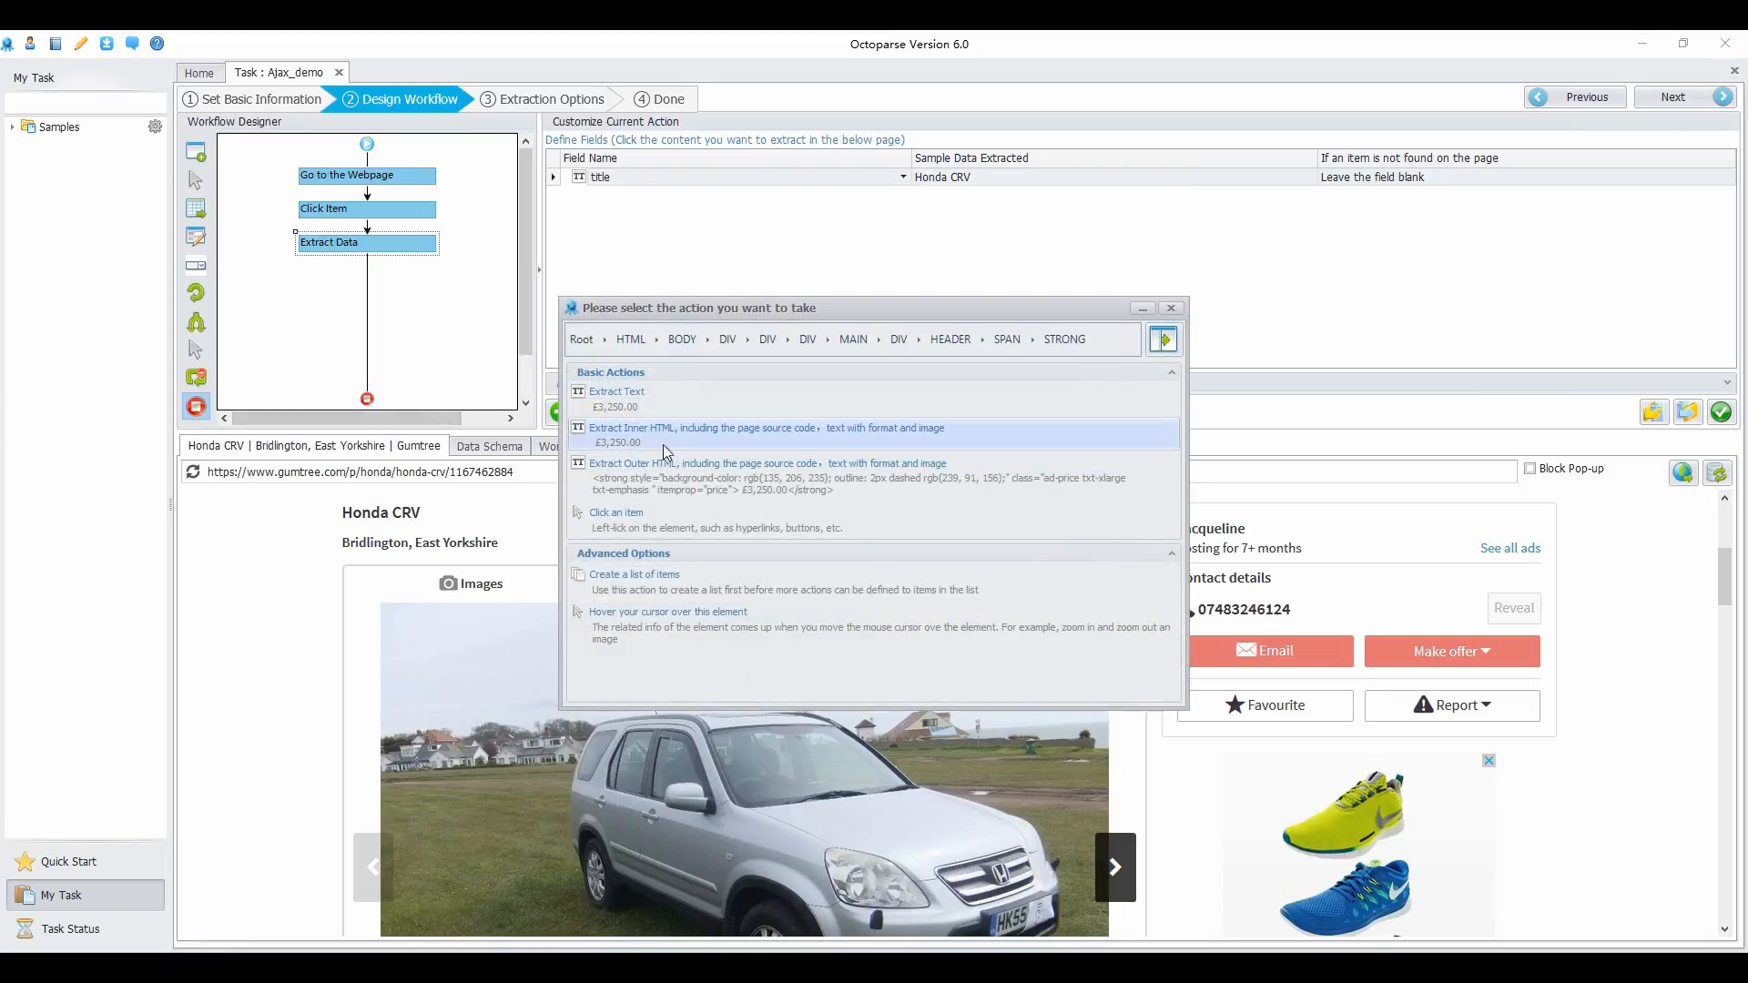
{"action": "left_click", "coordinate": [615, 390]}
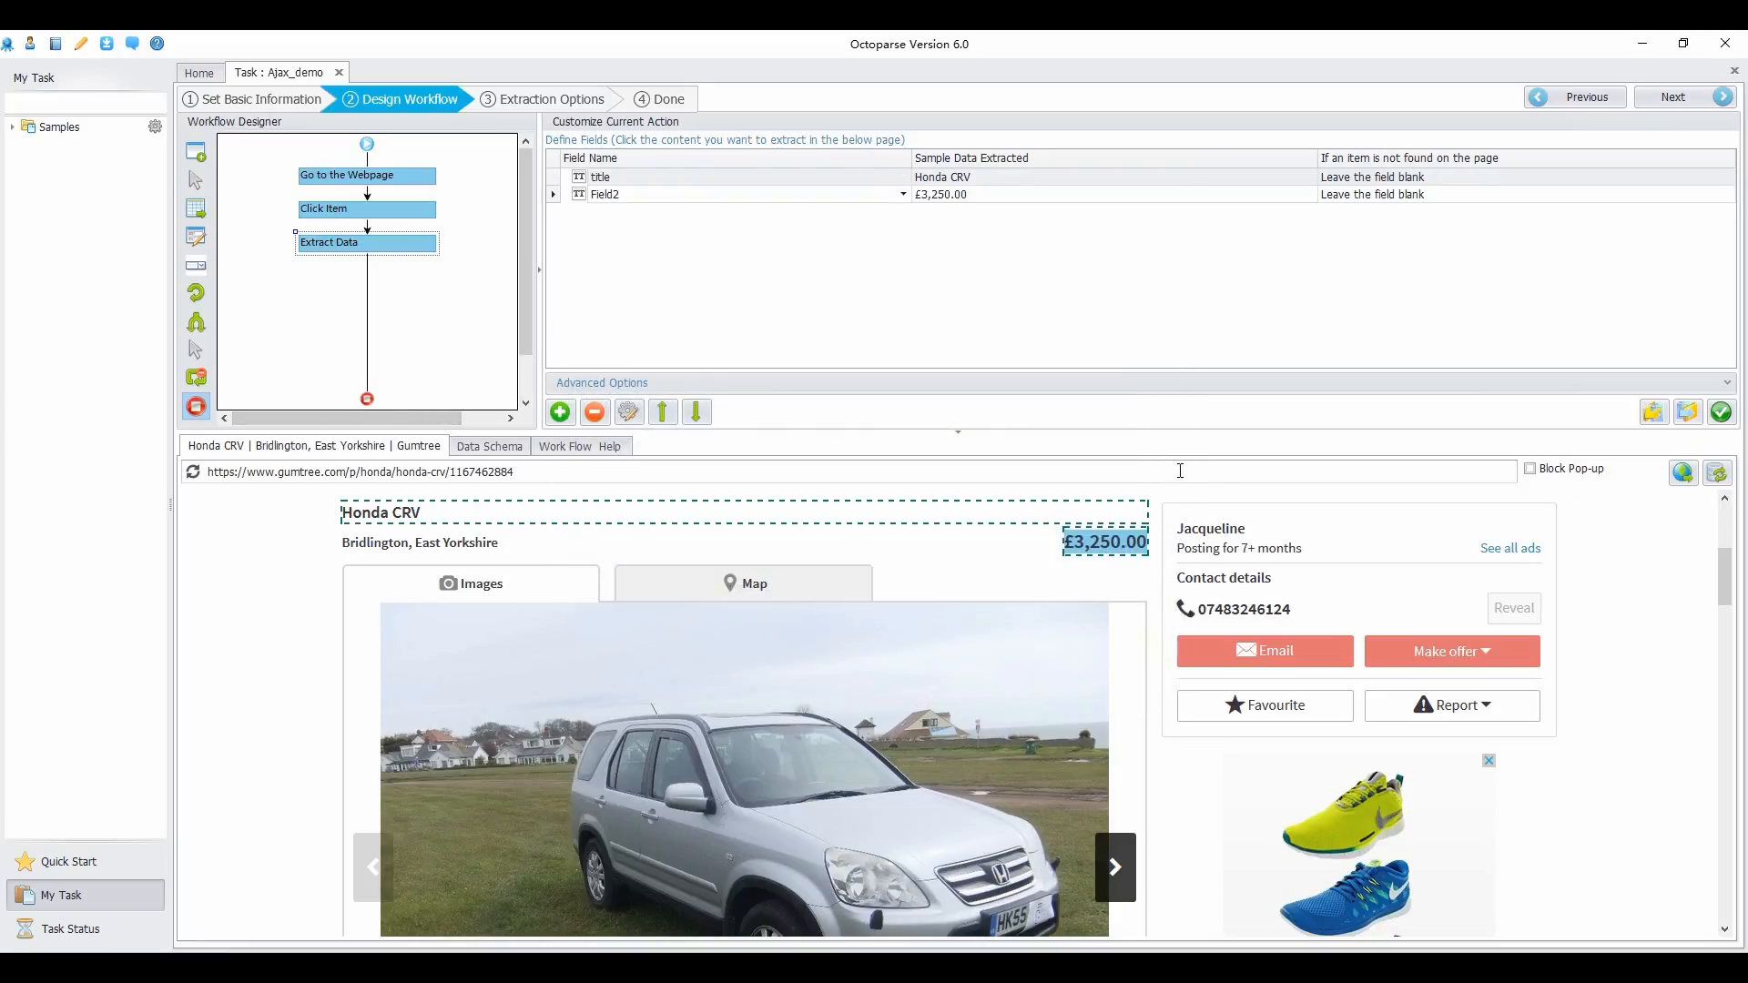
Step: Extract the revealed phone number as text and rename the fields brand, price and phone
{"action": "left_click", "coordinate": [1241, 608]}
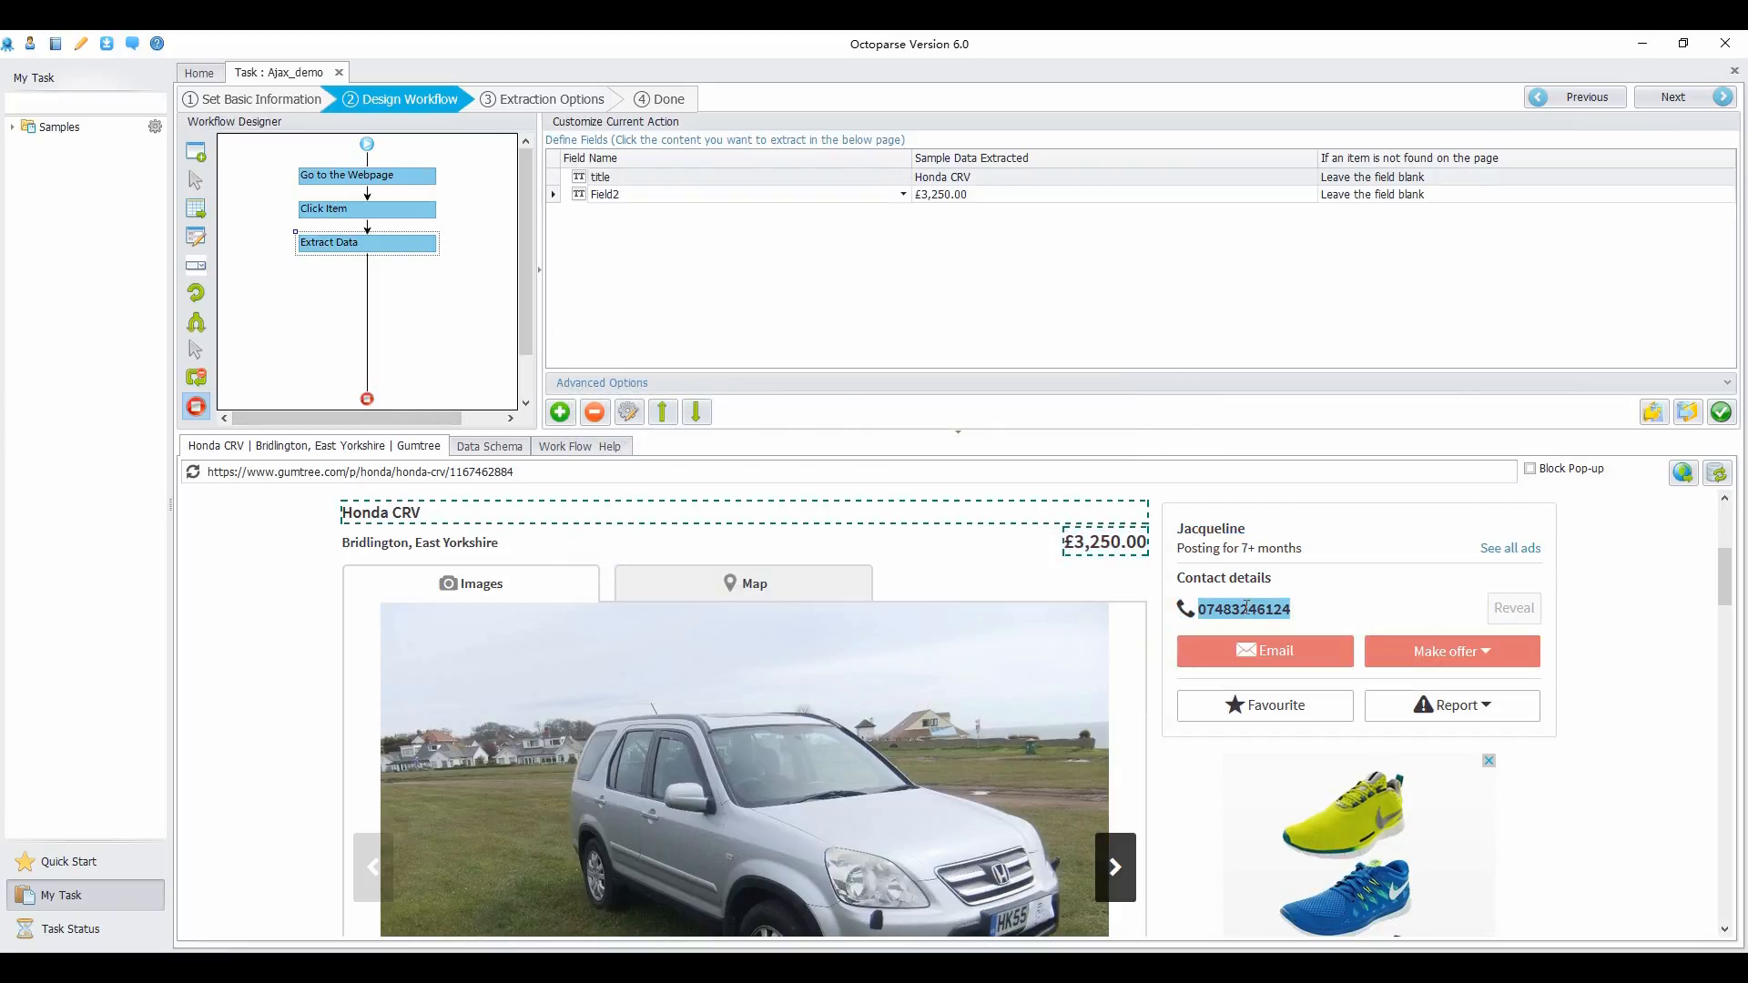
{"action": "left_click", "coordinate": [1242, 609]}
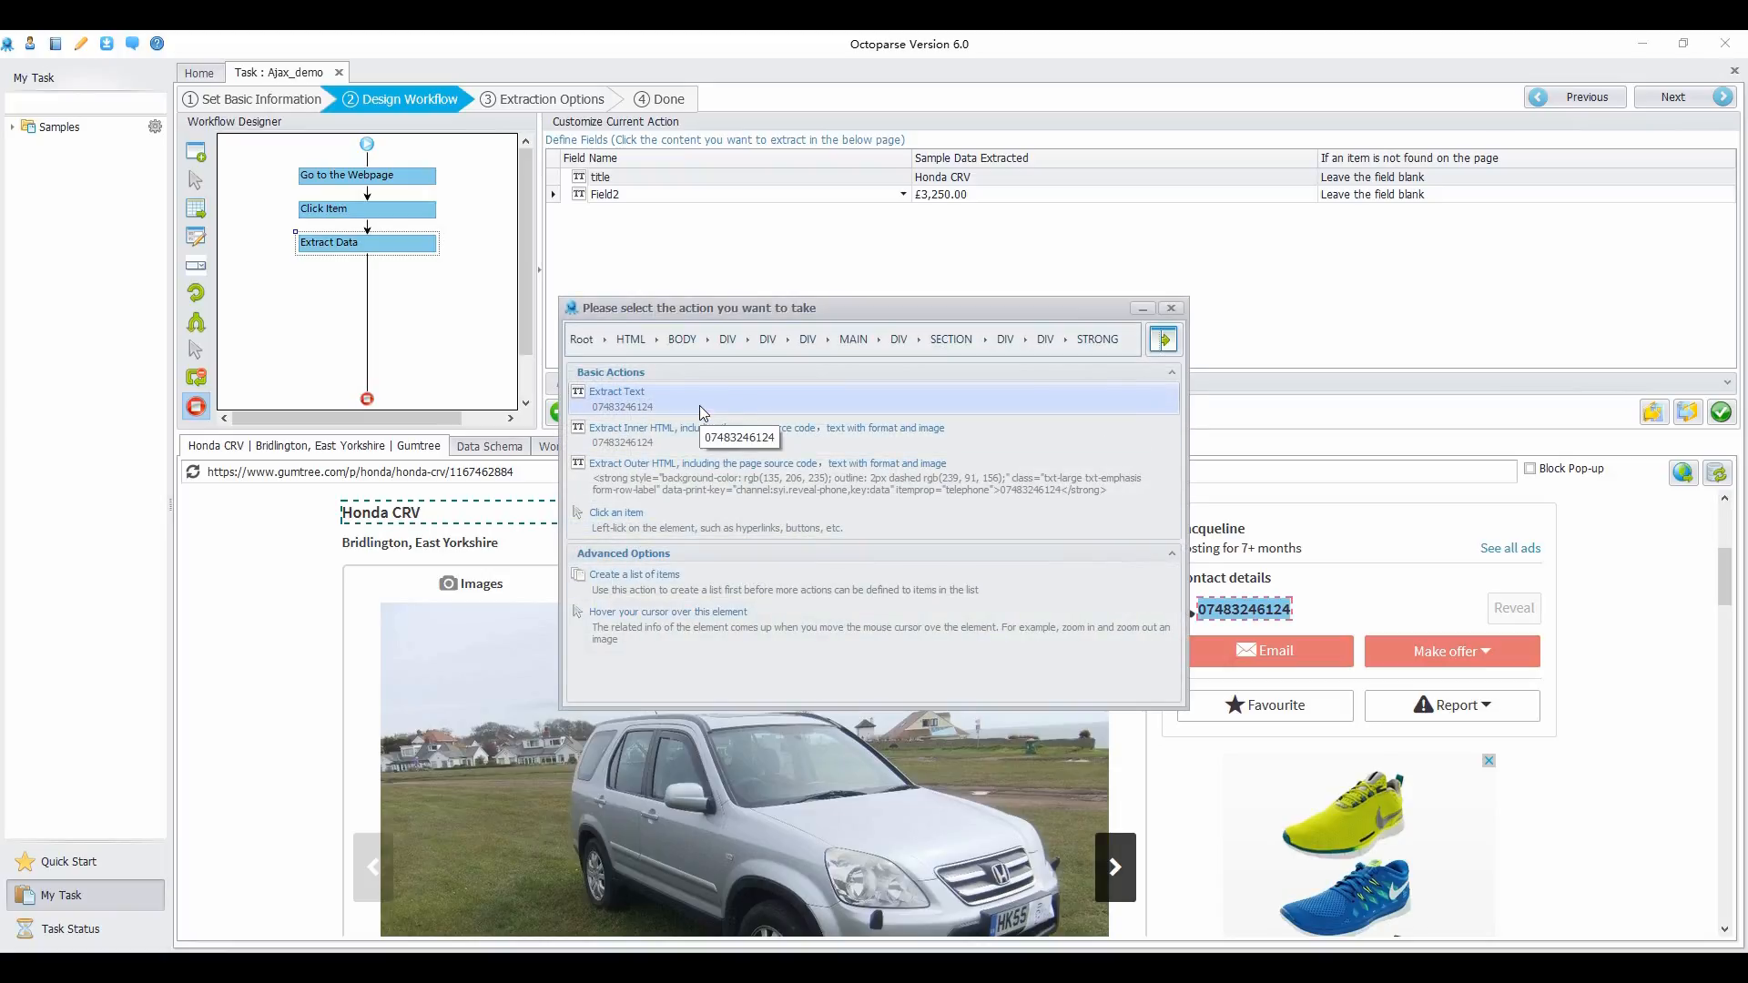
{"action": "left_click", "coordinate": [615, 392]}
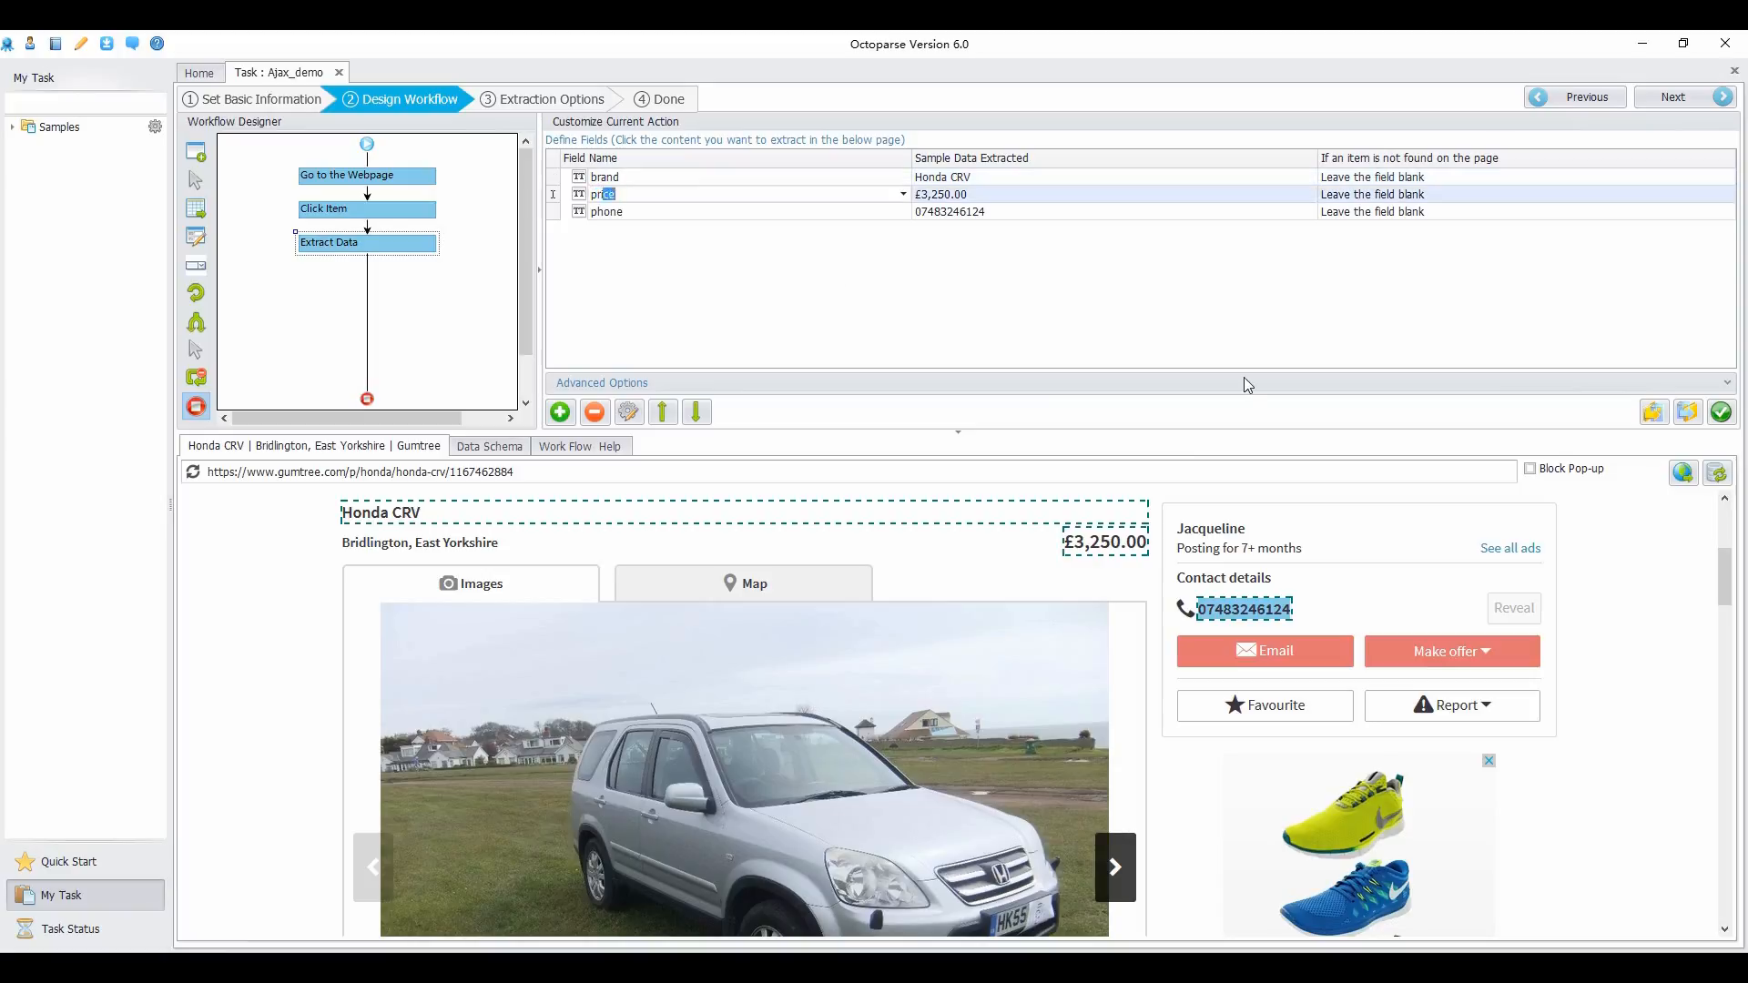
{"action": "left_click", "coordinate": [1685, 97]}
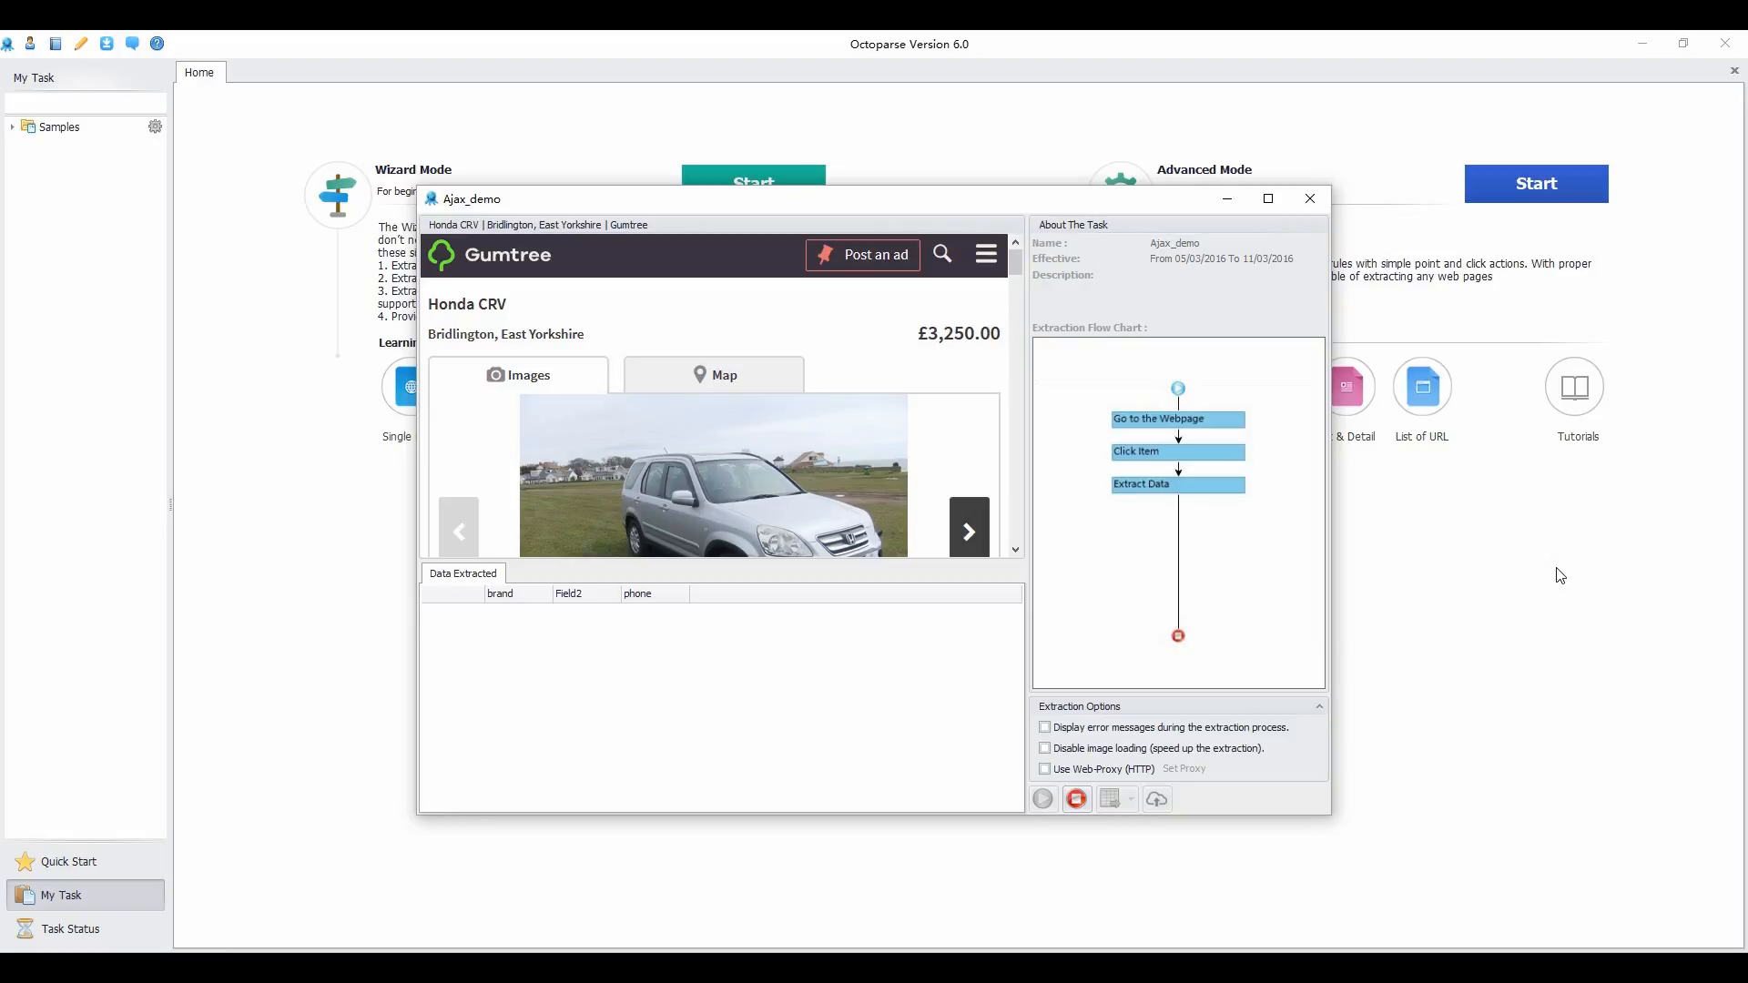
{"action": "mouse_move", "coordinate": [1357, 308]}
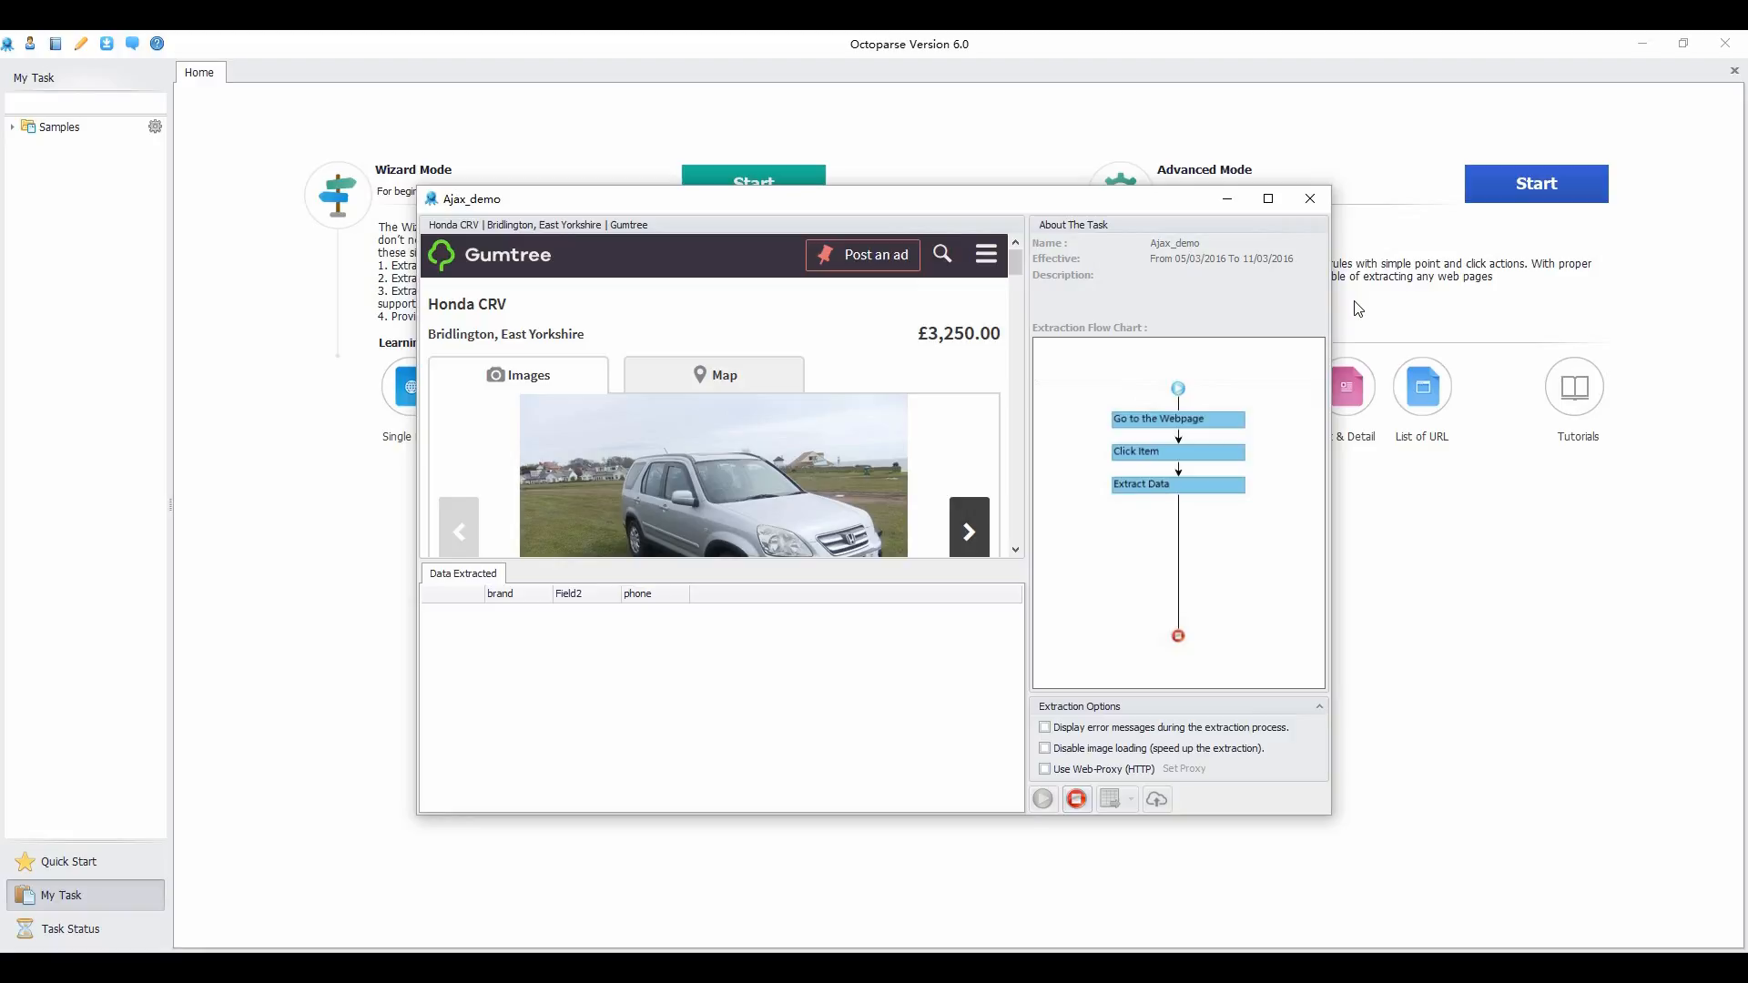
{"action": "mouse_move", "coordinate": [1298, 317]}
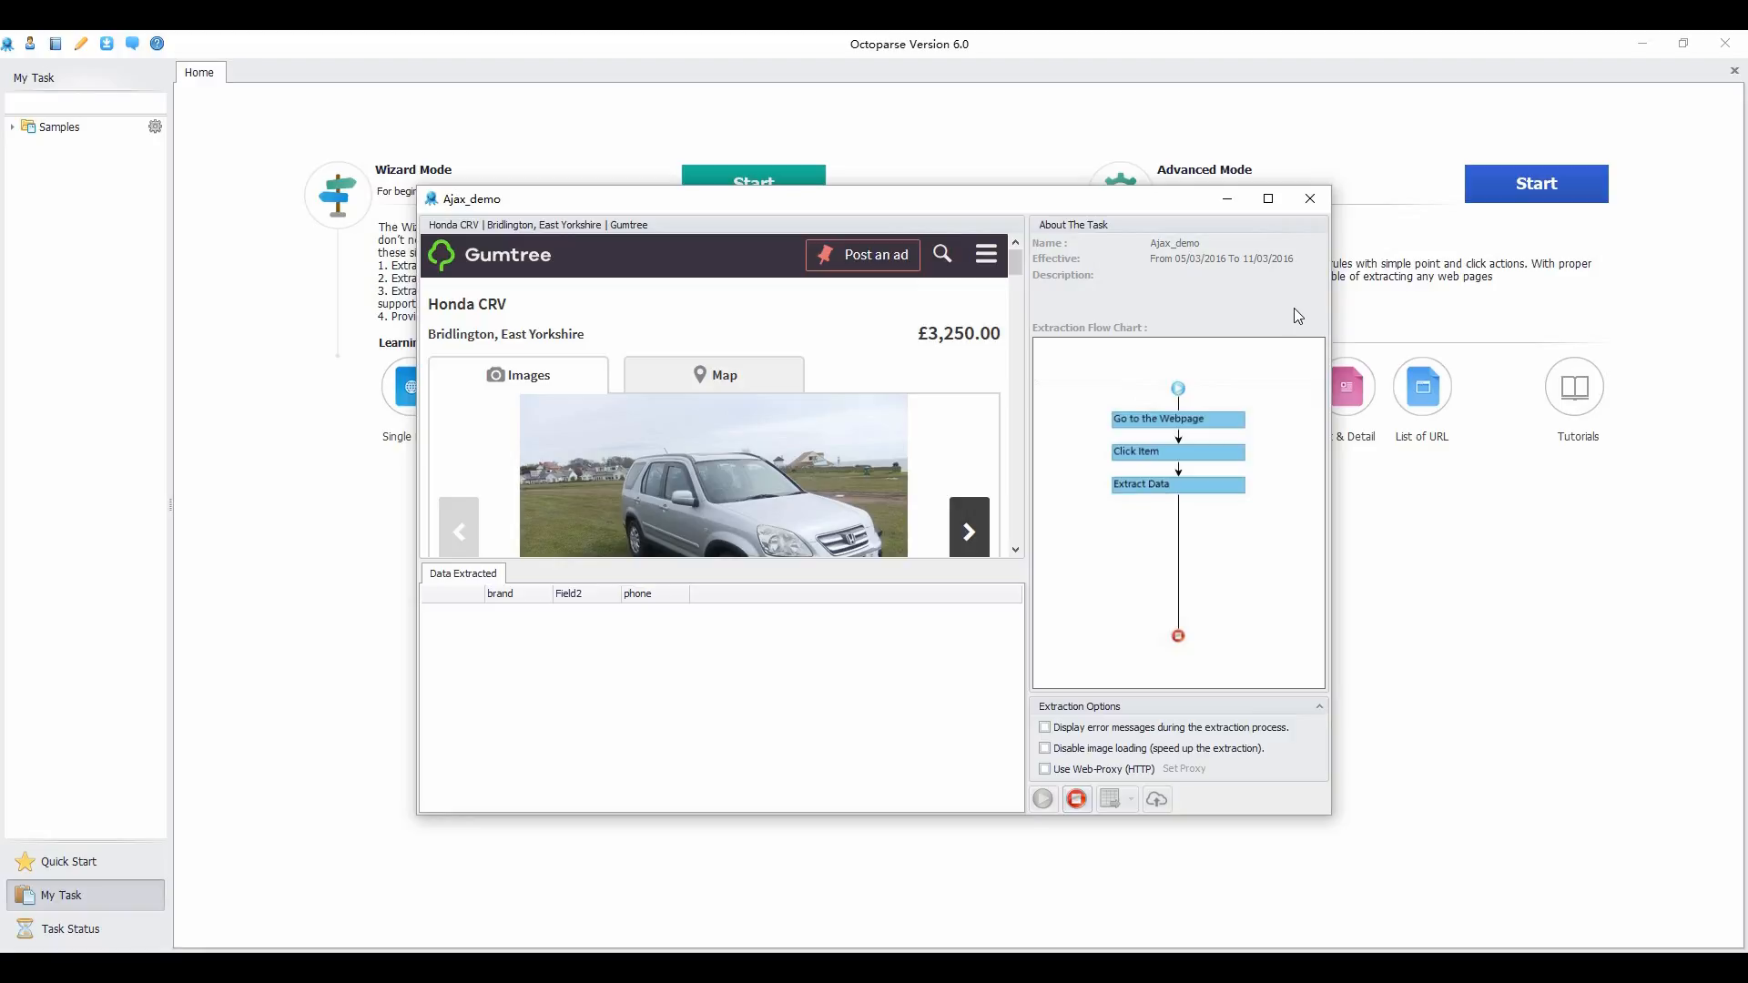